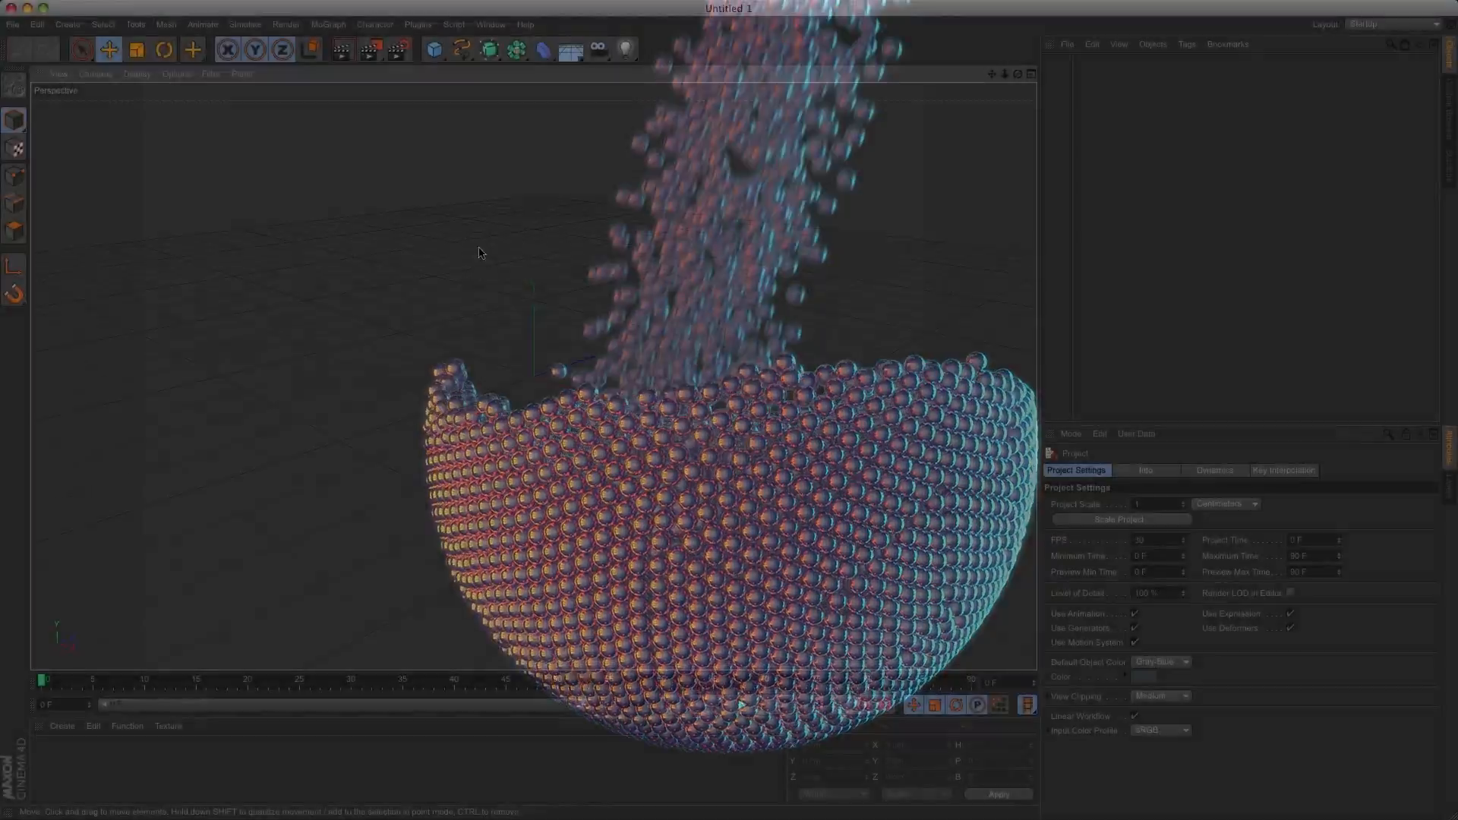
# Set the project's Maximum Time and Preview Max Time to 500 F.
pyautogui.click(37, 23)
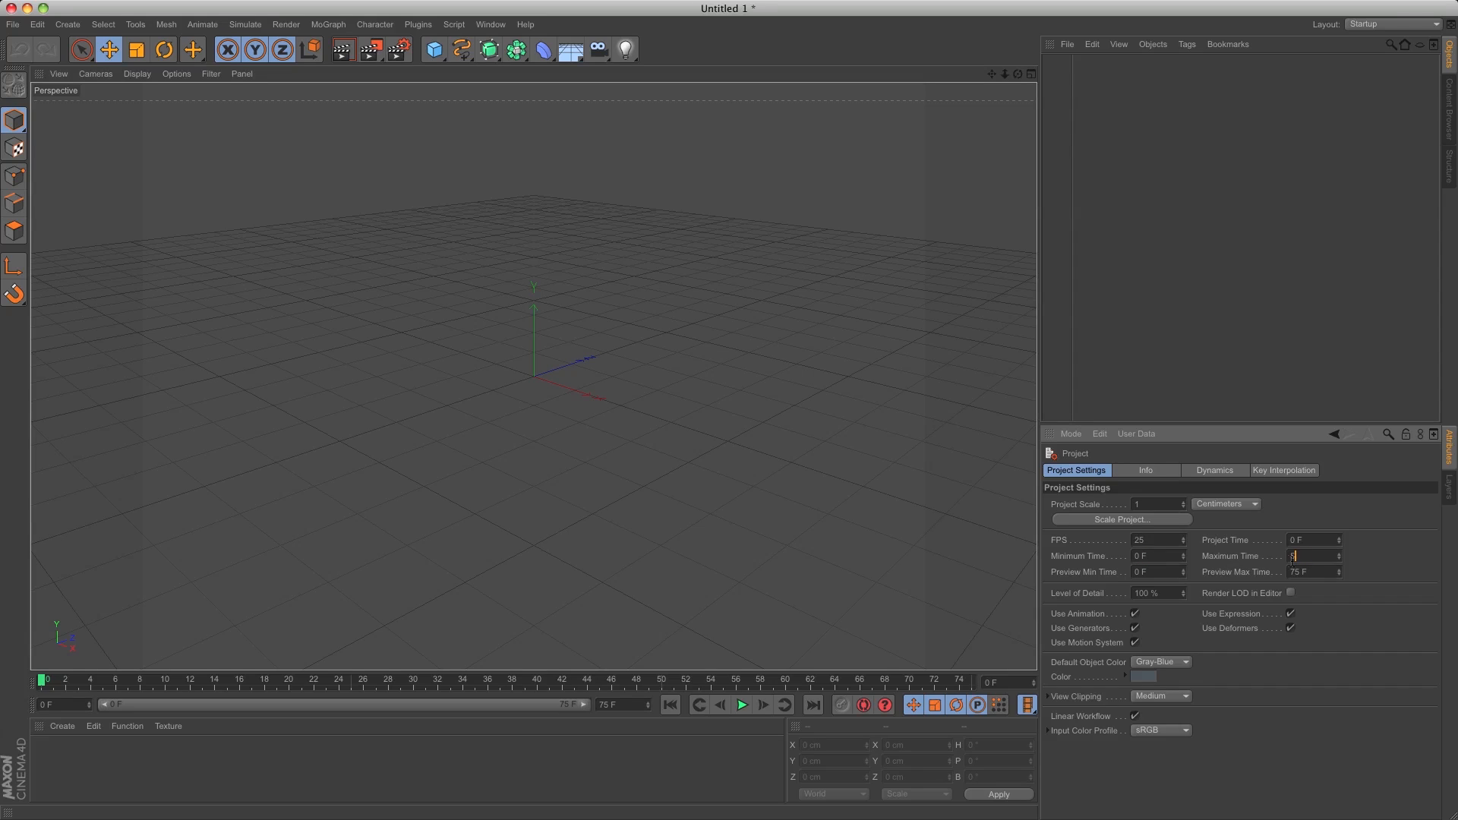
pyautogui.write('500 F')
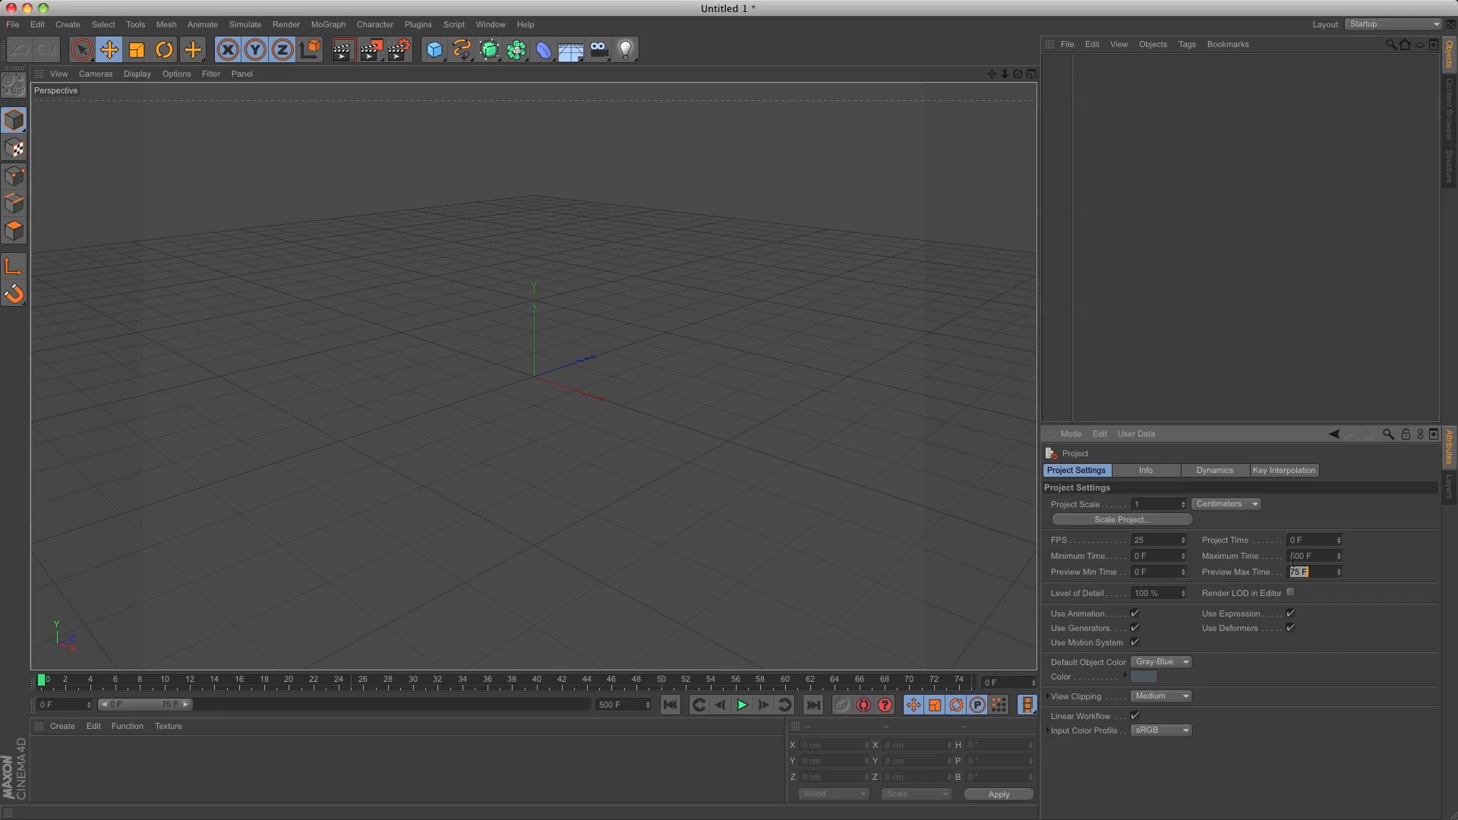
pyautogui.write('500')
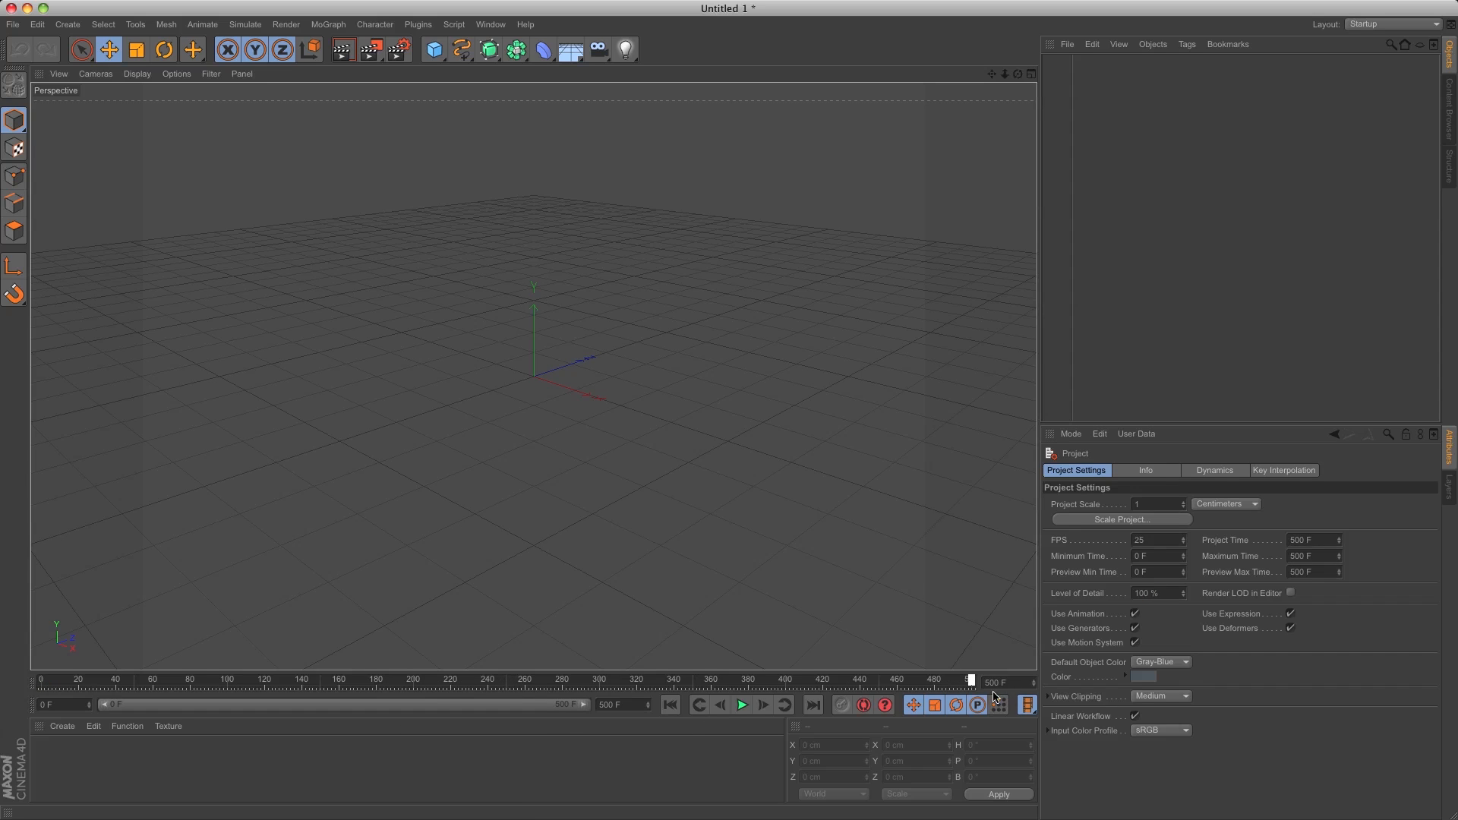
# Add a Sphere and, in polygon mode with visible-only selection off, delete its top polygons to form an open bowl.
pyautogui.click(431, 48)
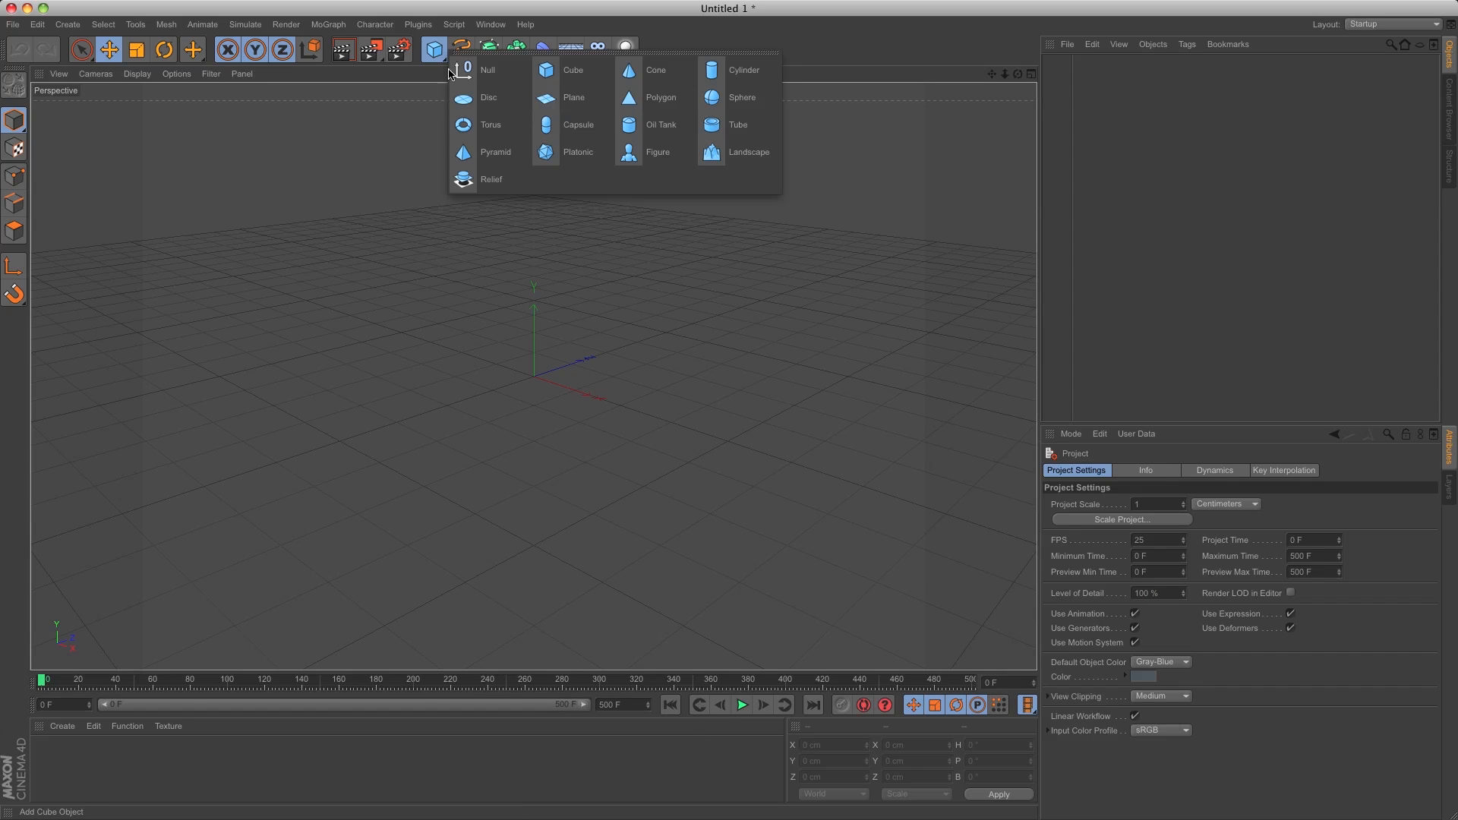
pyautogui.click(742, 97)
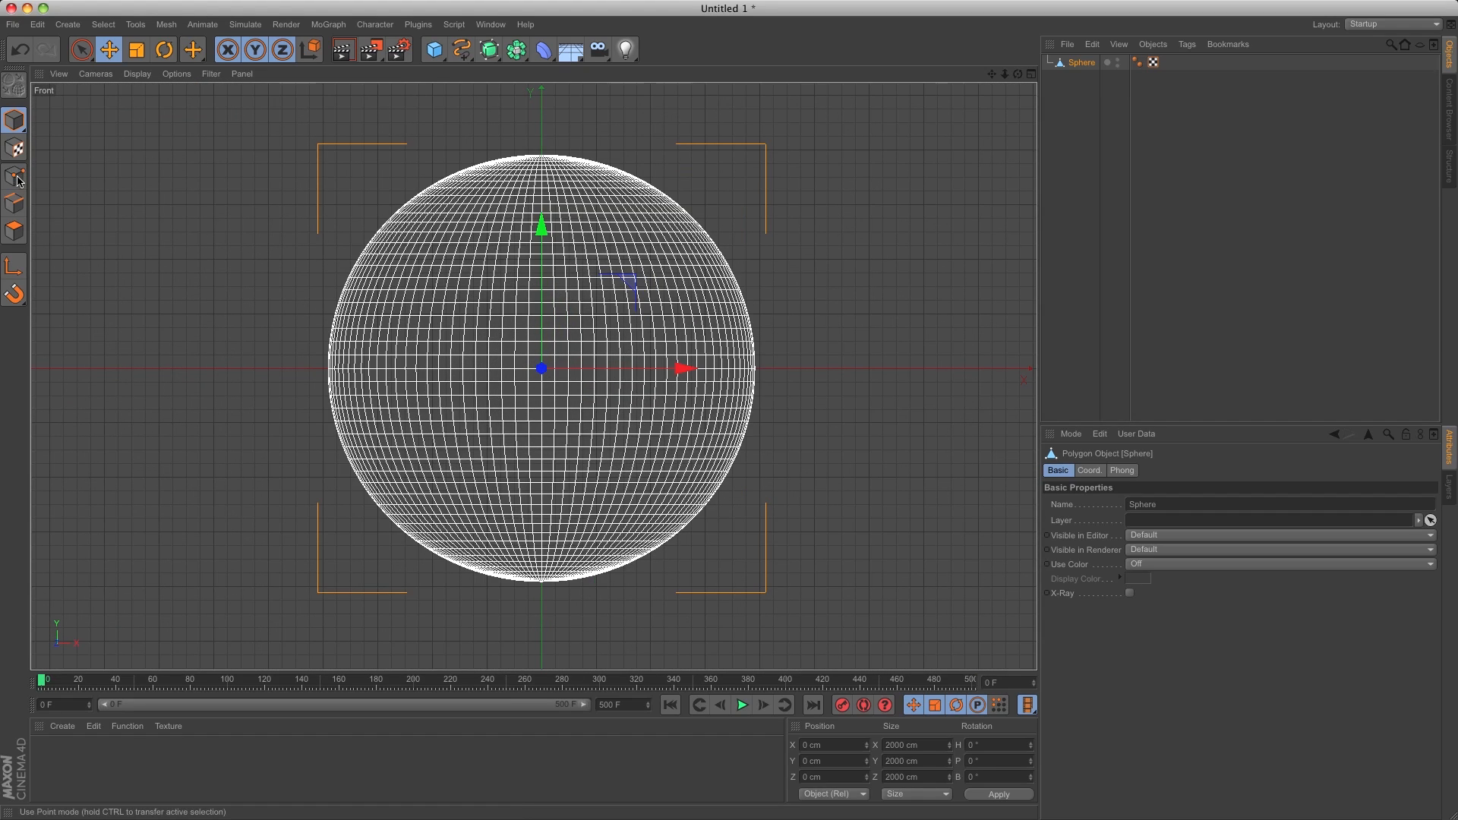
pyautogui.click(81, 48)
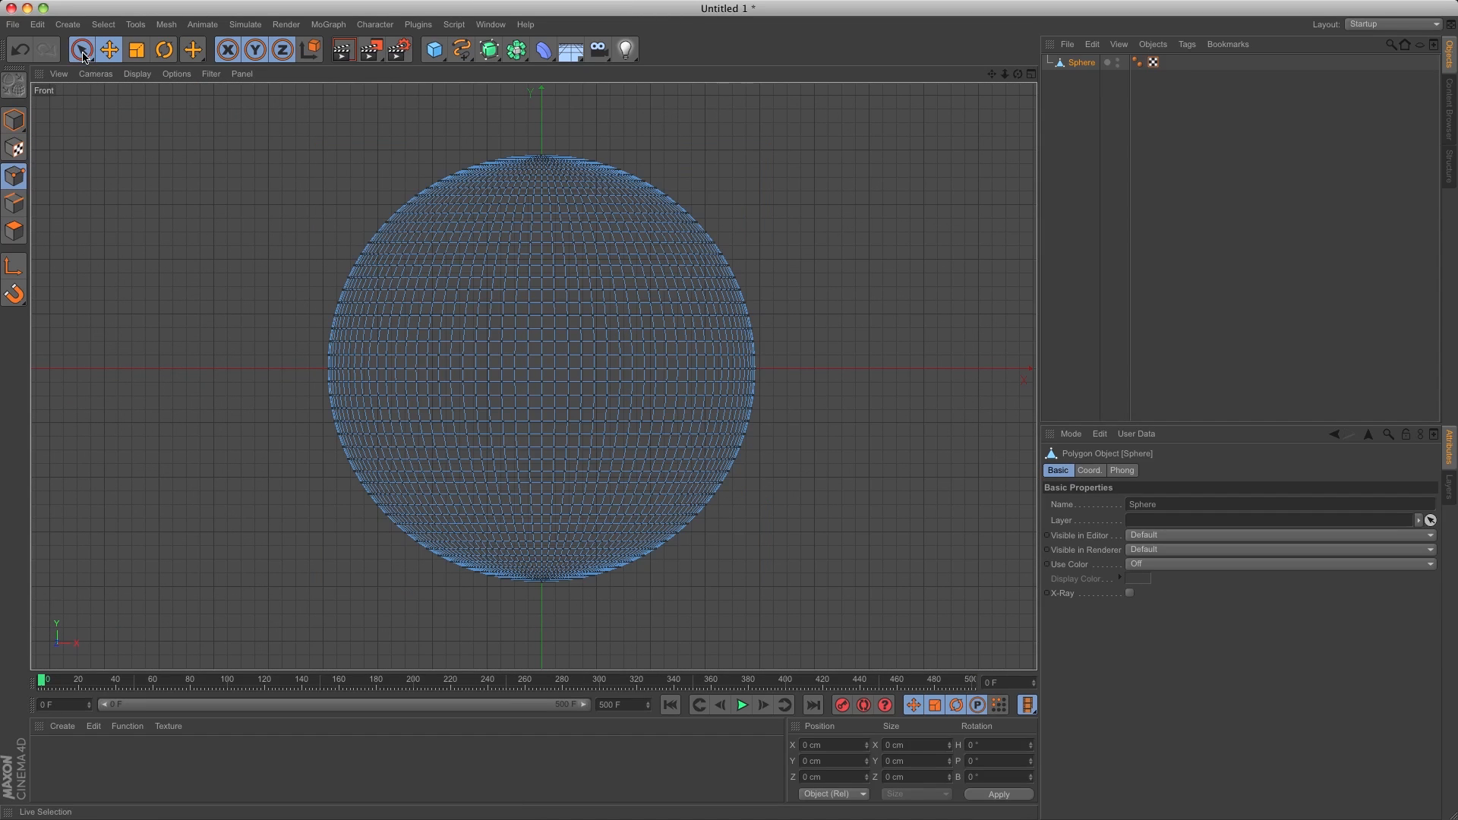
pyautogui.click(81, 48)
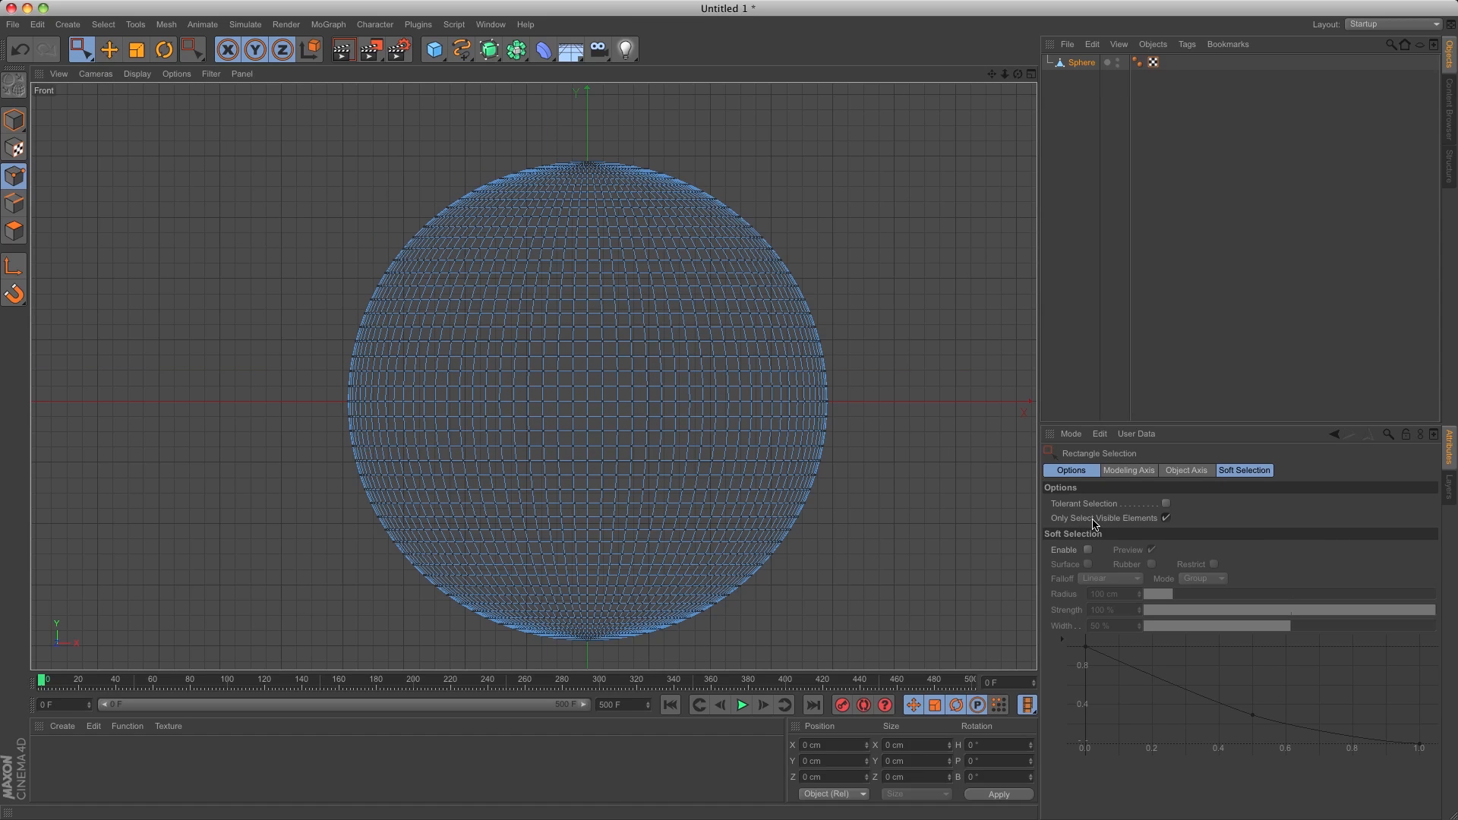
pyautogui.click(1165, 518)
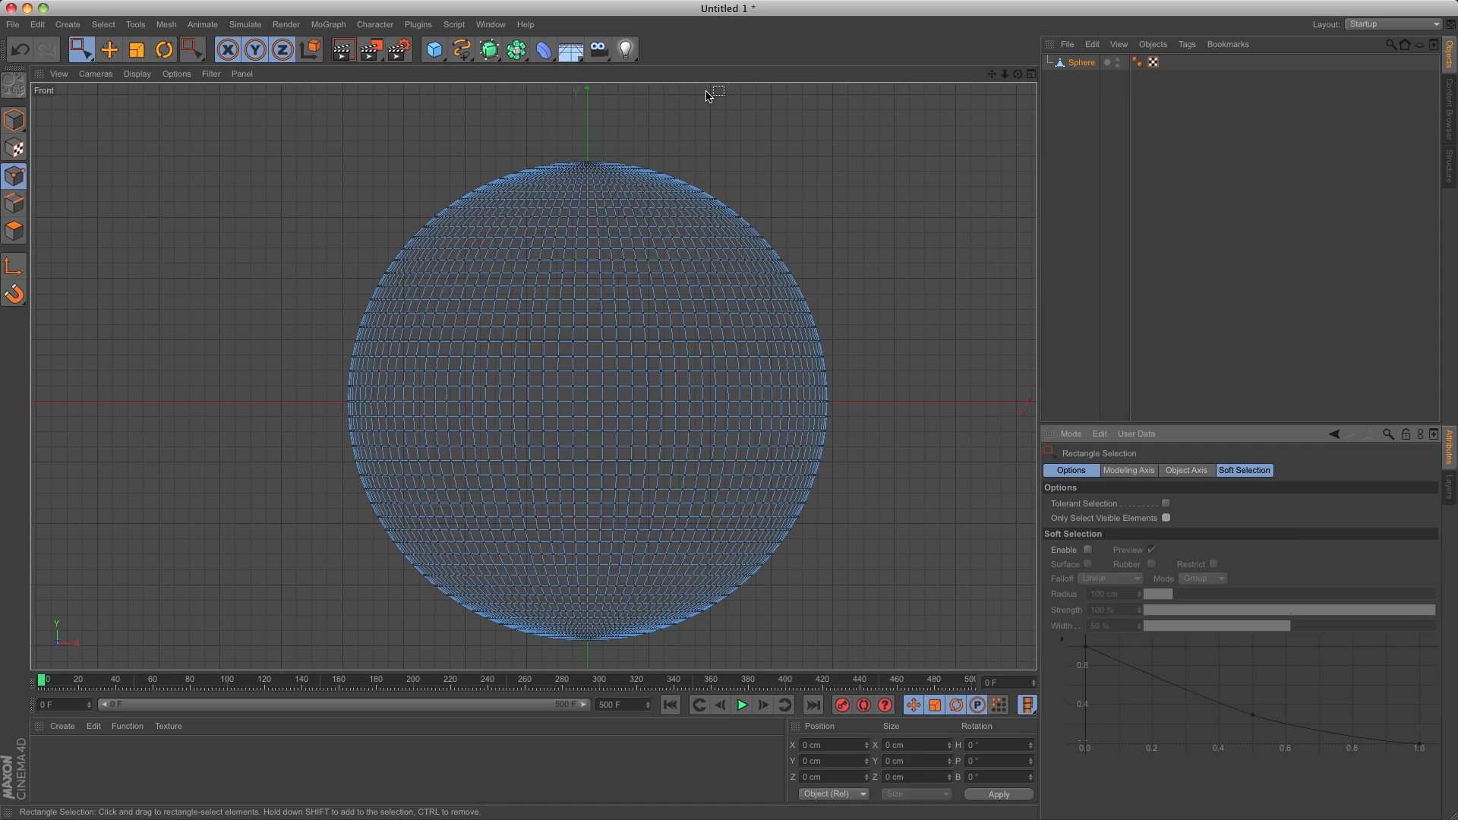
pyautogui.moveTo(716, 89); pyautogui.dragTo(279, 208)
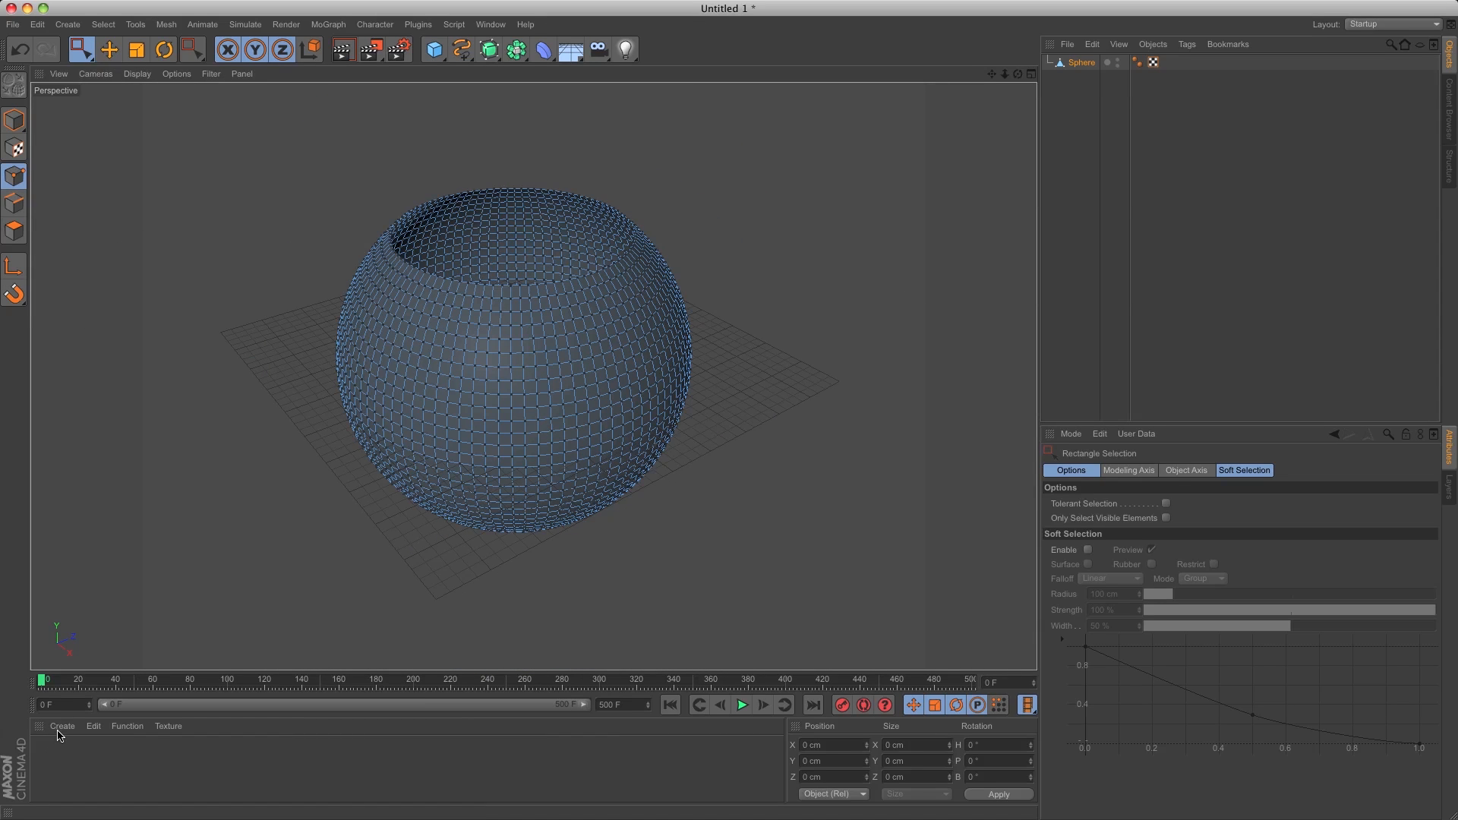
# Create a new material named Bowl, apply it to the sphere and rename the sphere Bowl.
pyautogui.click(61, 726)
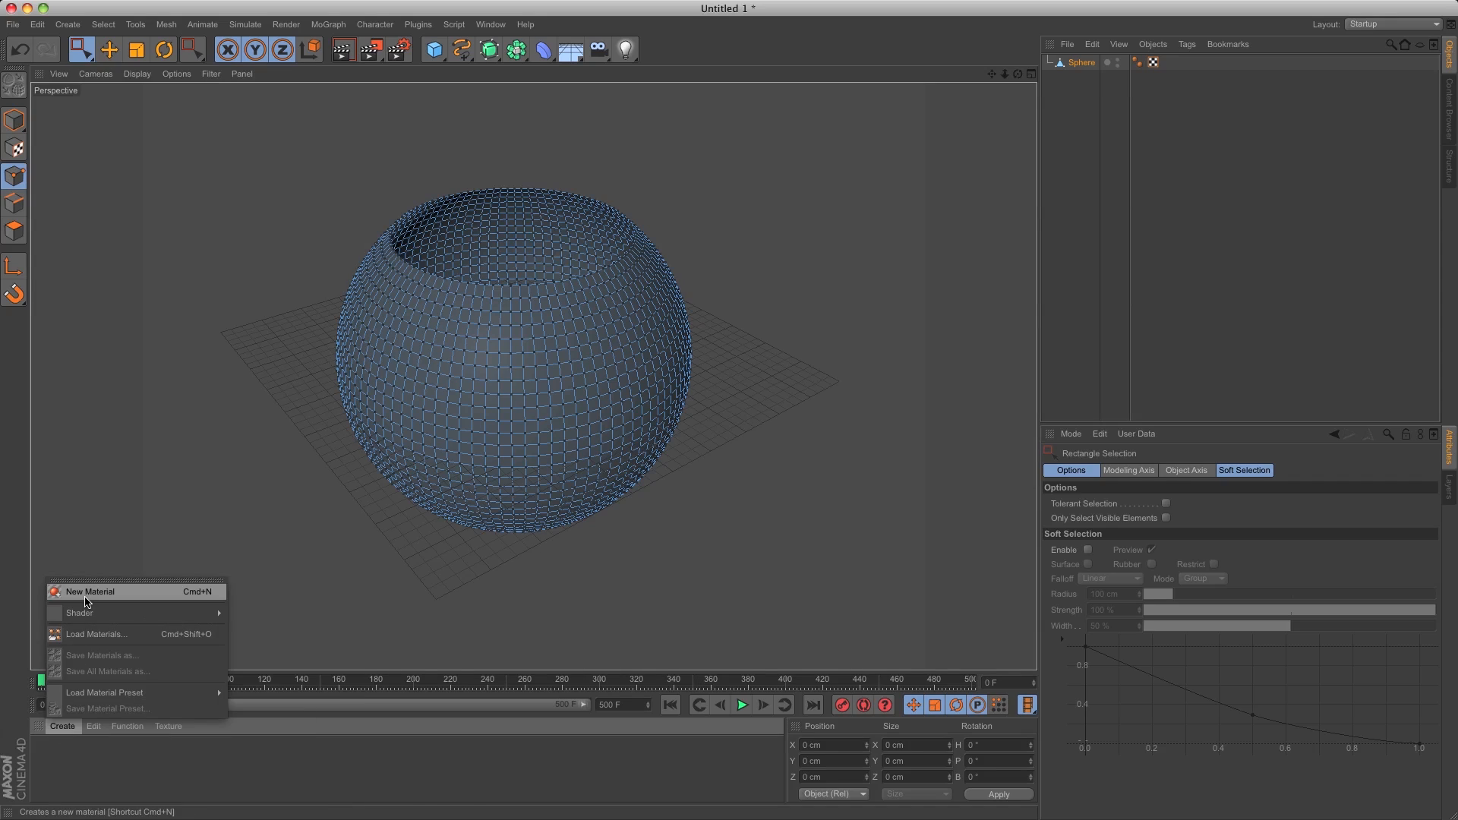
pyautogui.click(89, 591)
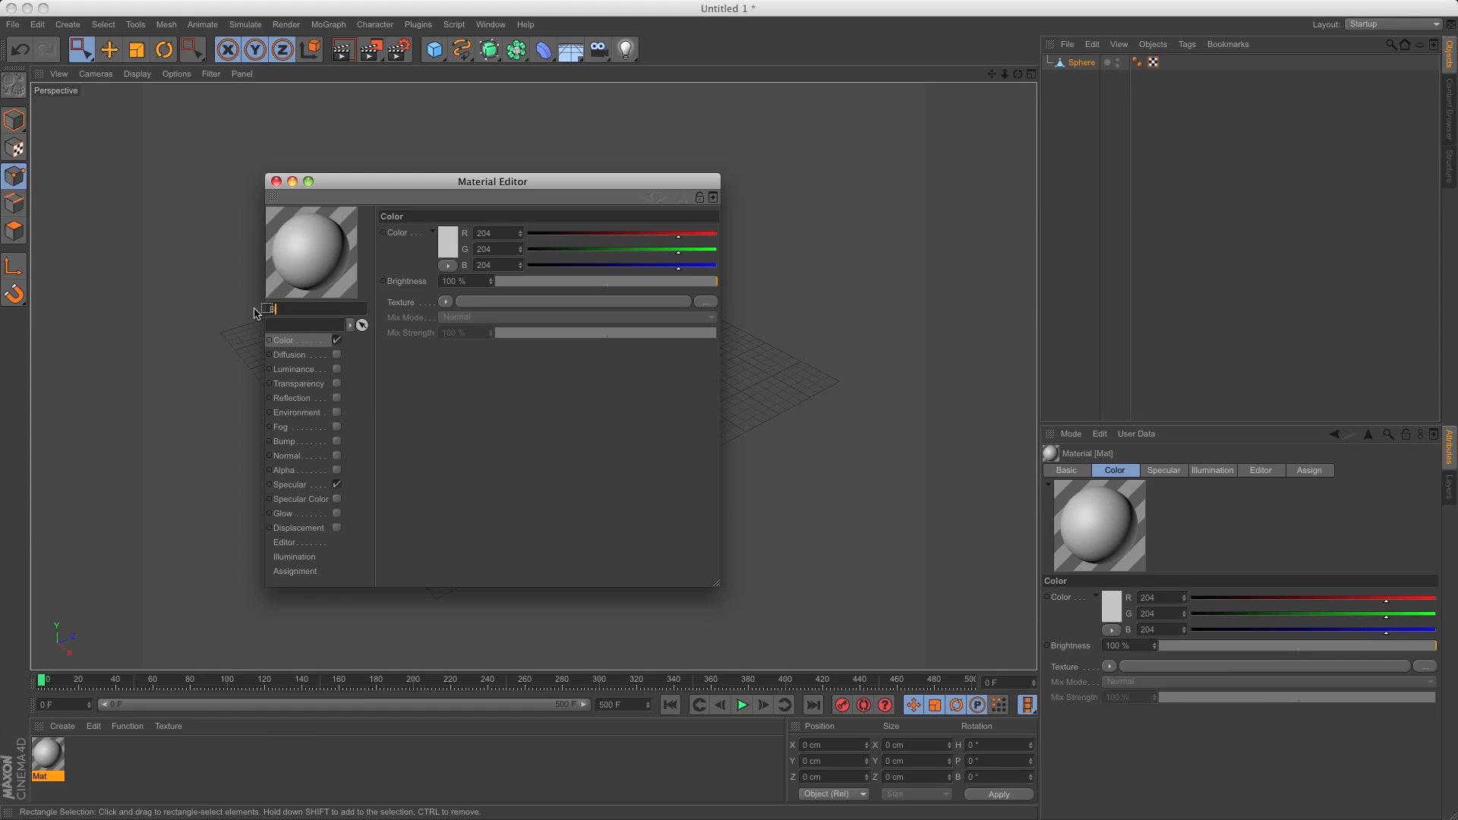
pyautogui.write('Bowl')
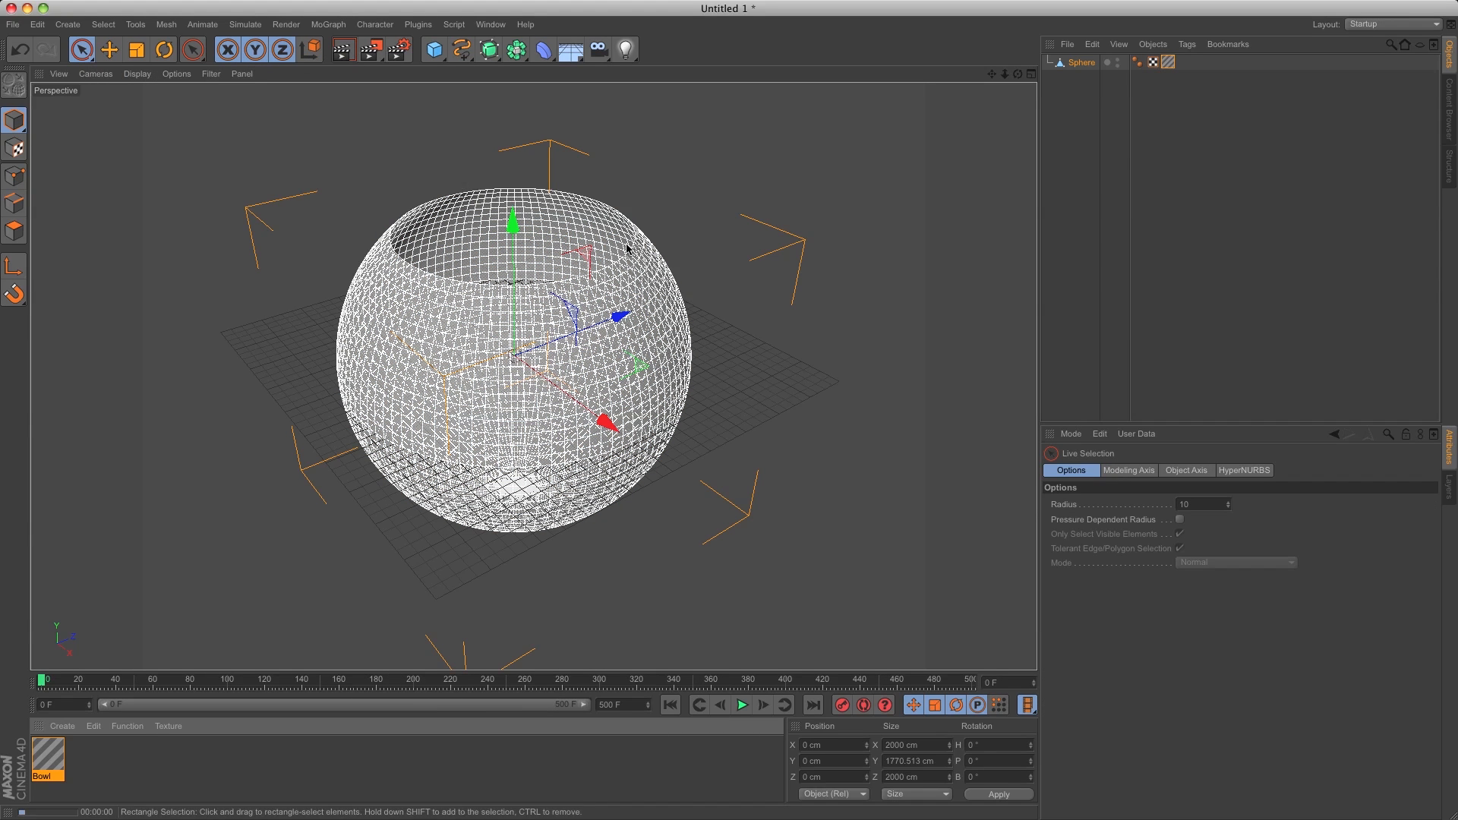
pyautogui.click(1080, 61)
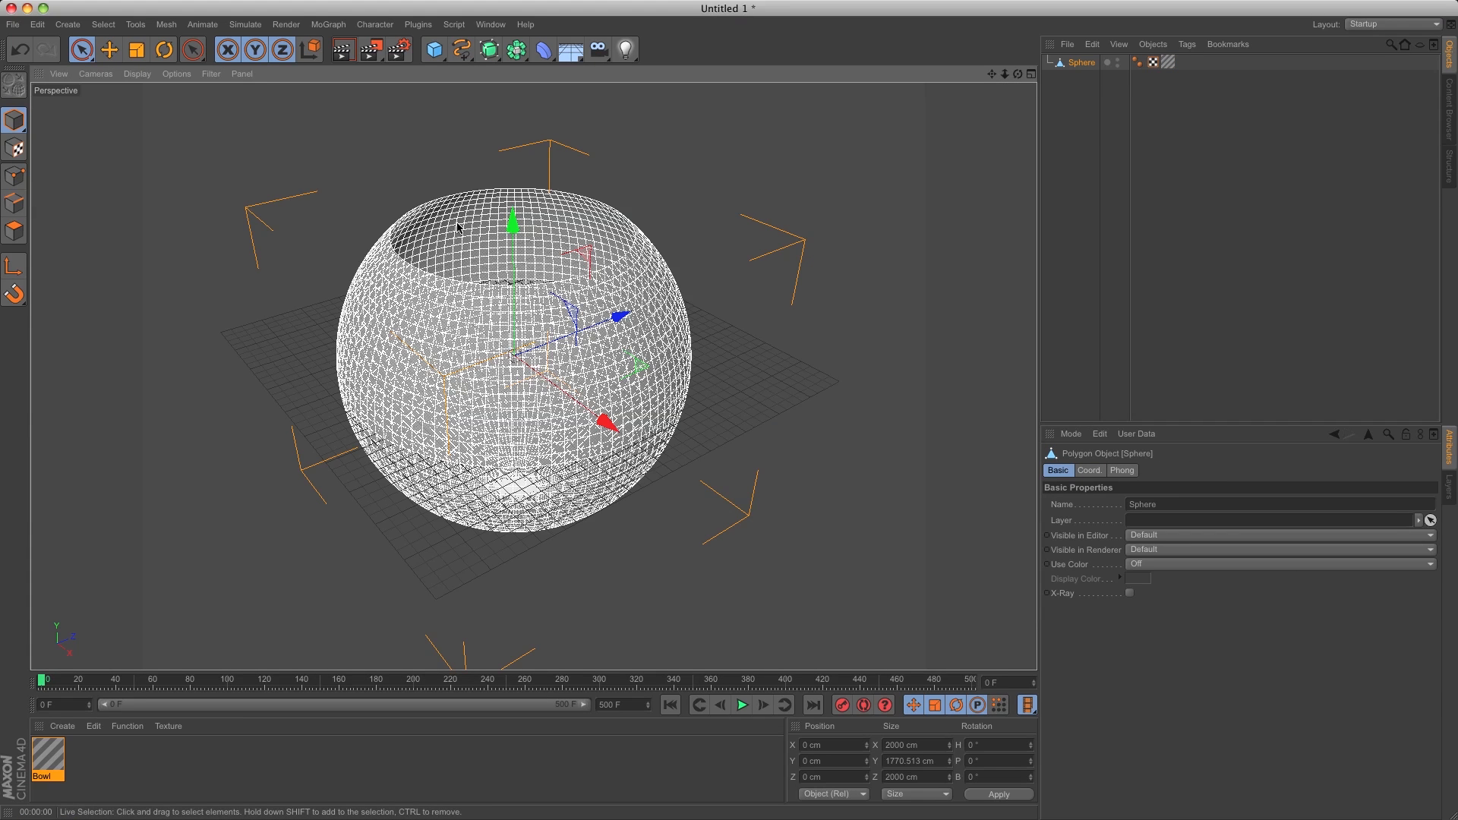
pyautogui.moveTo(1111, 82)
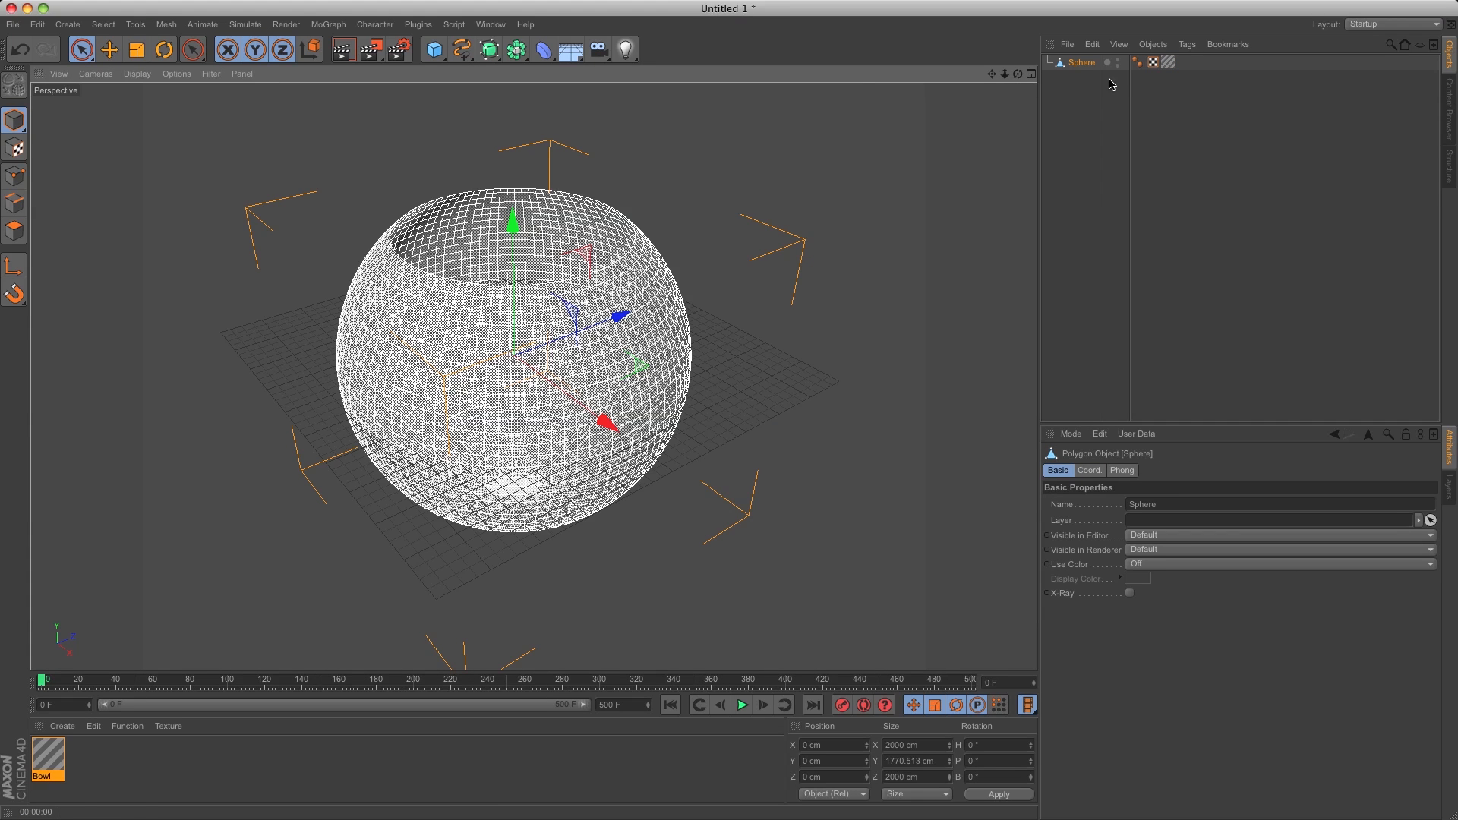
pyautogui.doubleClick(1080, 62)
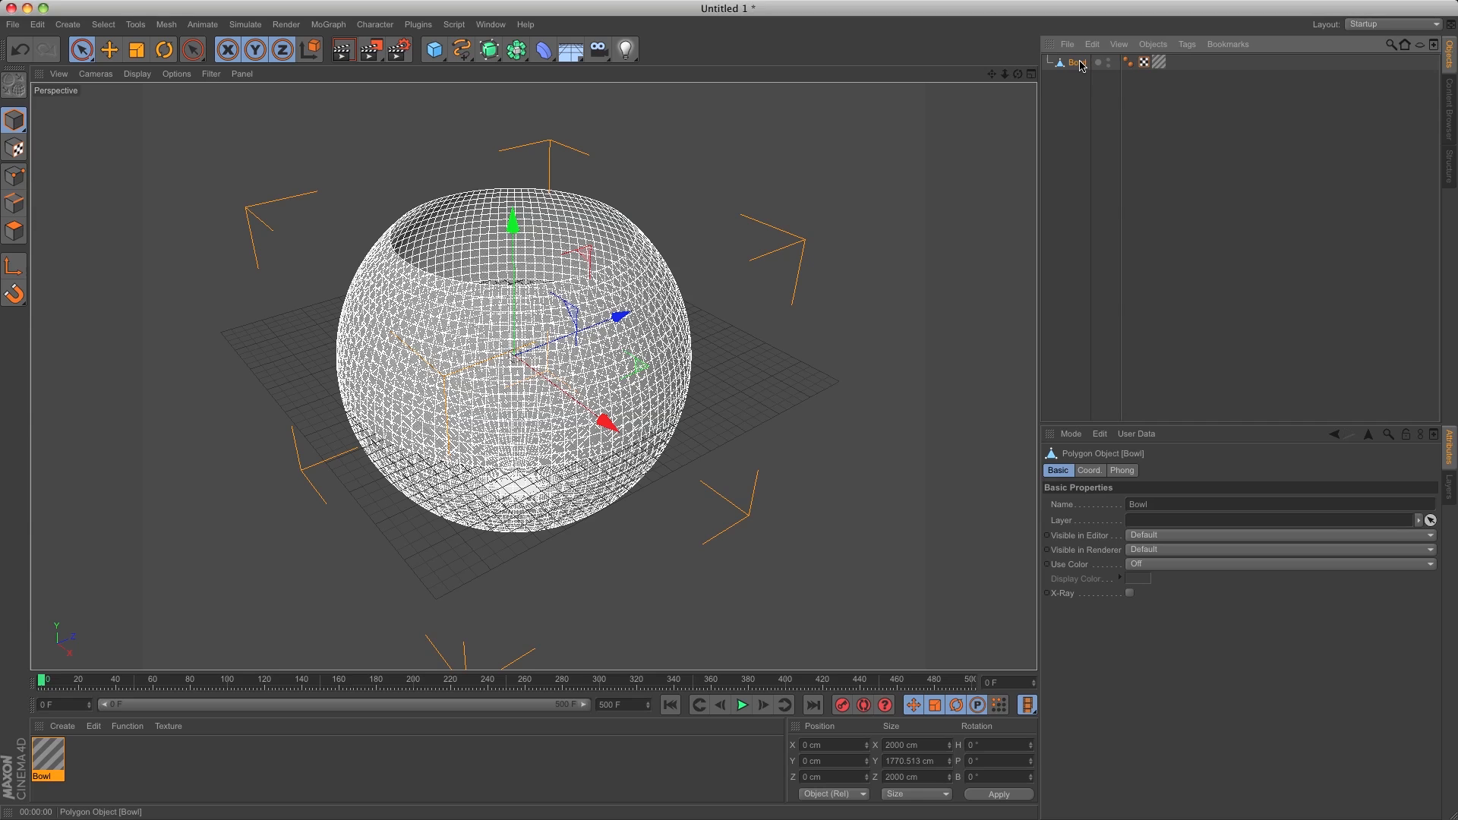
pyautogui.moveTo(321, 49)
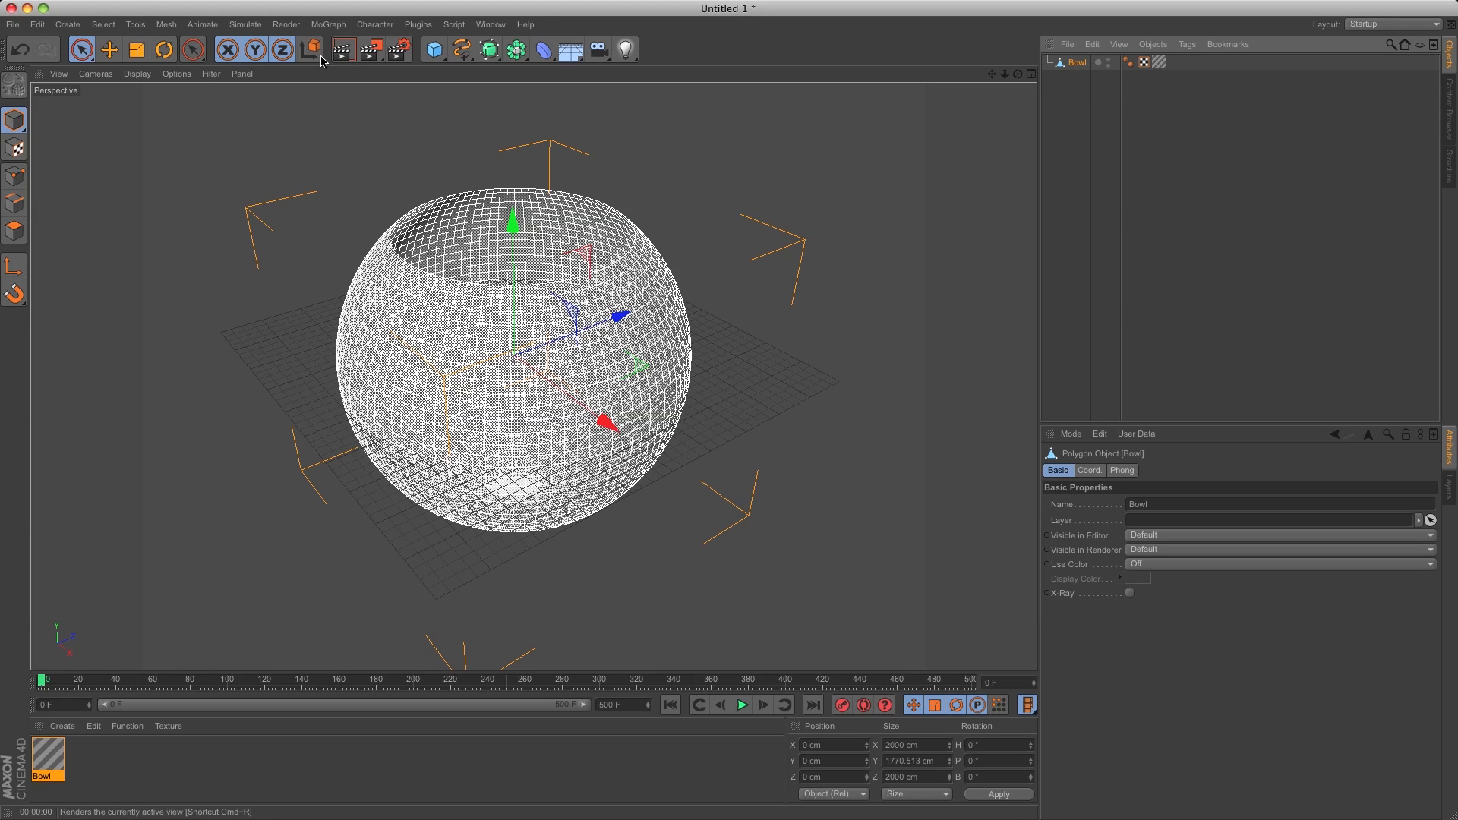
# Add a particle Emitter above the bowl aimed downward and preview its spray.
pyautogui.click(245, 23)
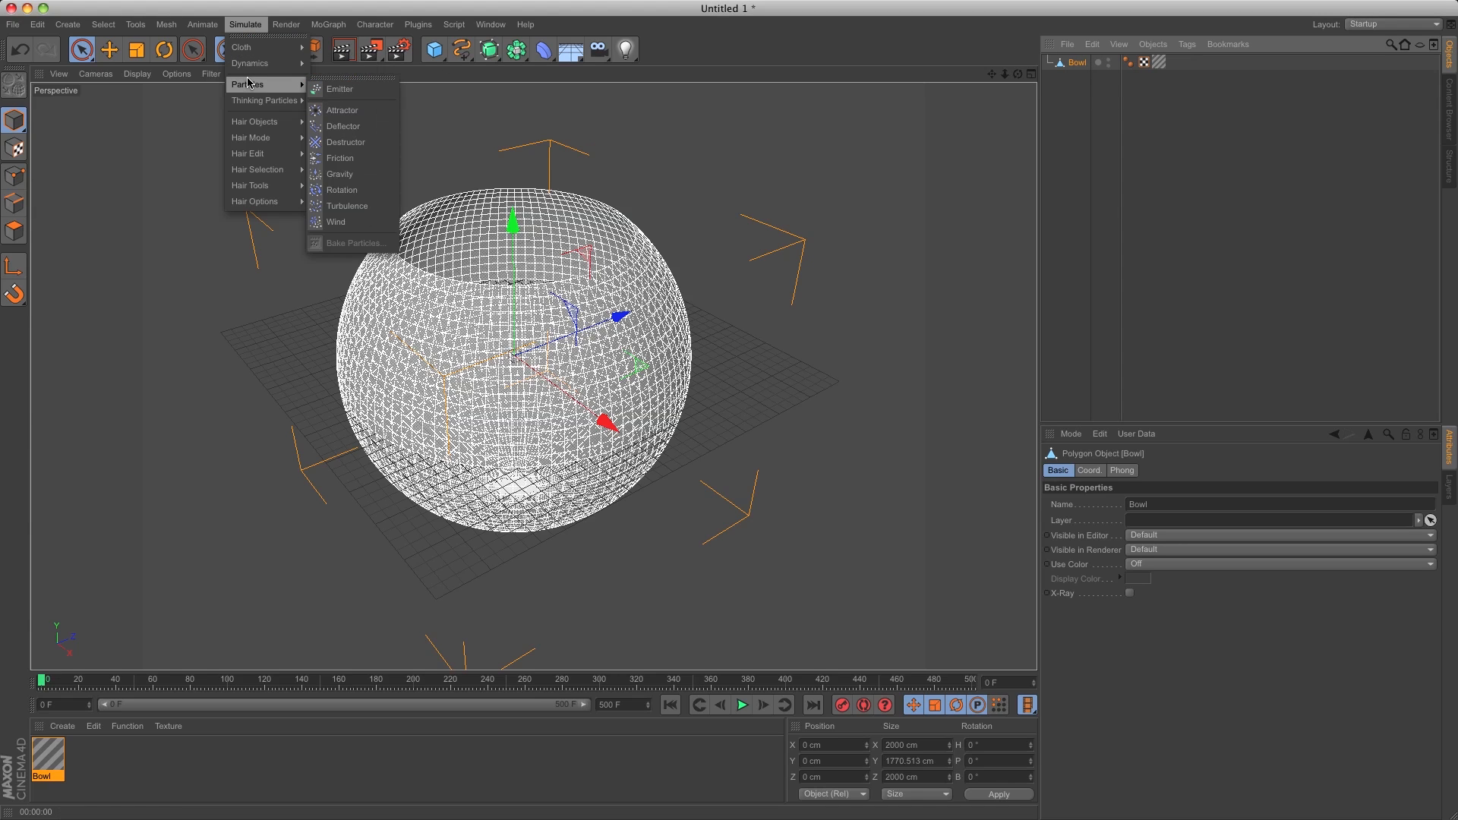
pyautogui.click(341, 88)
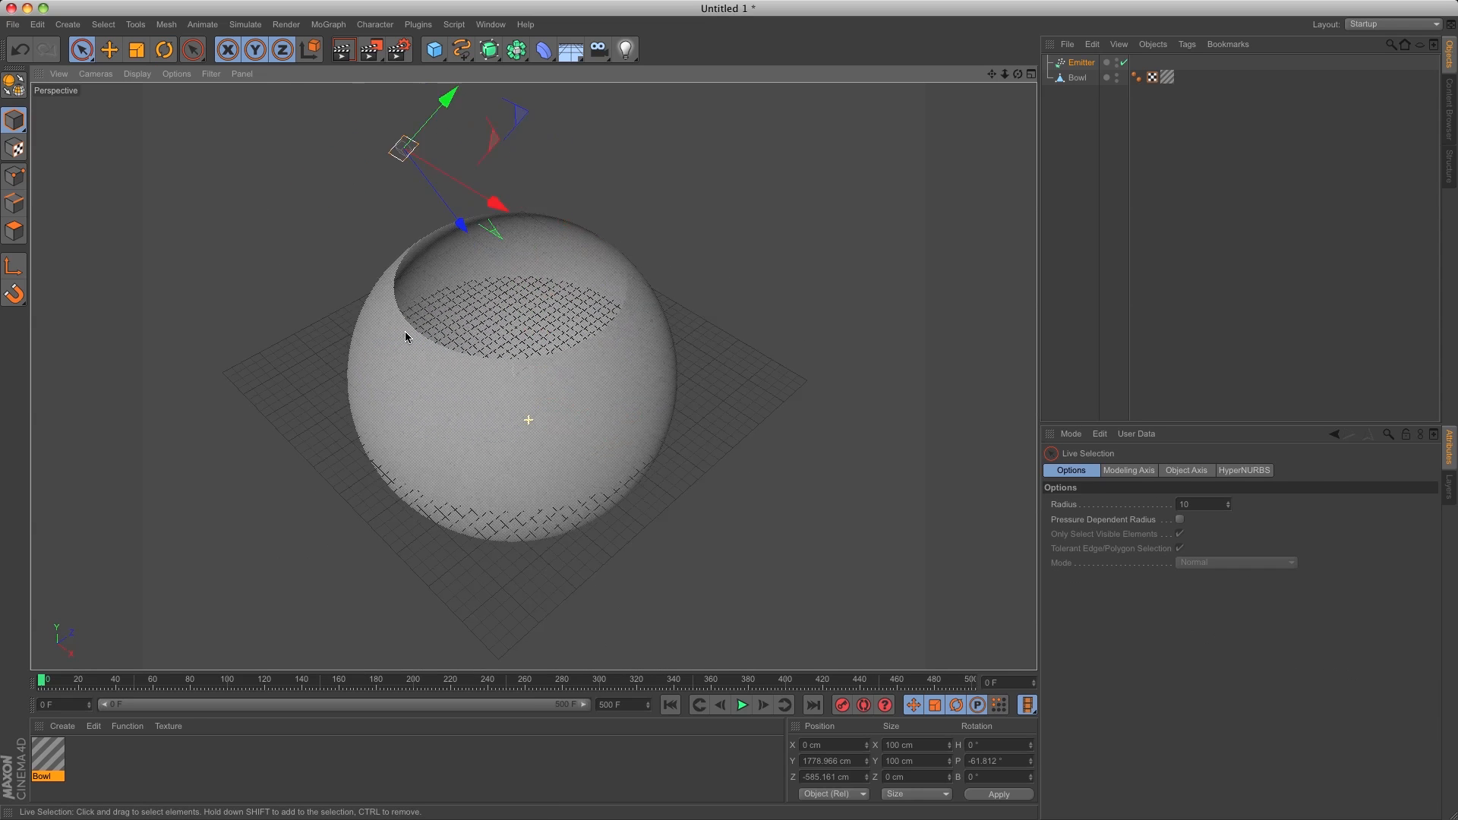
pyautogui.click(743, 705)
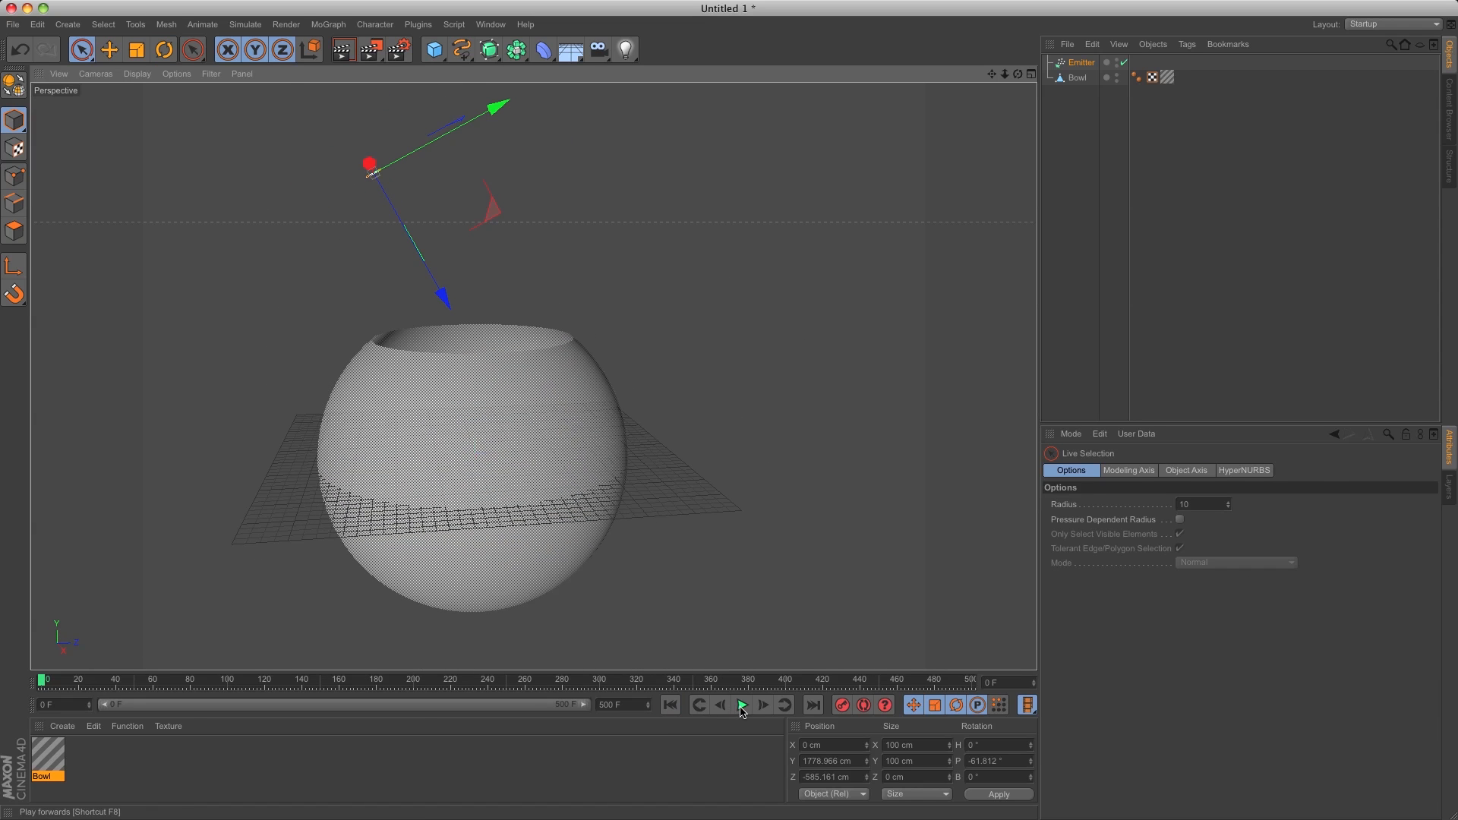
pyautogui.click(740, 703)
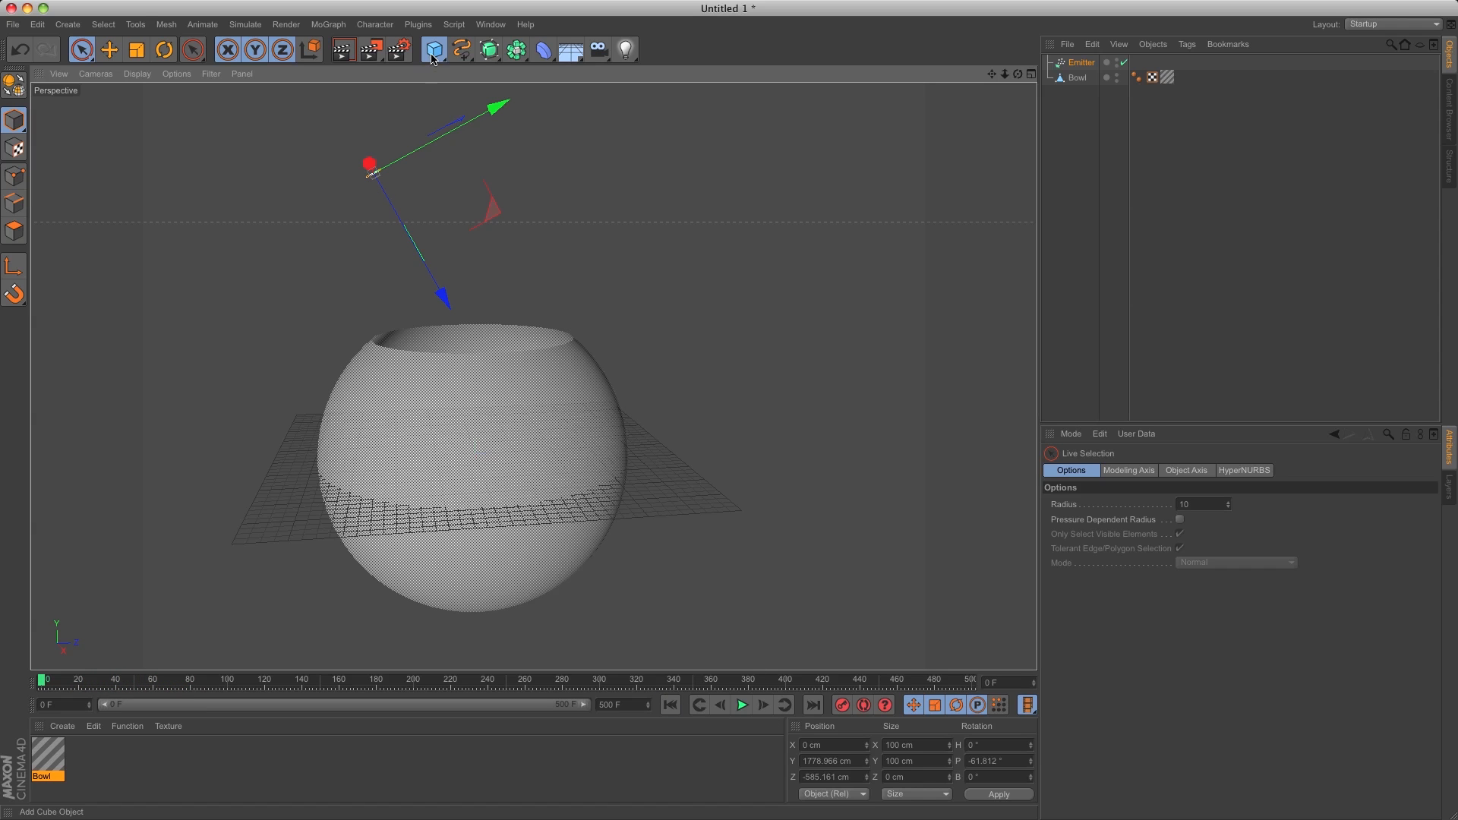
# Add a Marble sphere with Radius 30 cm, 8 segments and Render Perfect on.
pyautogui.click(433, 48)
pyautogui.write('Marble')
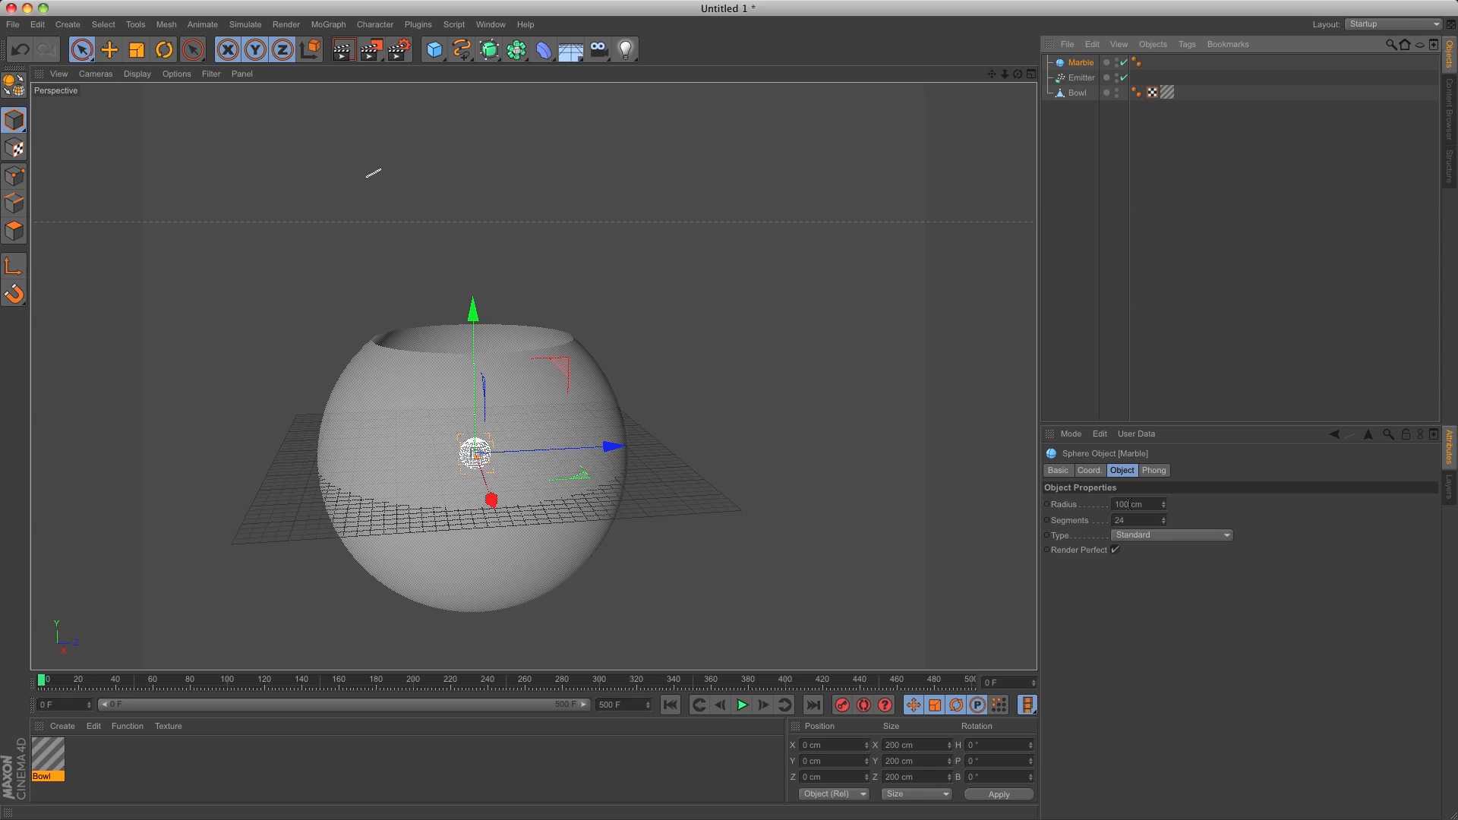
pyautogui.write('30')
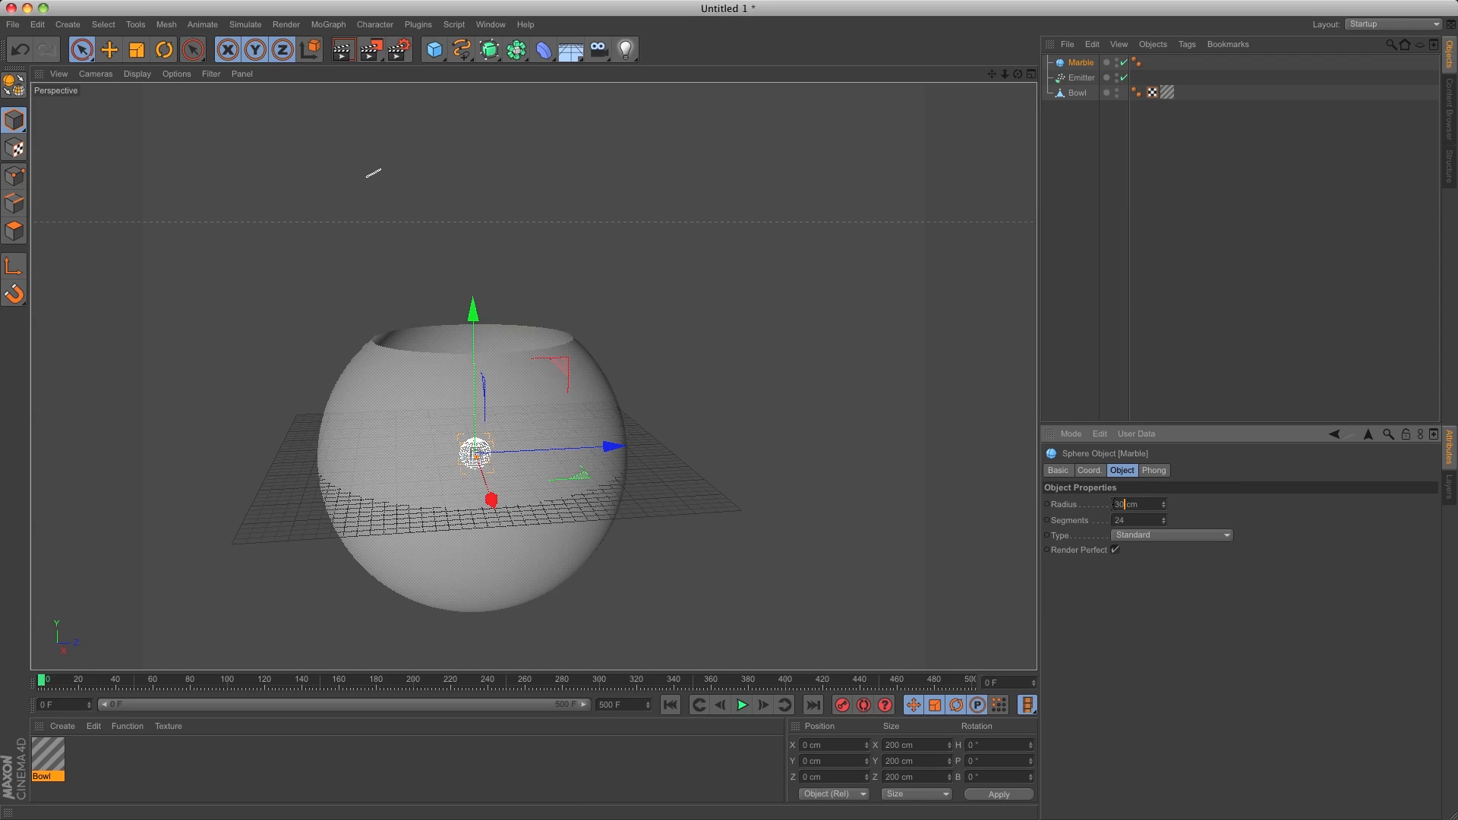
pyautogui.write('8')
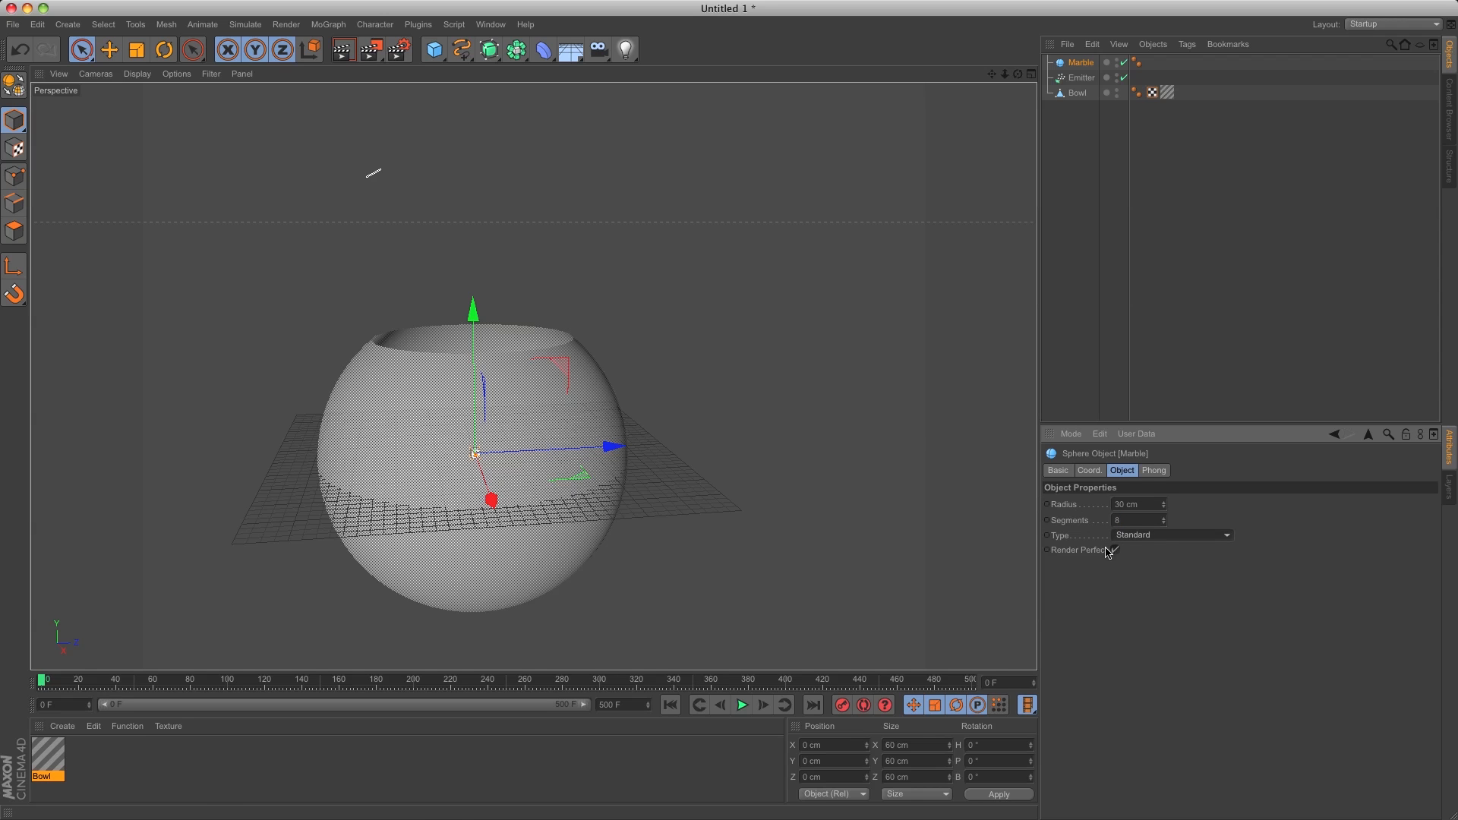
pyautogui.click(1114, 550)
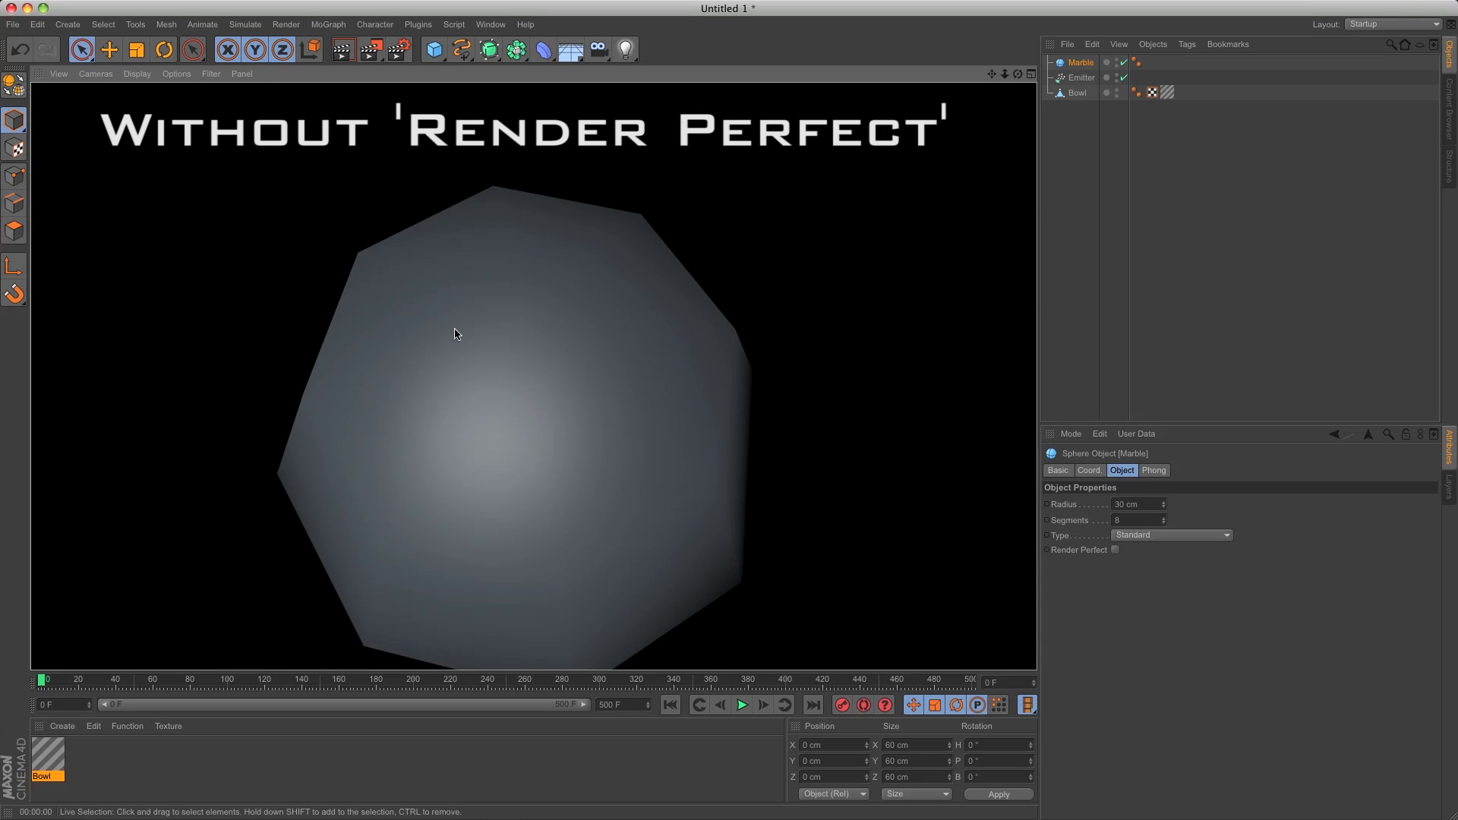
pyautogui.click(1113, 549)
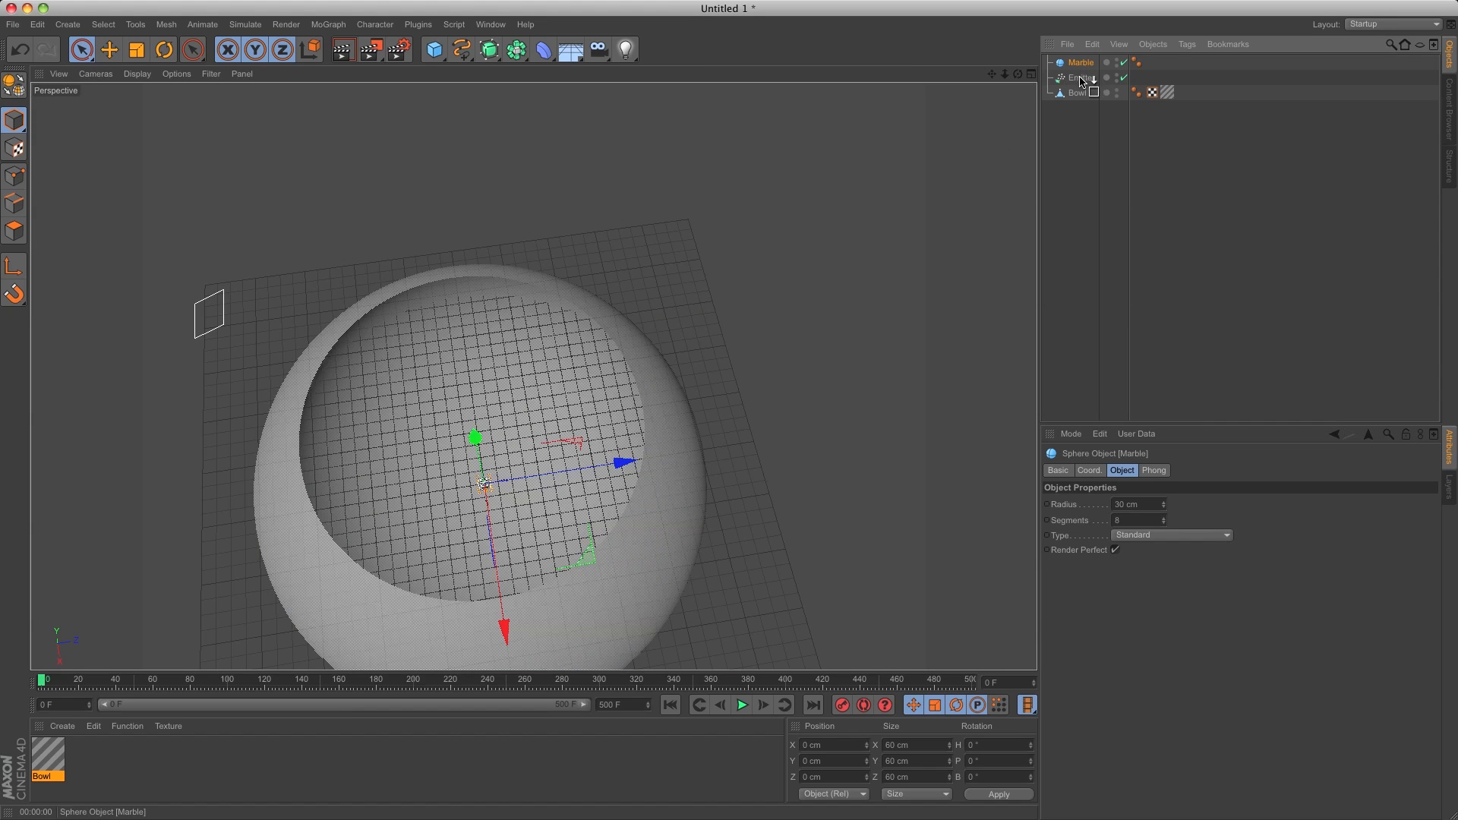
# Parent the Marble under the Emitter, enable Show Objects and preview marbles emitting.
pyautogui.click(1080, 77)
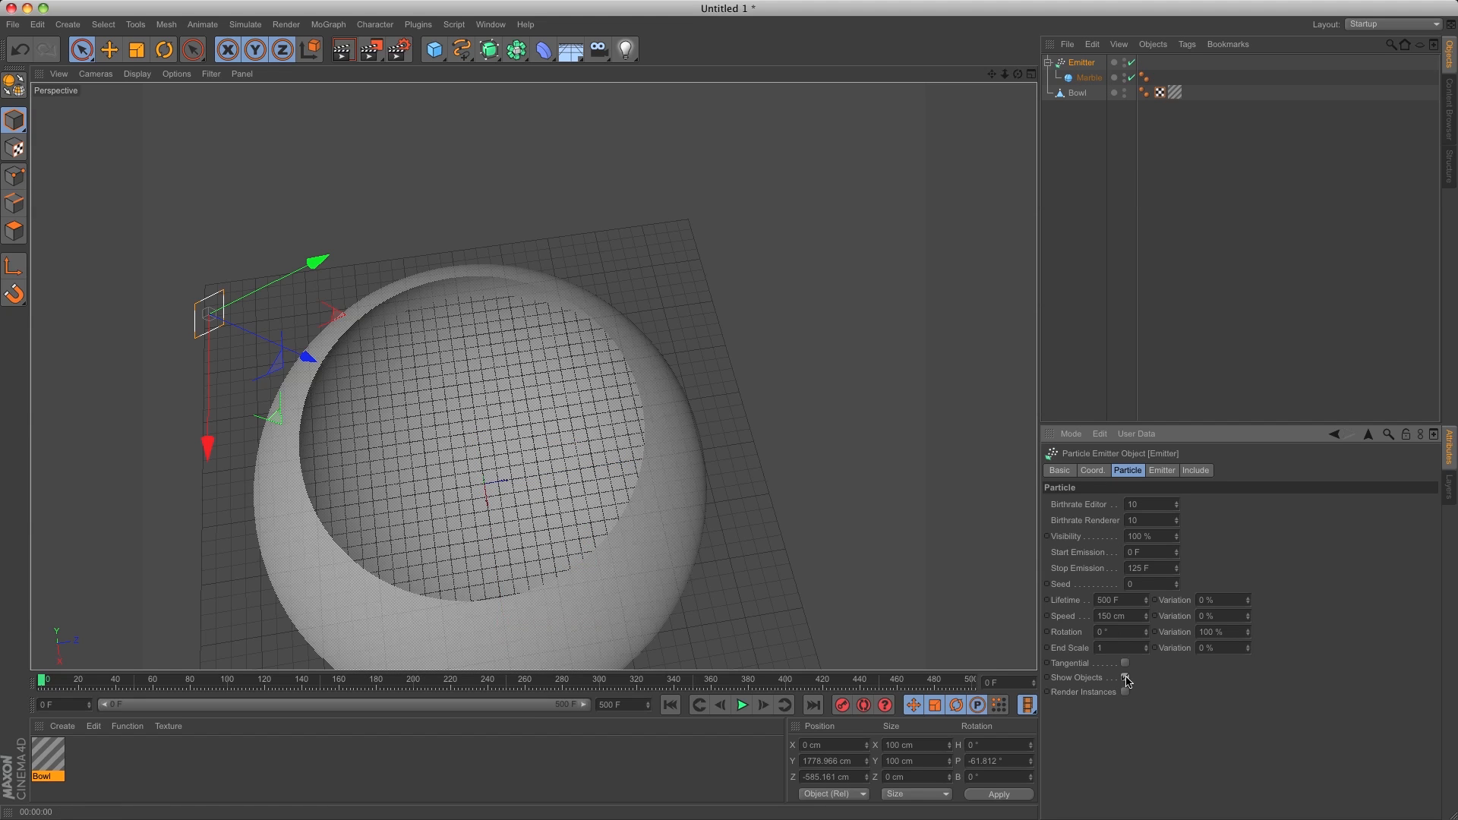
pyautogui.click(742, 703)
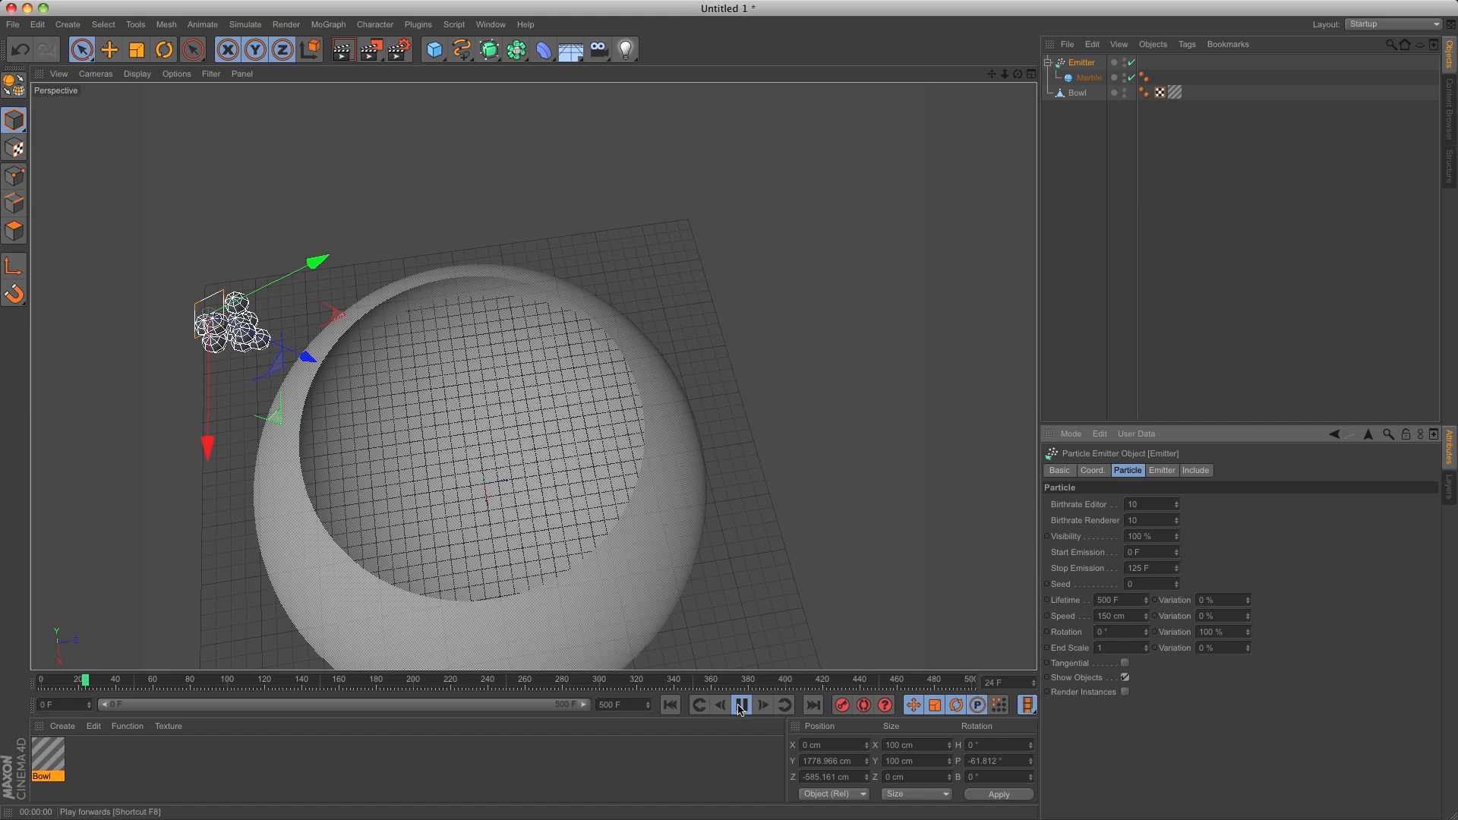
pyautogui.click(740, 703)
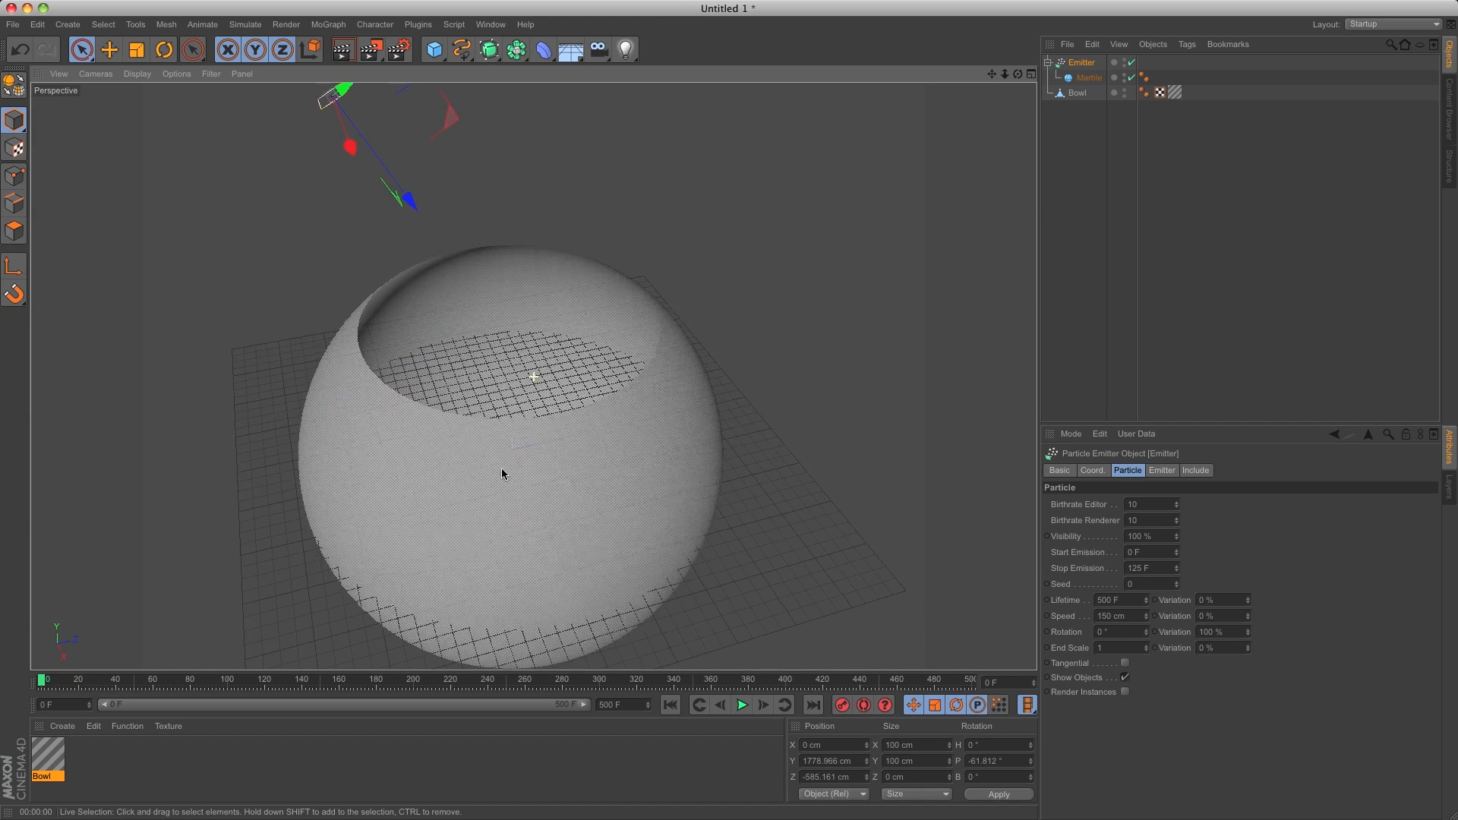
# Give the Bowl a Collider Body tag and the Marble a Rigid Body tag, then test the fall.
pyautogui.rightClick(1077, 93)
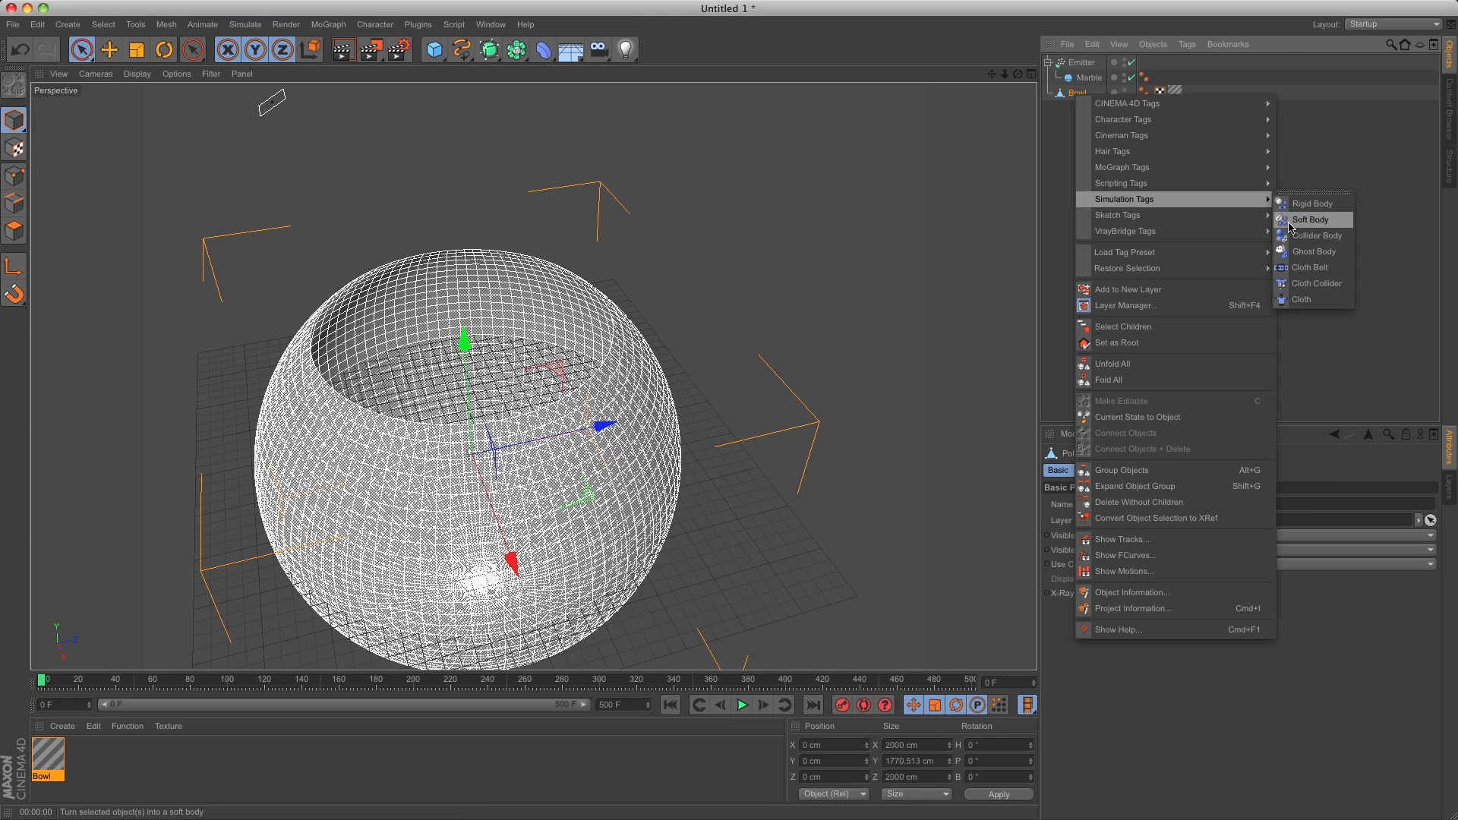
pyautogui.click(1314, 236)
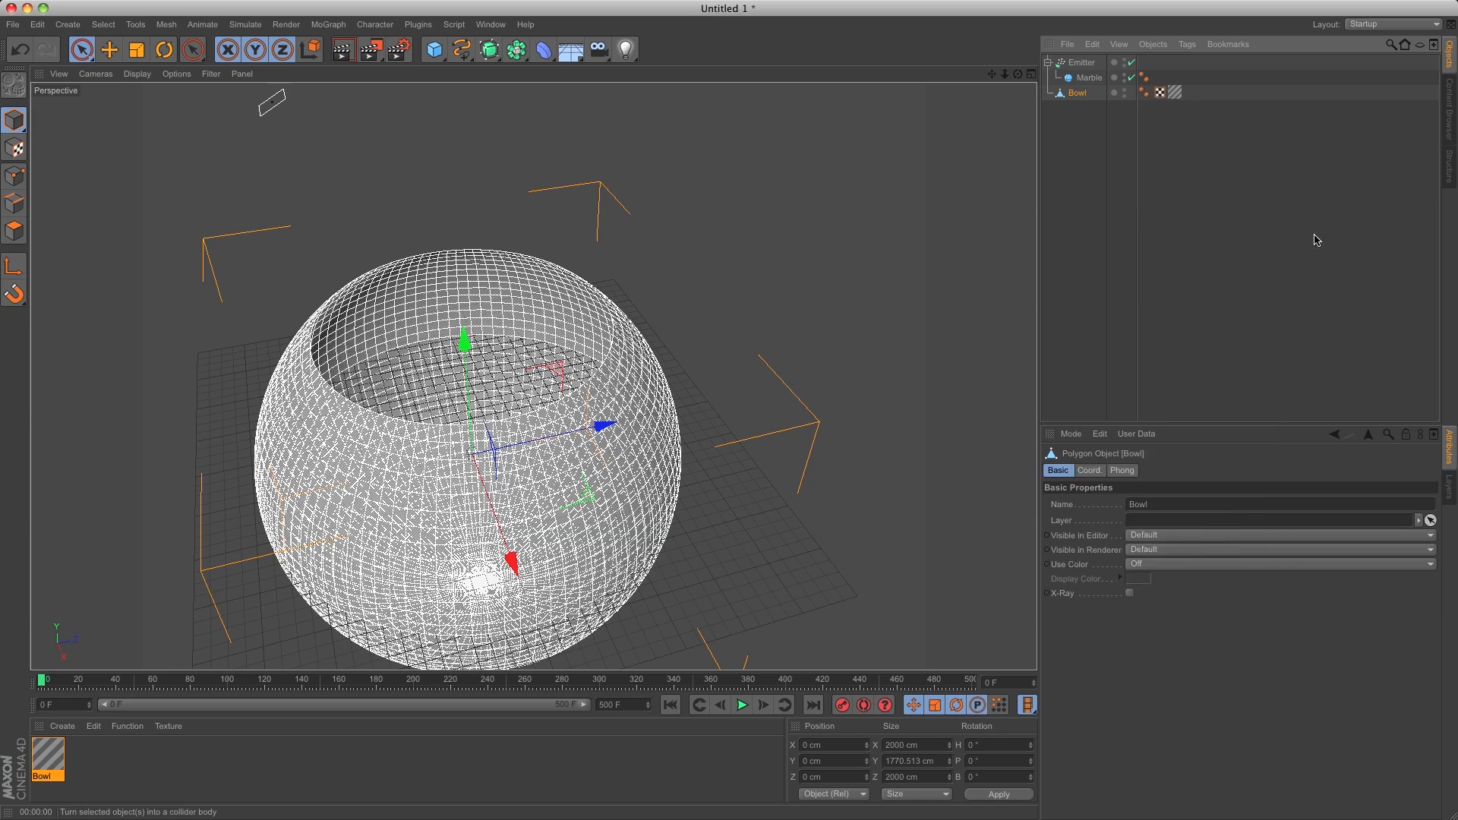
pyautogui.click(1088, 77)
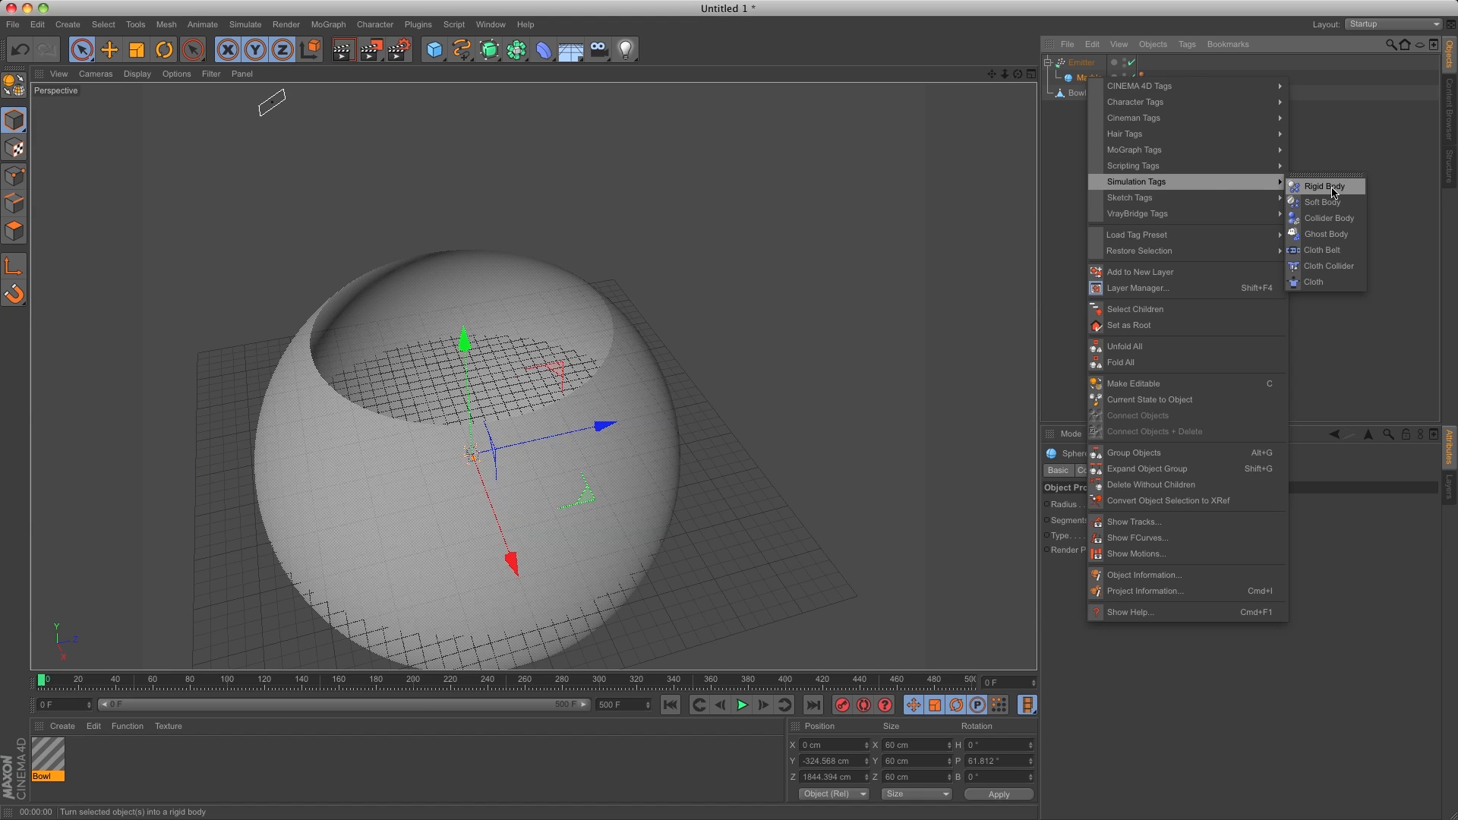
pyautogui.click(1322, 185)
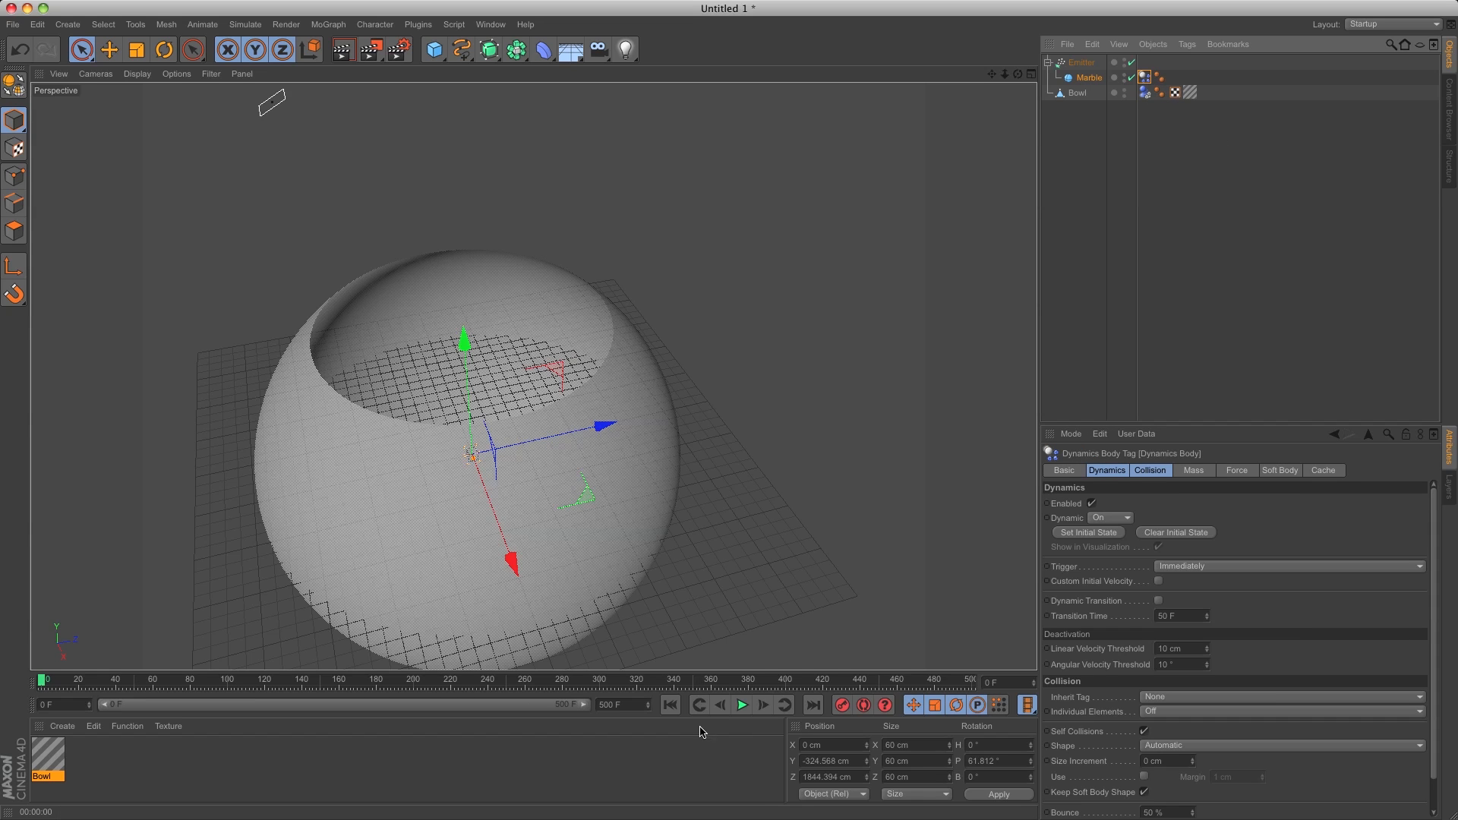
pyautogui.moveTo(505, 516)
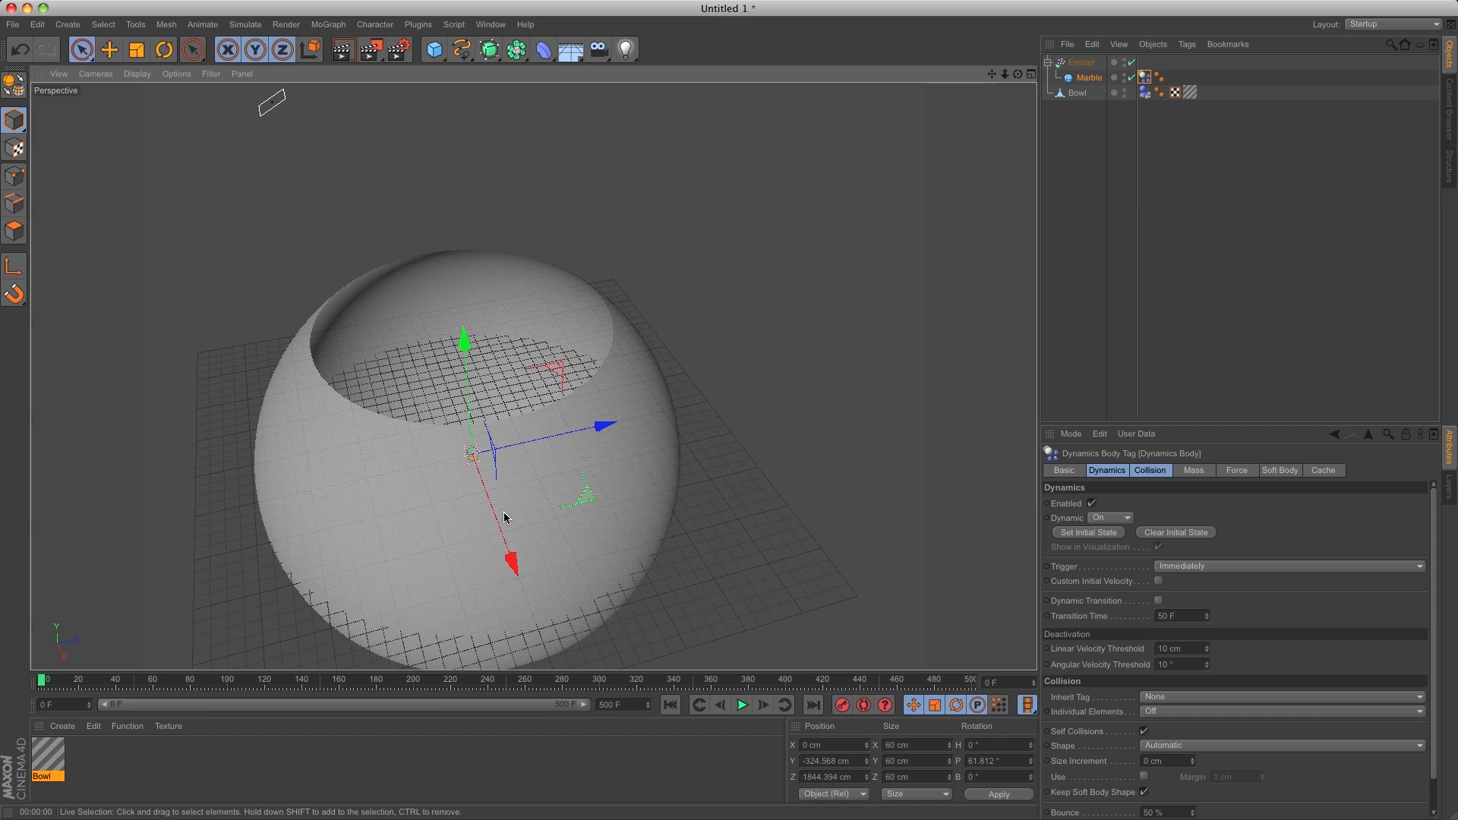
pyautogui.click(741, 703)
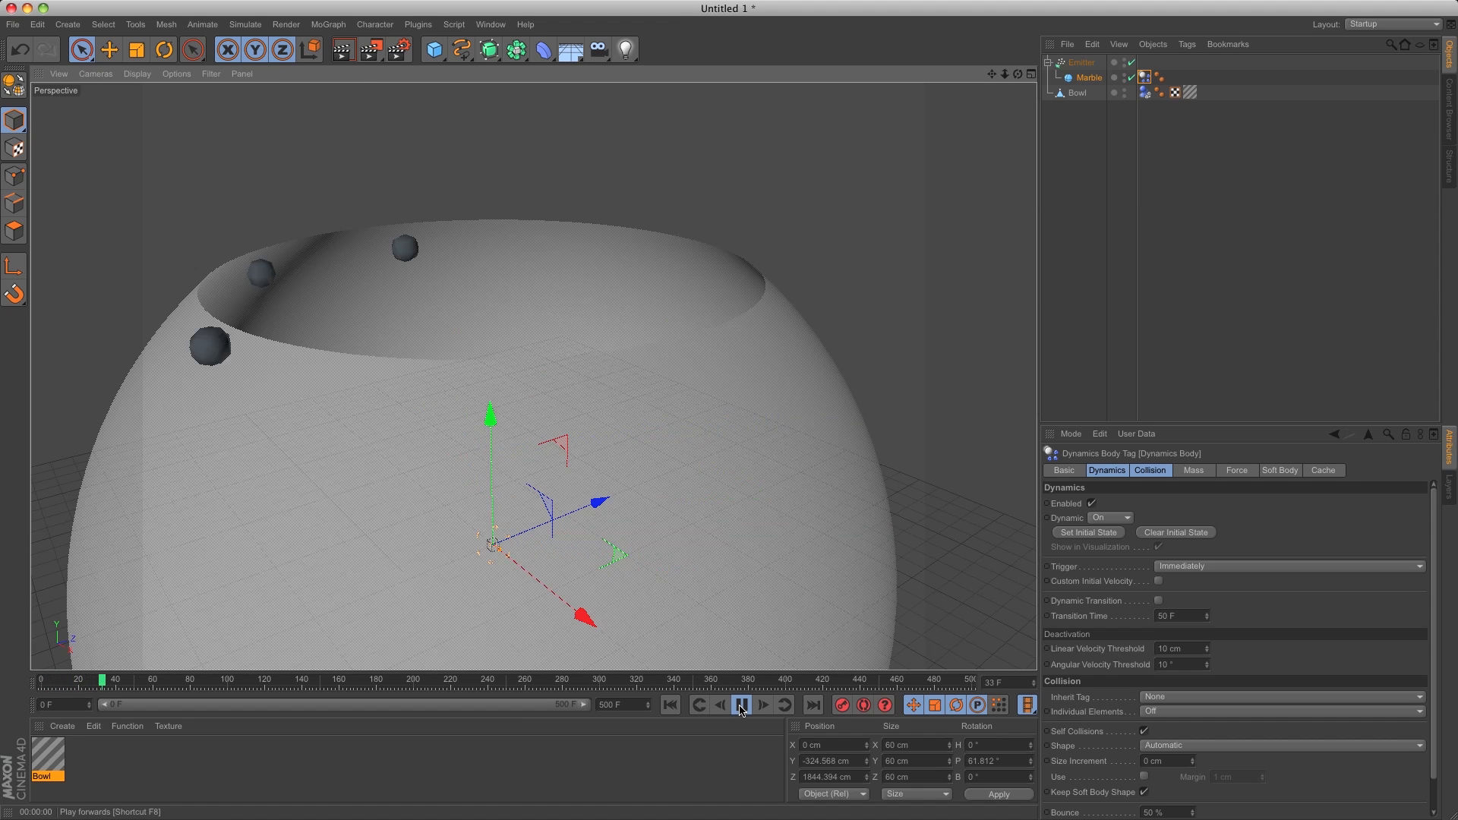
pyautogui.click(742, 704)
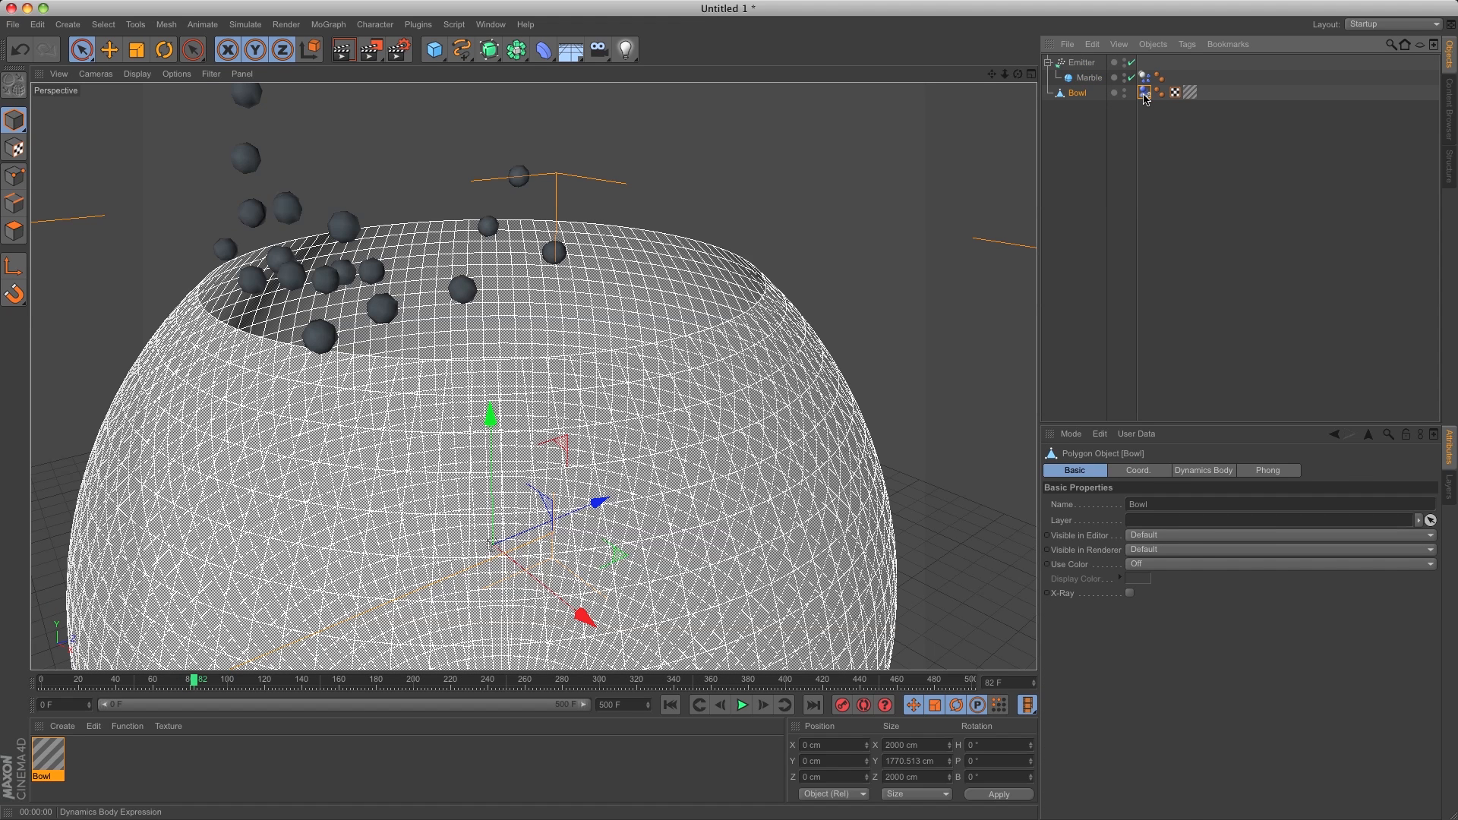
# Set the Bowl collider's collision Shape to Static Mesh and replay so marbles drop inside.
pyautogui.click(1142, 91)
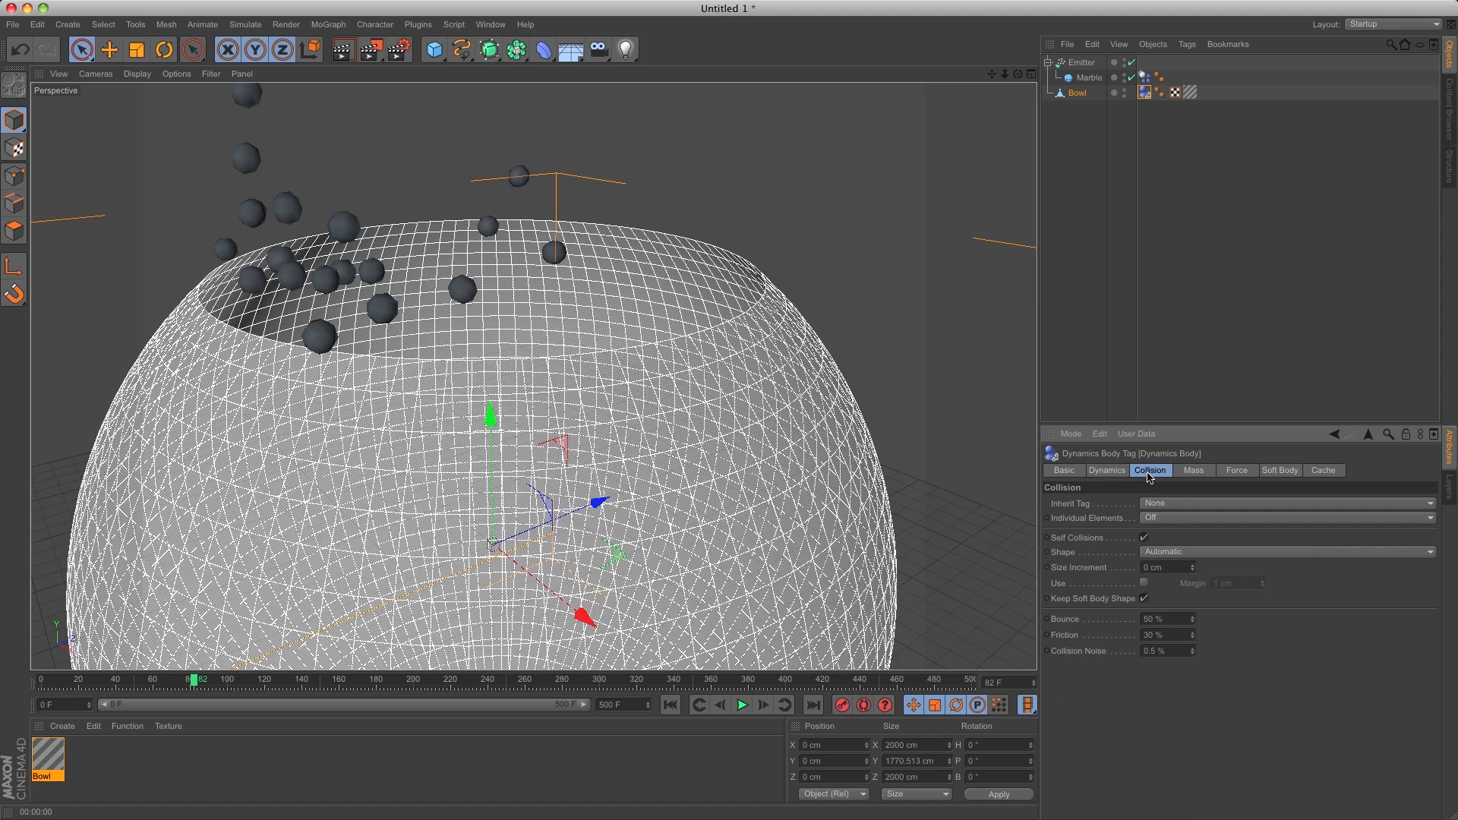
pyautogui.moveTo(1163, 557)
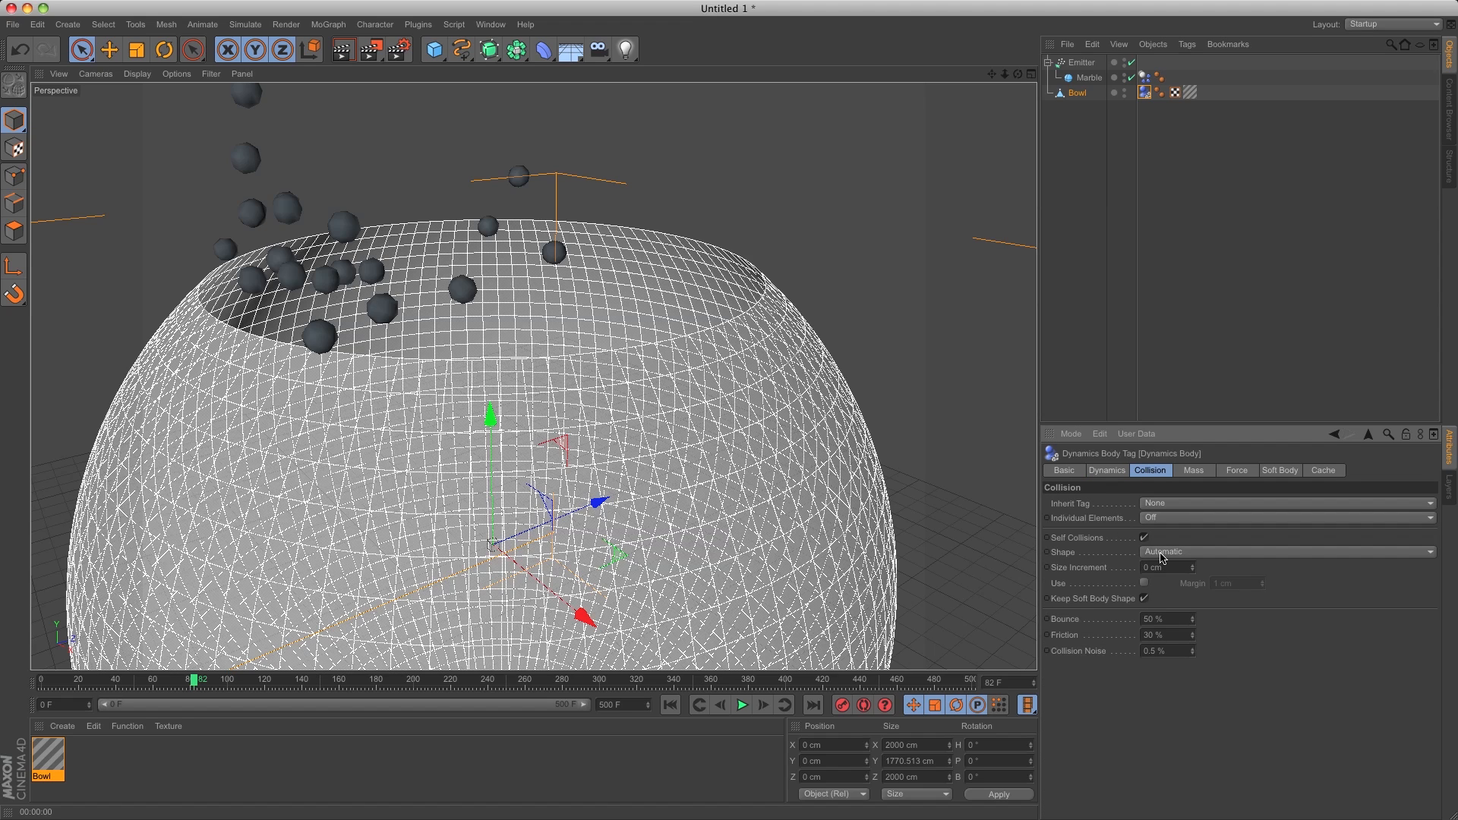
pyautogui.click(1288, 550)
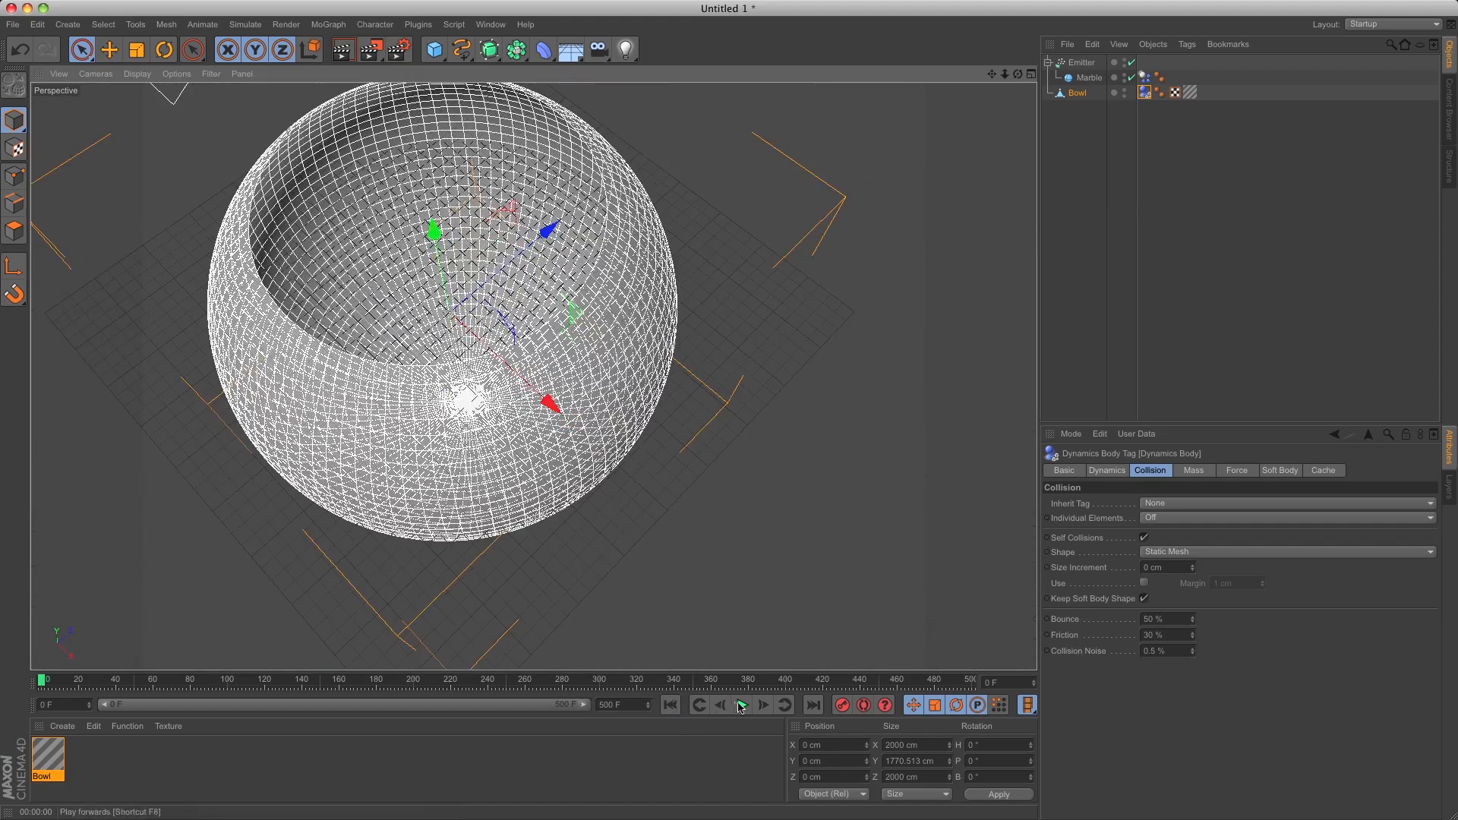
pyautogui.click(742, 704)
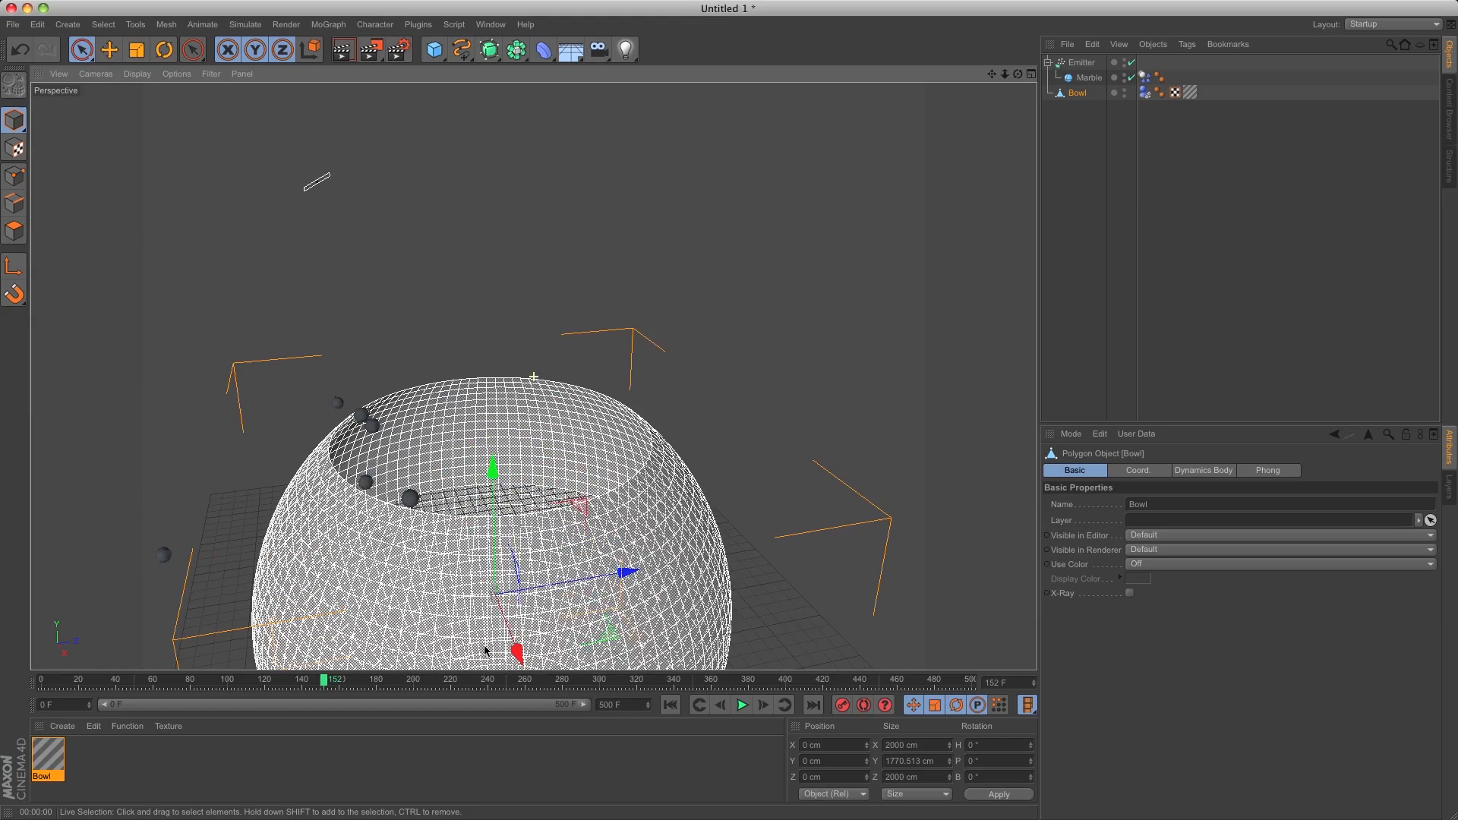
# Move the Emitter slightly higher above the bowl's opening.
pyautogui.click(1080, 61)
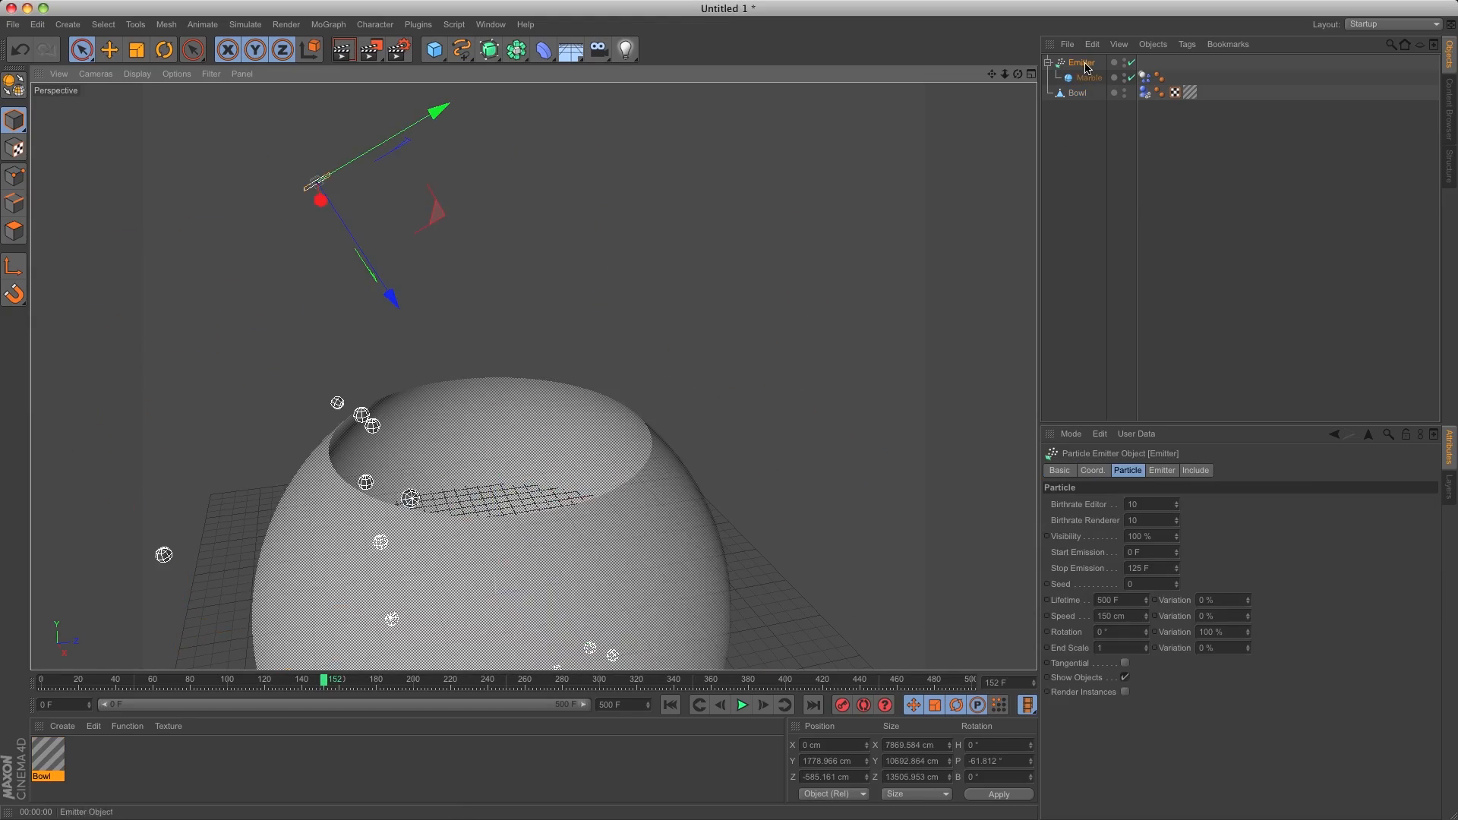
pyautogui.click(1161, 470)
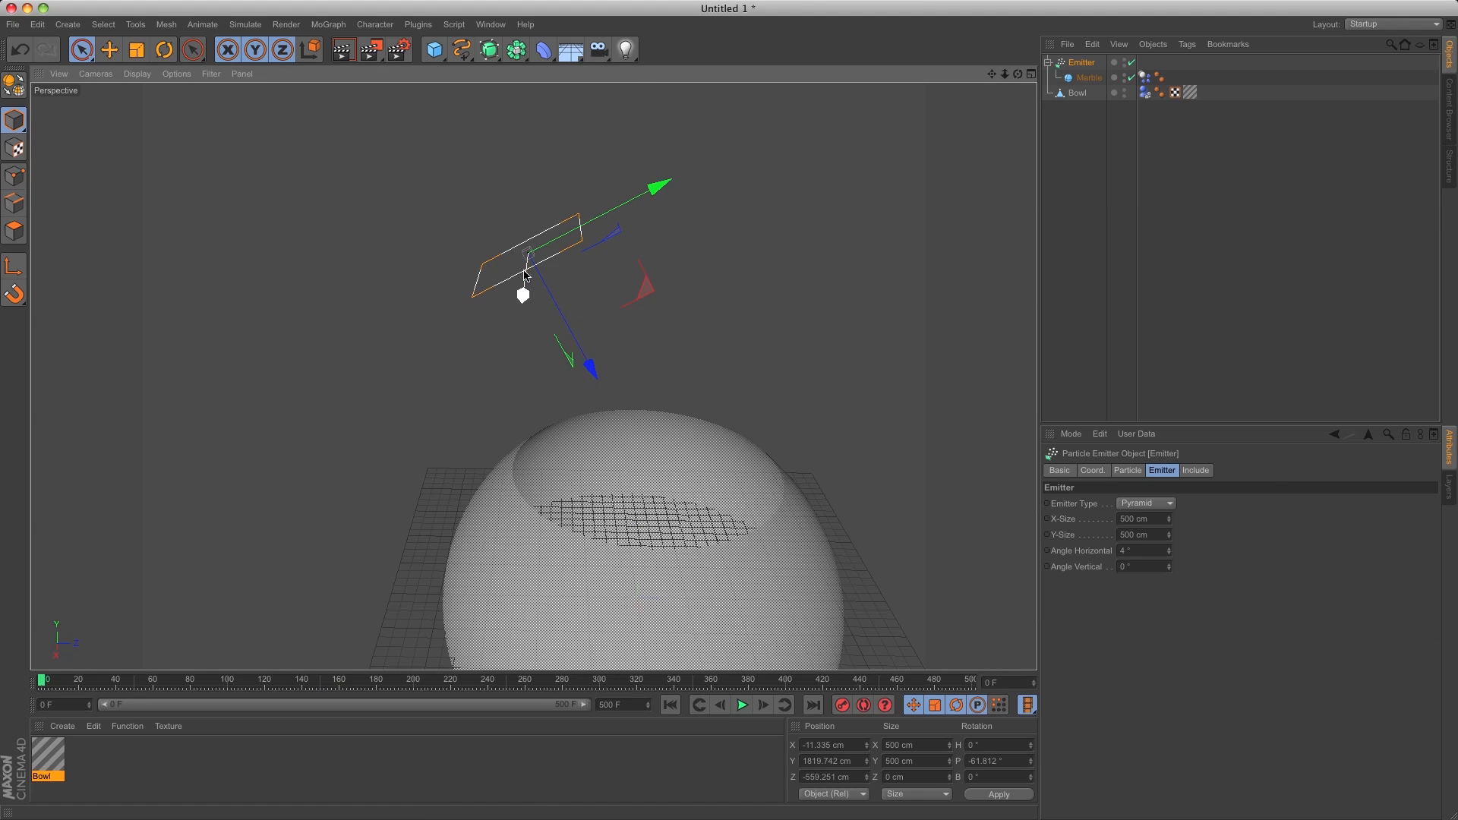
# Tilt the Emitter and set Birthrate Editor and Renderer both to 1400.
pyautogui.click(165, 48)
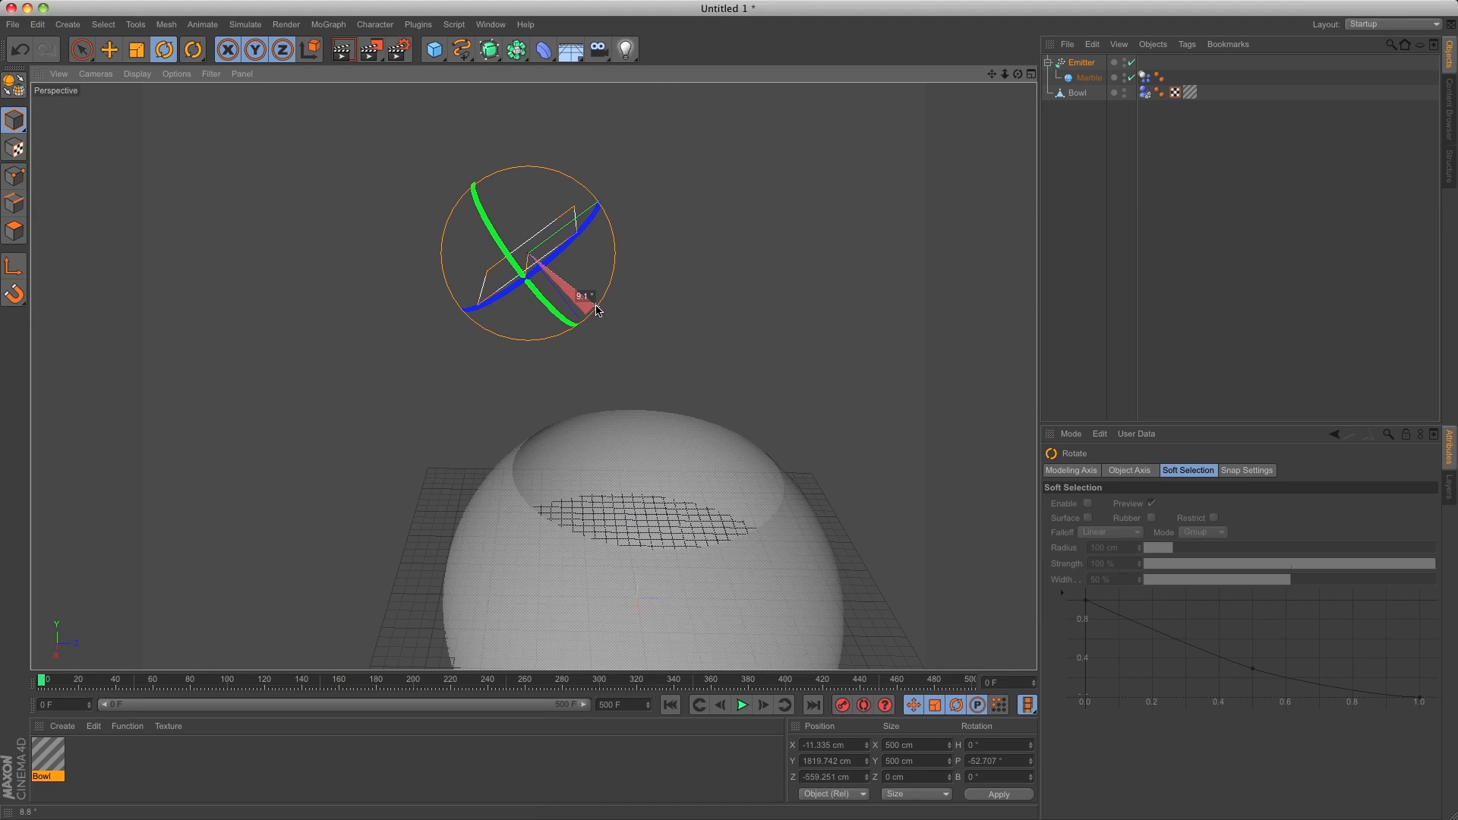
pyautogui.click(109, 48)
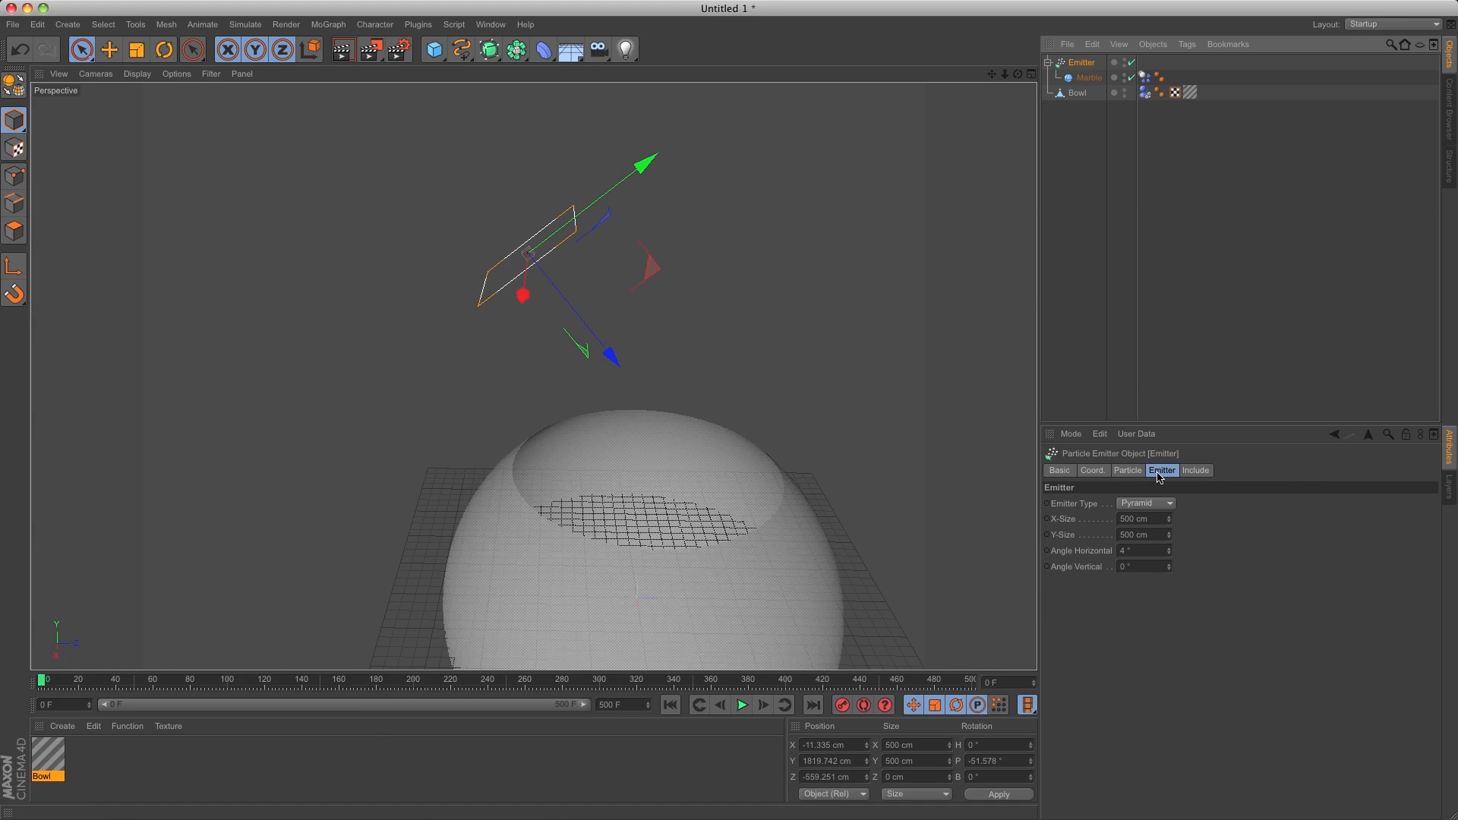
pyautogui.click(1127, 470)
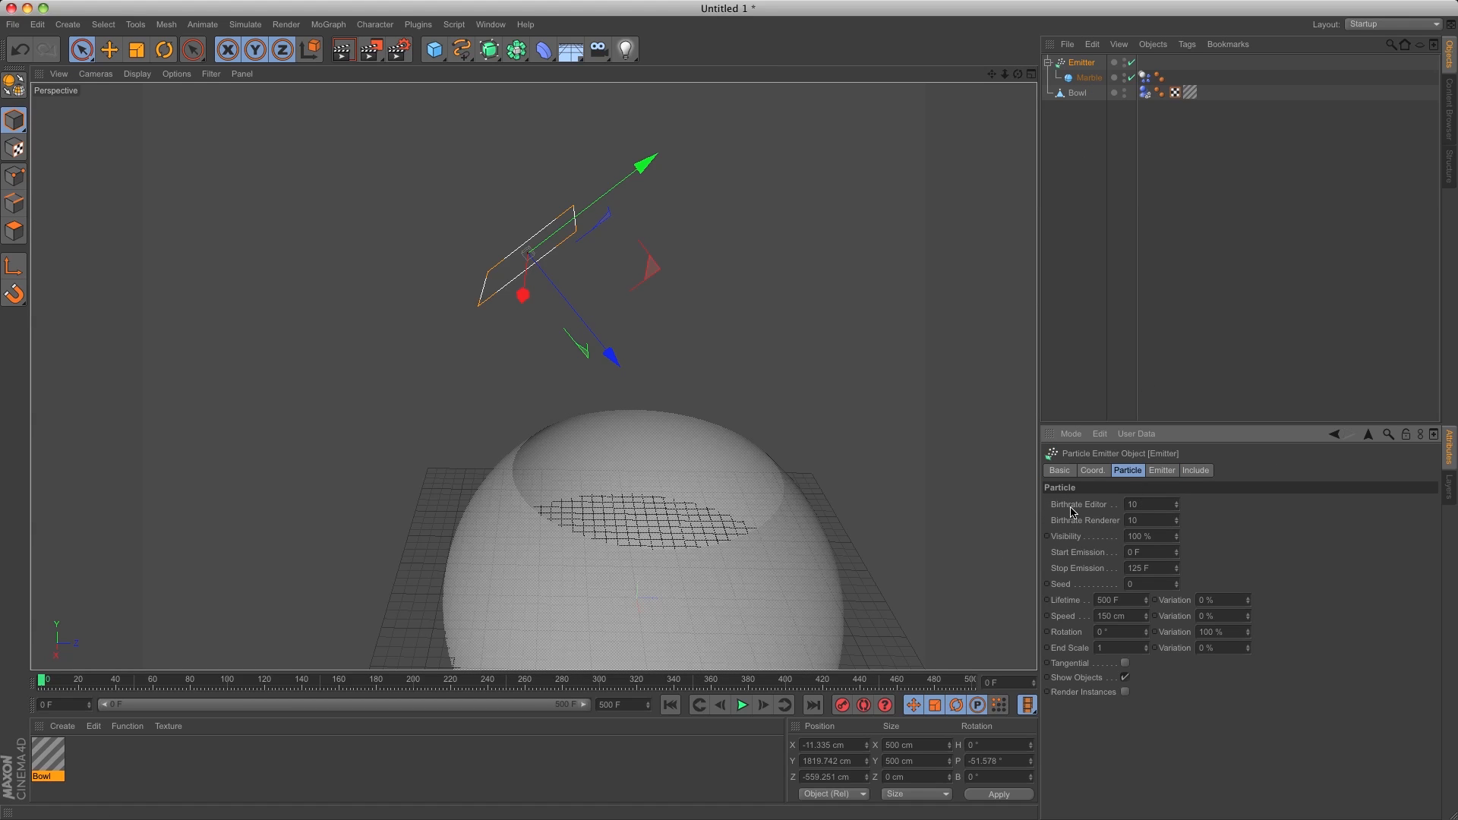
pyautogui.click(1148, 503)
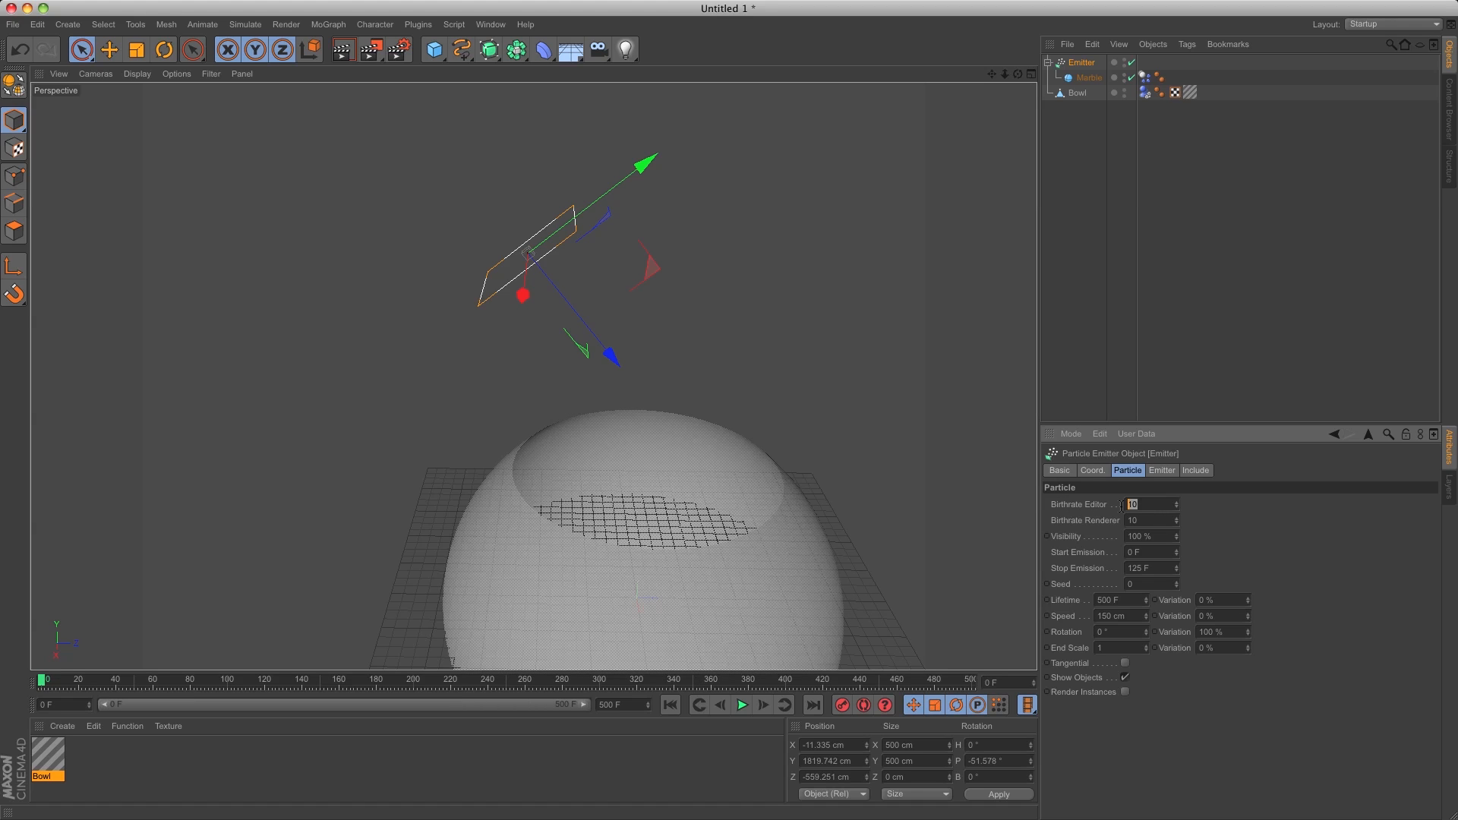
pyautogui.write('1400')
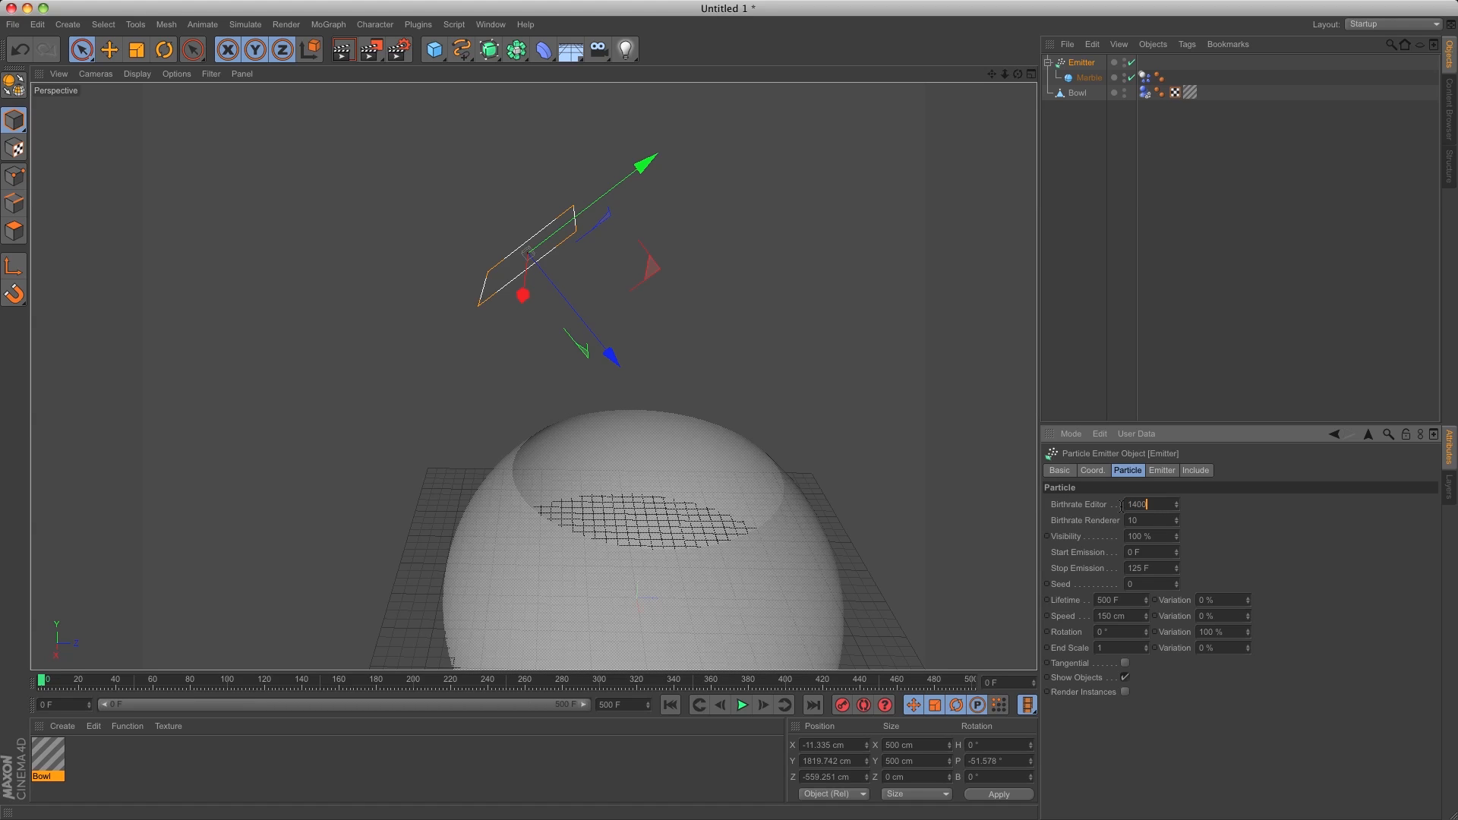
pyautogui.click(1134, 520)
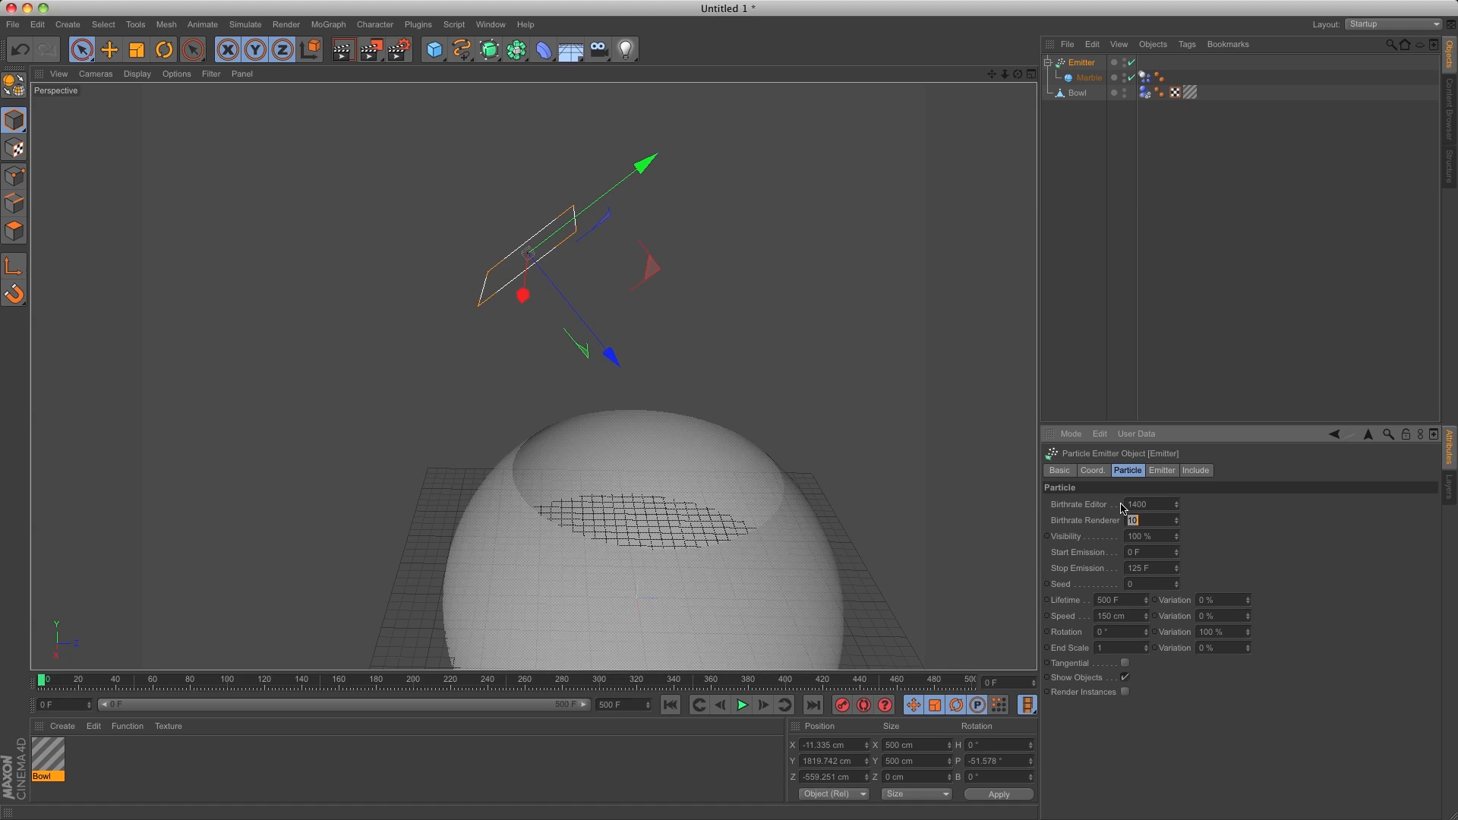
pyautogui.write('1400')
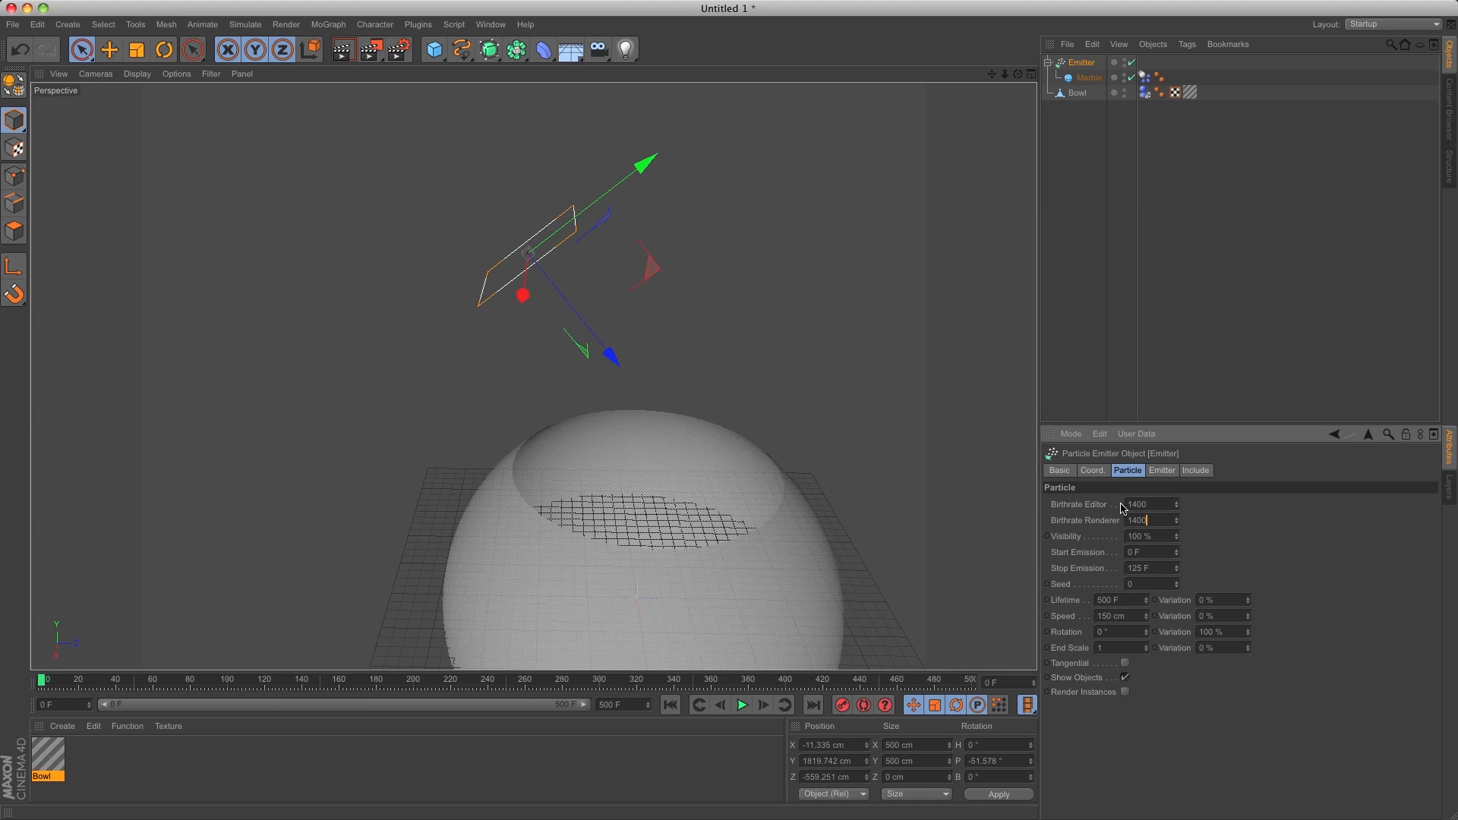
# Set the Emitter's Stop Emission to 450 F and Speed to 4000 cm.
pyautogui.click(1140, 537)
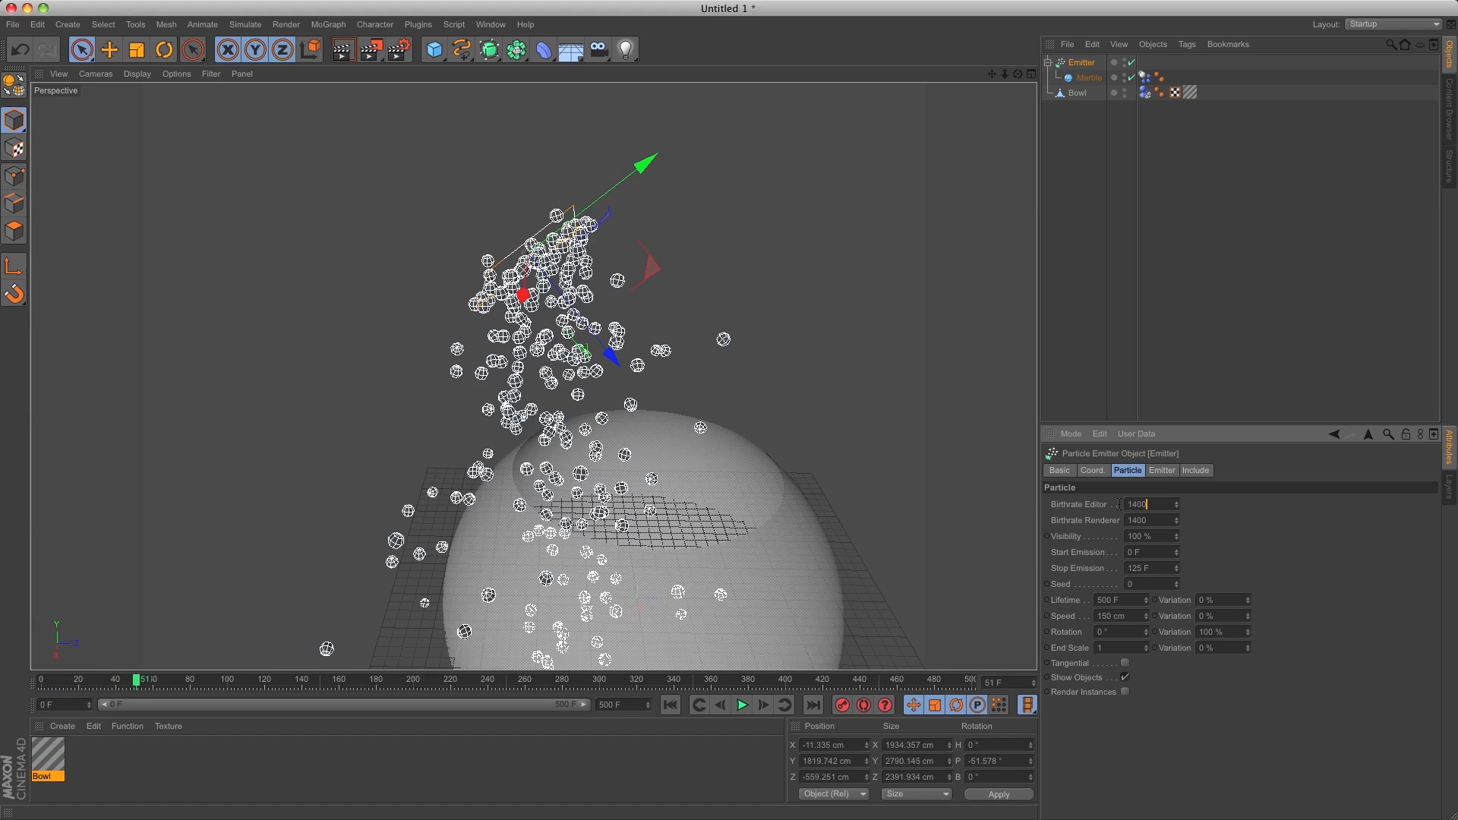
pyautogui.click(1150, 566)
pyautogui.write('450')
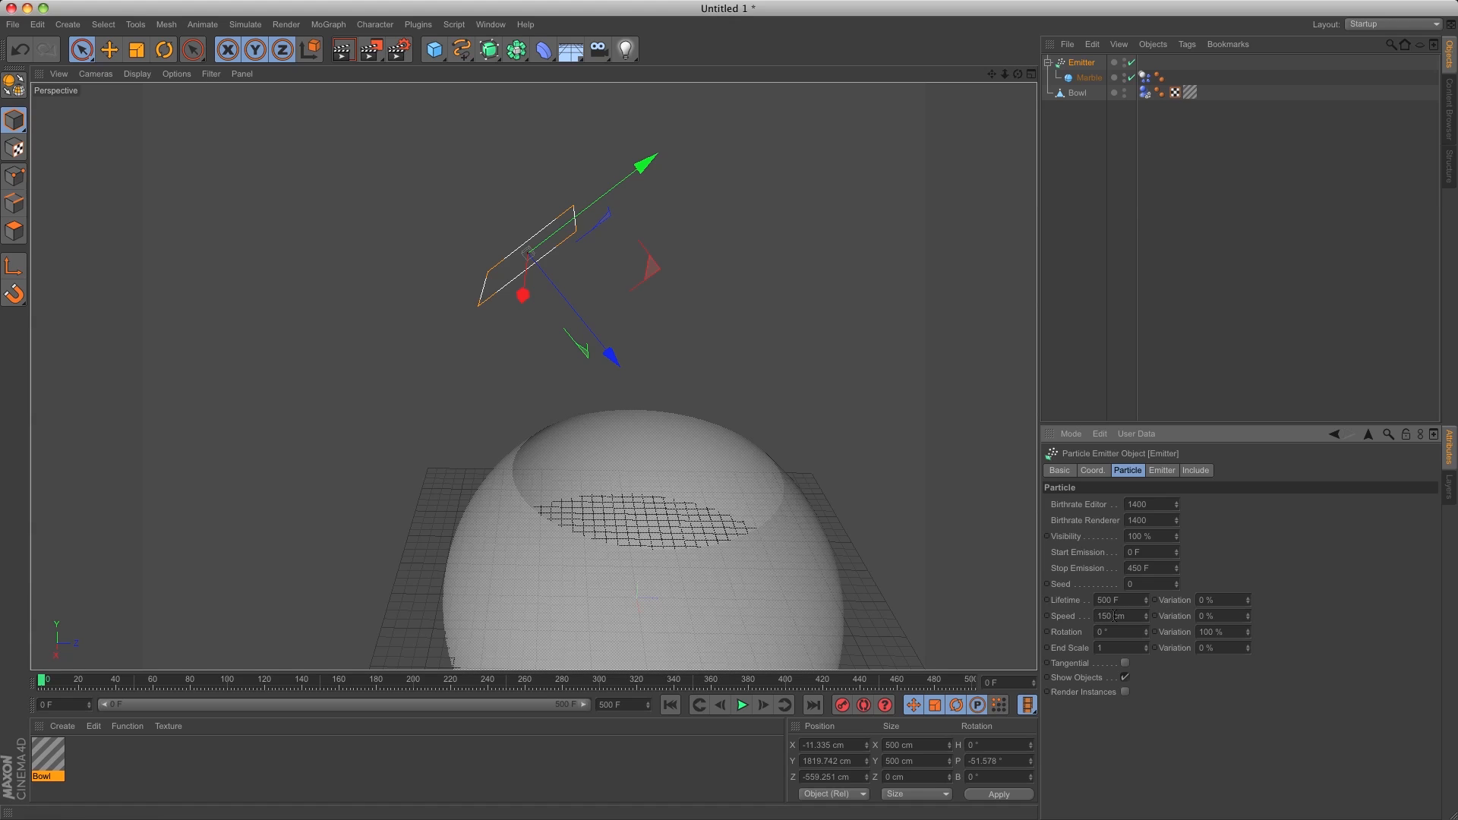
pyautogui.write('4000')
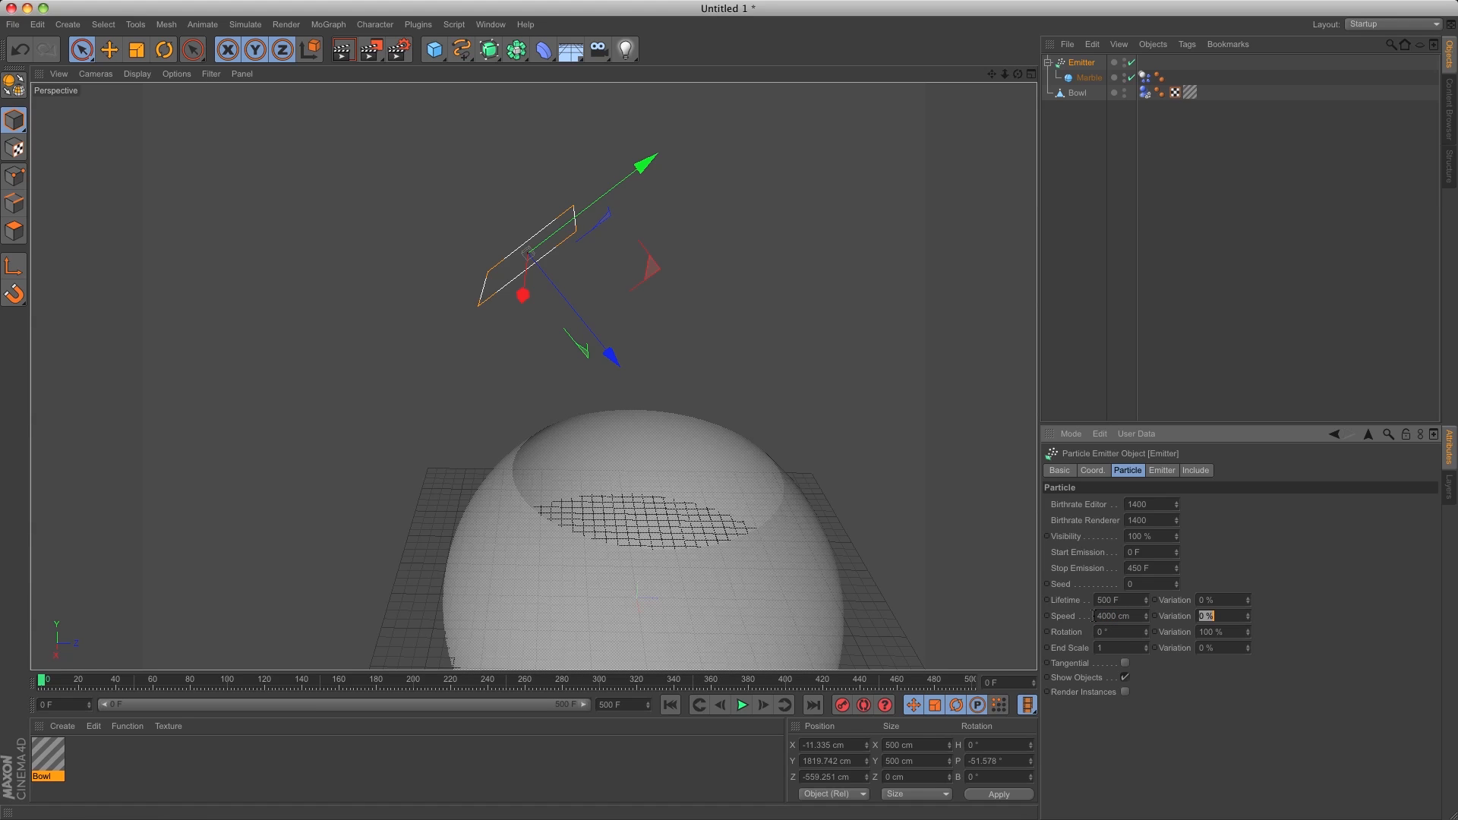
# Replay the simulation to see the dense marble stream pour into the bowl.
pyautogui.click(742, 704)
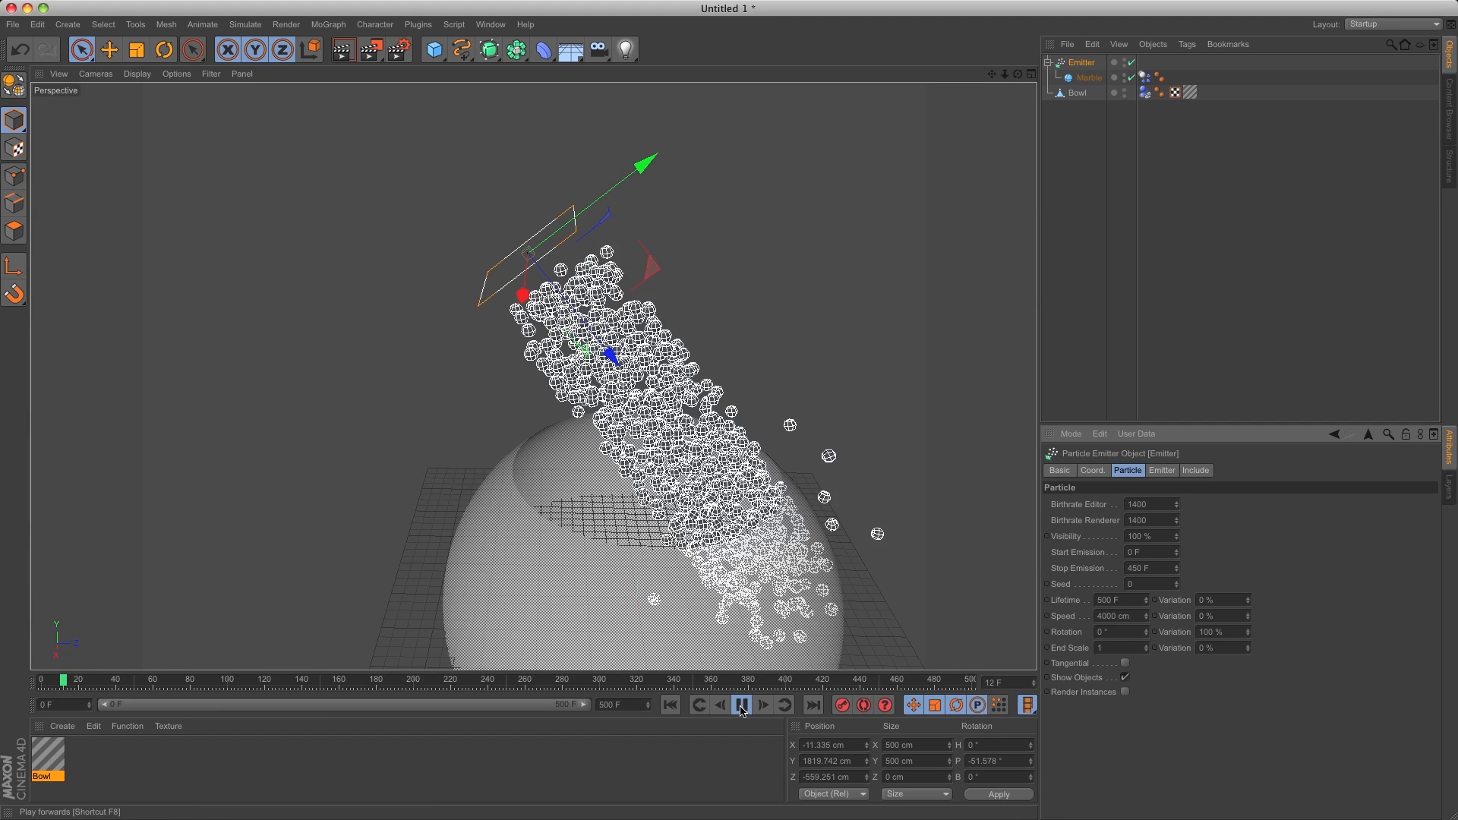
pyautogui.click(742, 703)
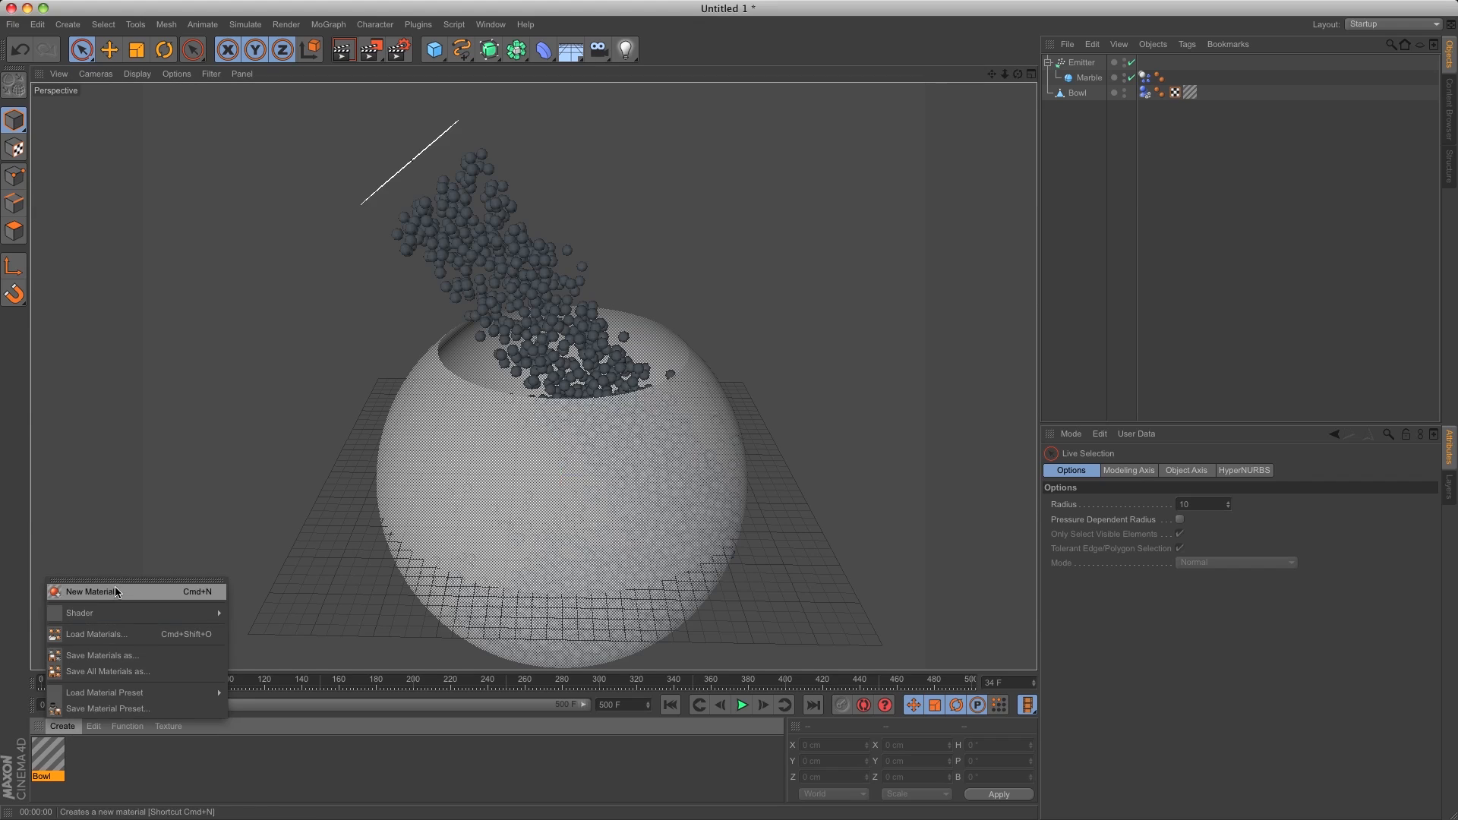
# Enable the Marble material's Reflection channel with a Fresnel texture and close its editor.
pyautogui.click(90, 591)
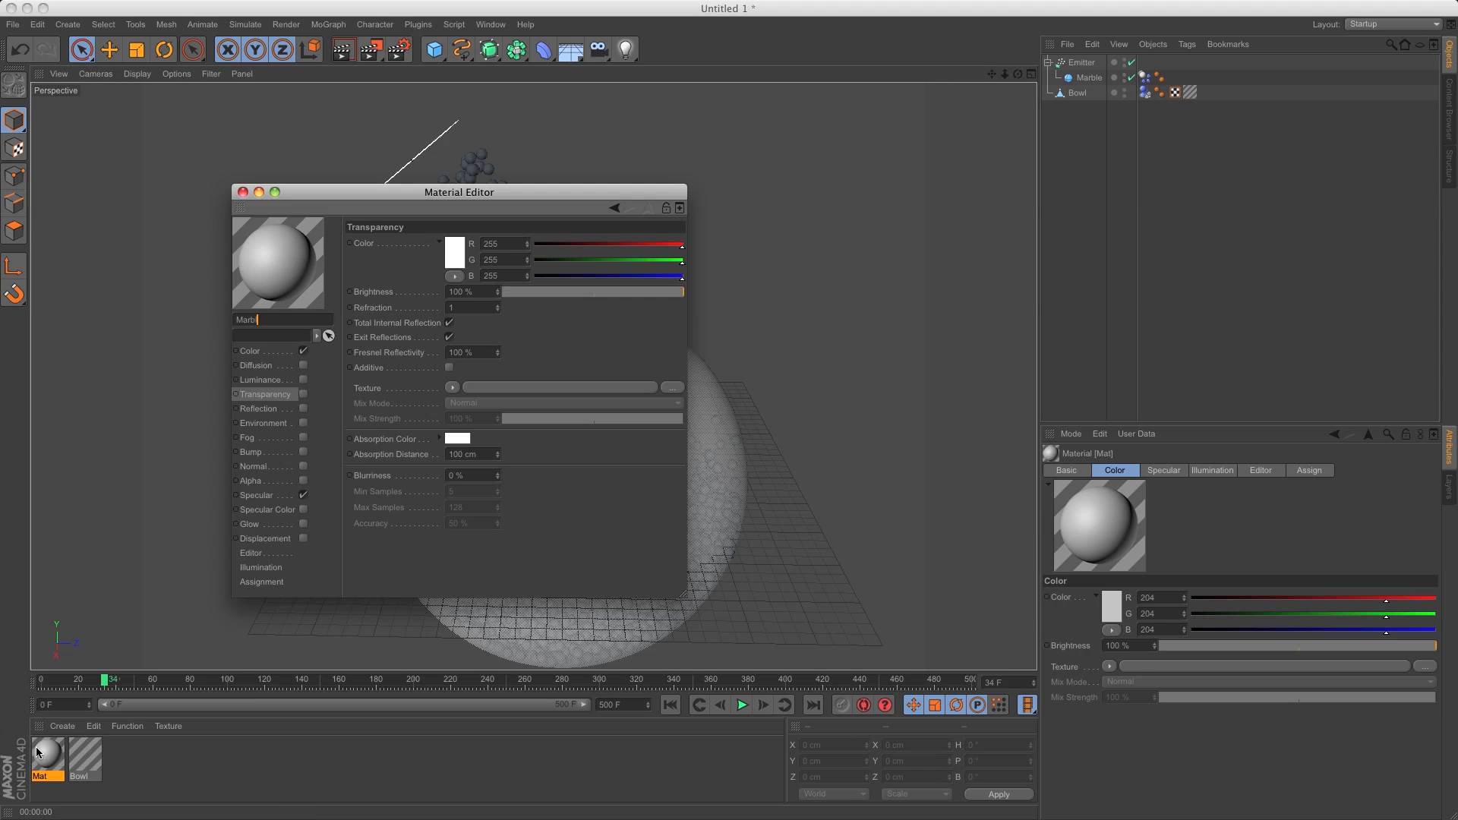
pyautogui.click(250, 351)
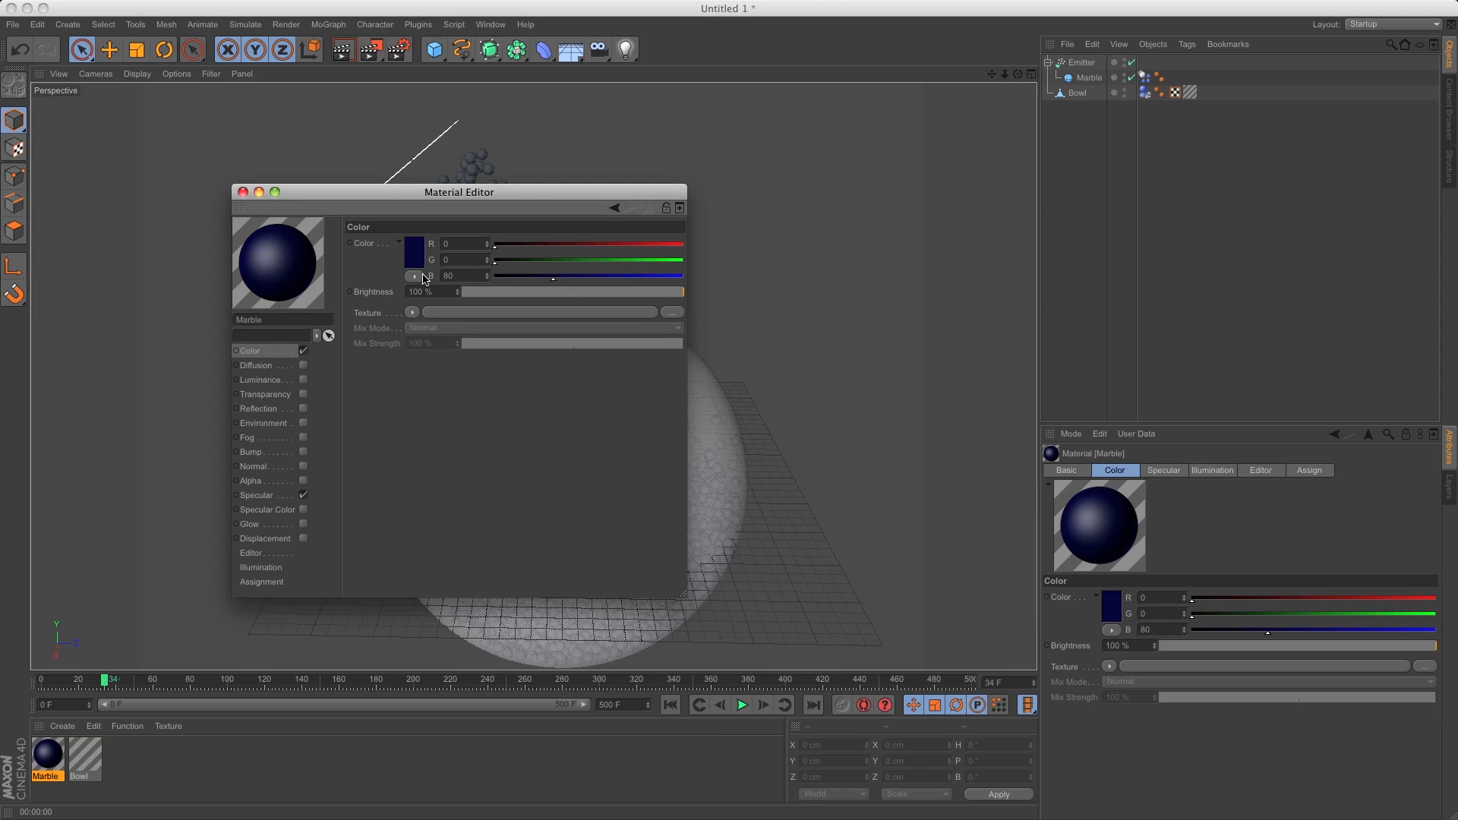
pyautogui.click(258, 409)
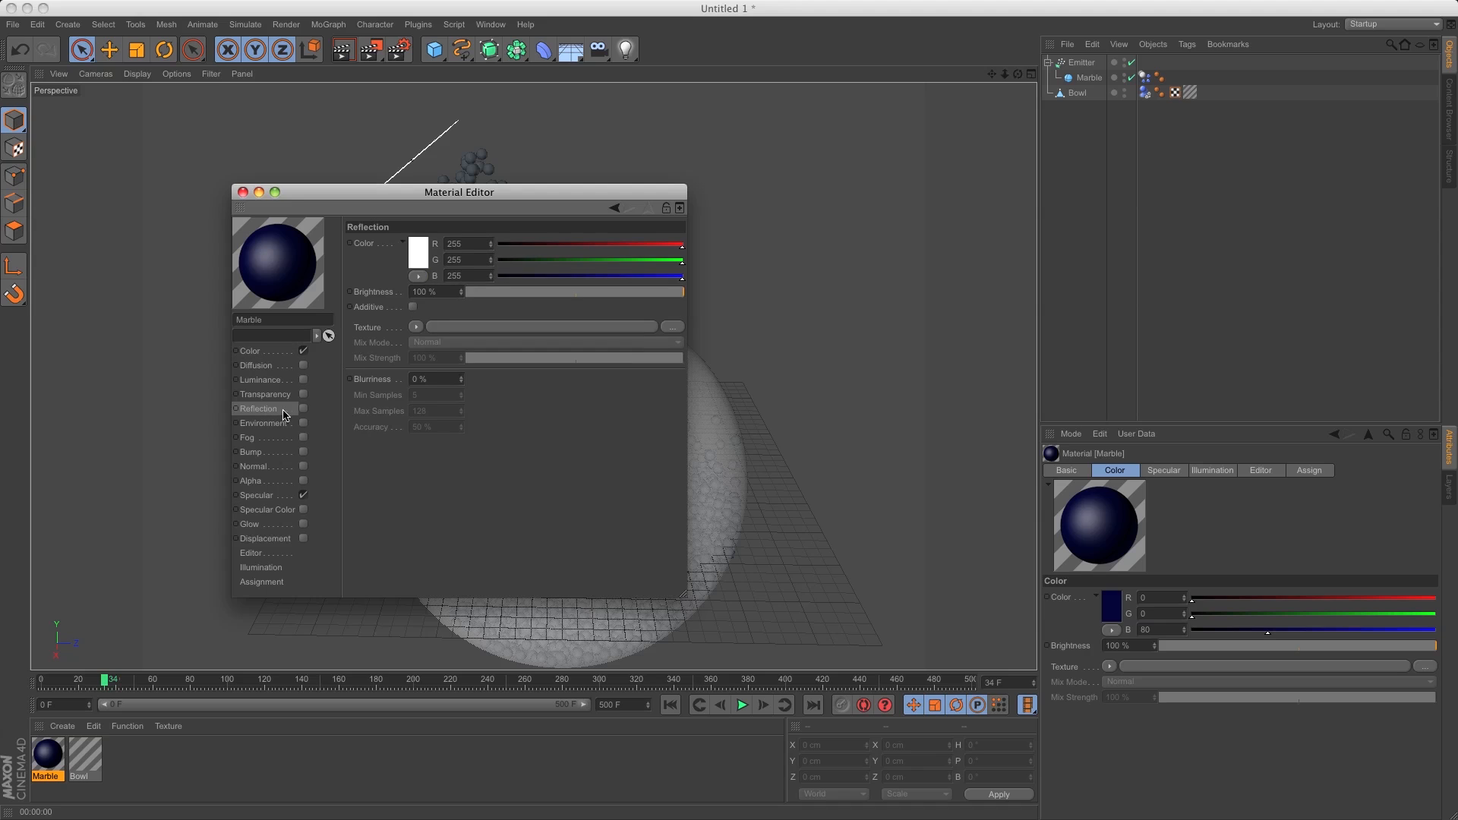
pyautogui.click(302, 408)
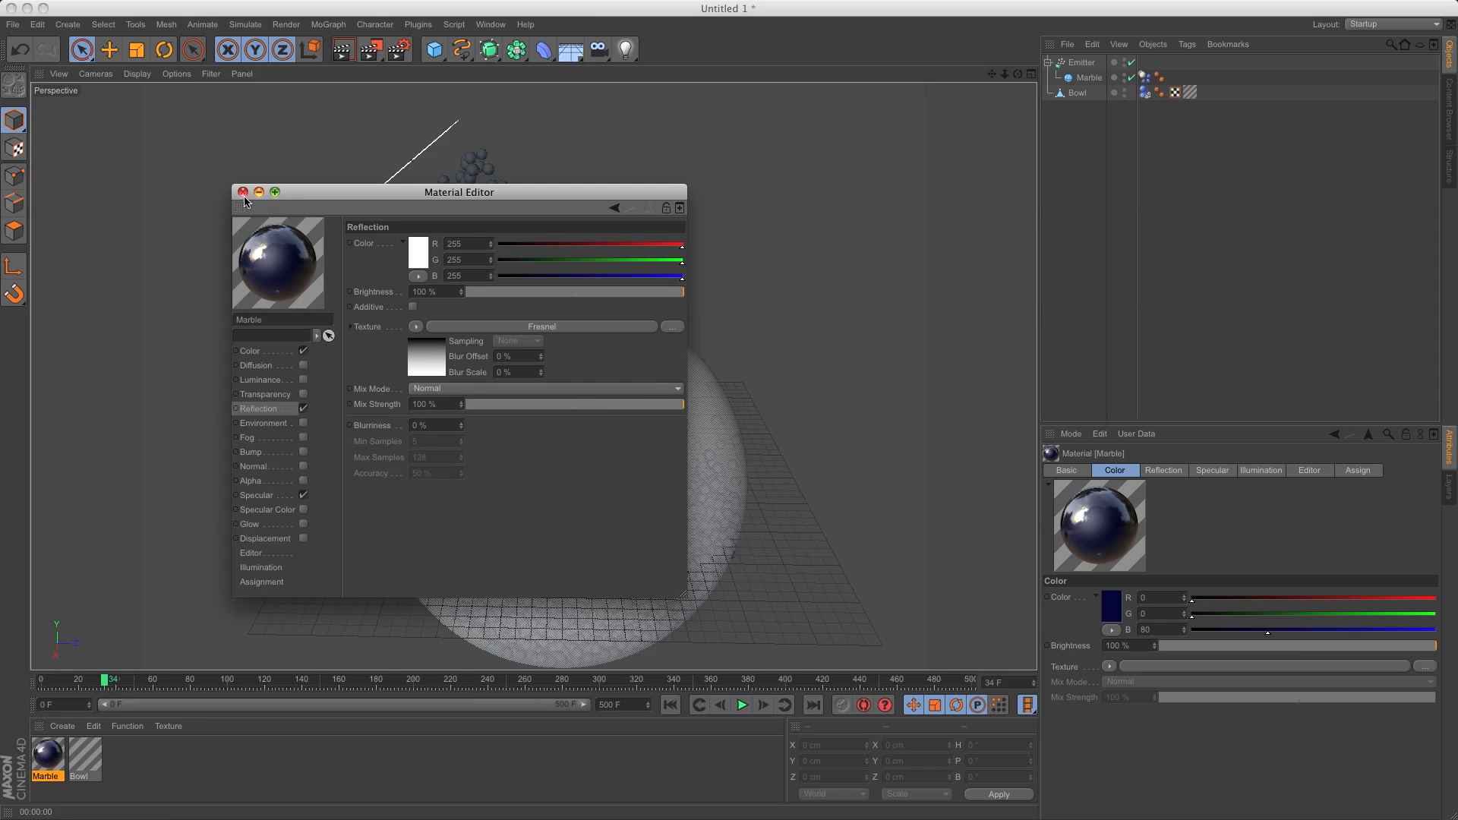
pyautogui.click(241, 192)
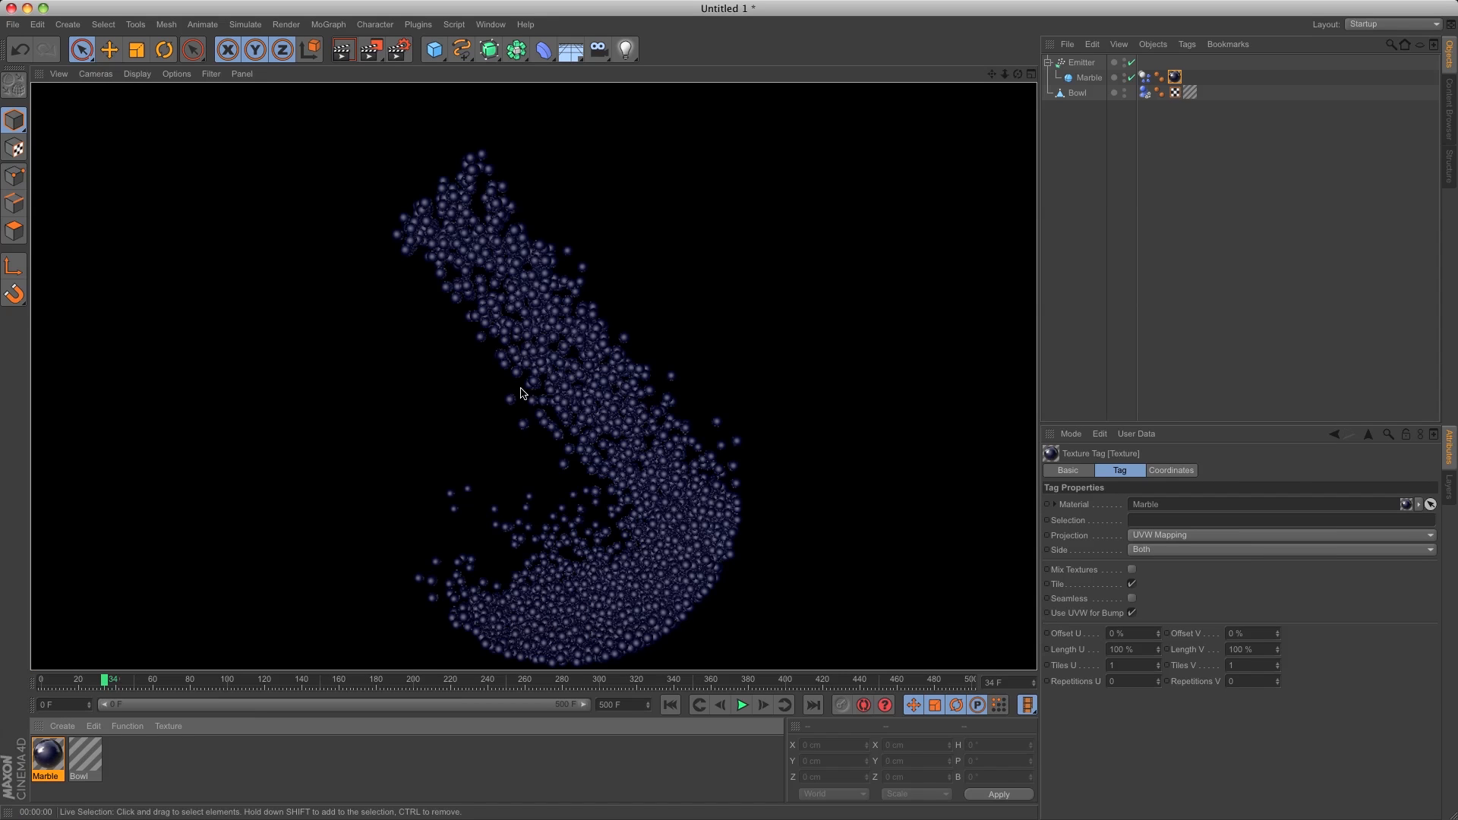
# Add a Sky object and create a new blank material, opened in the Material Editor.
pyautogui.click(1077, 93)
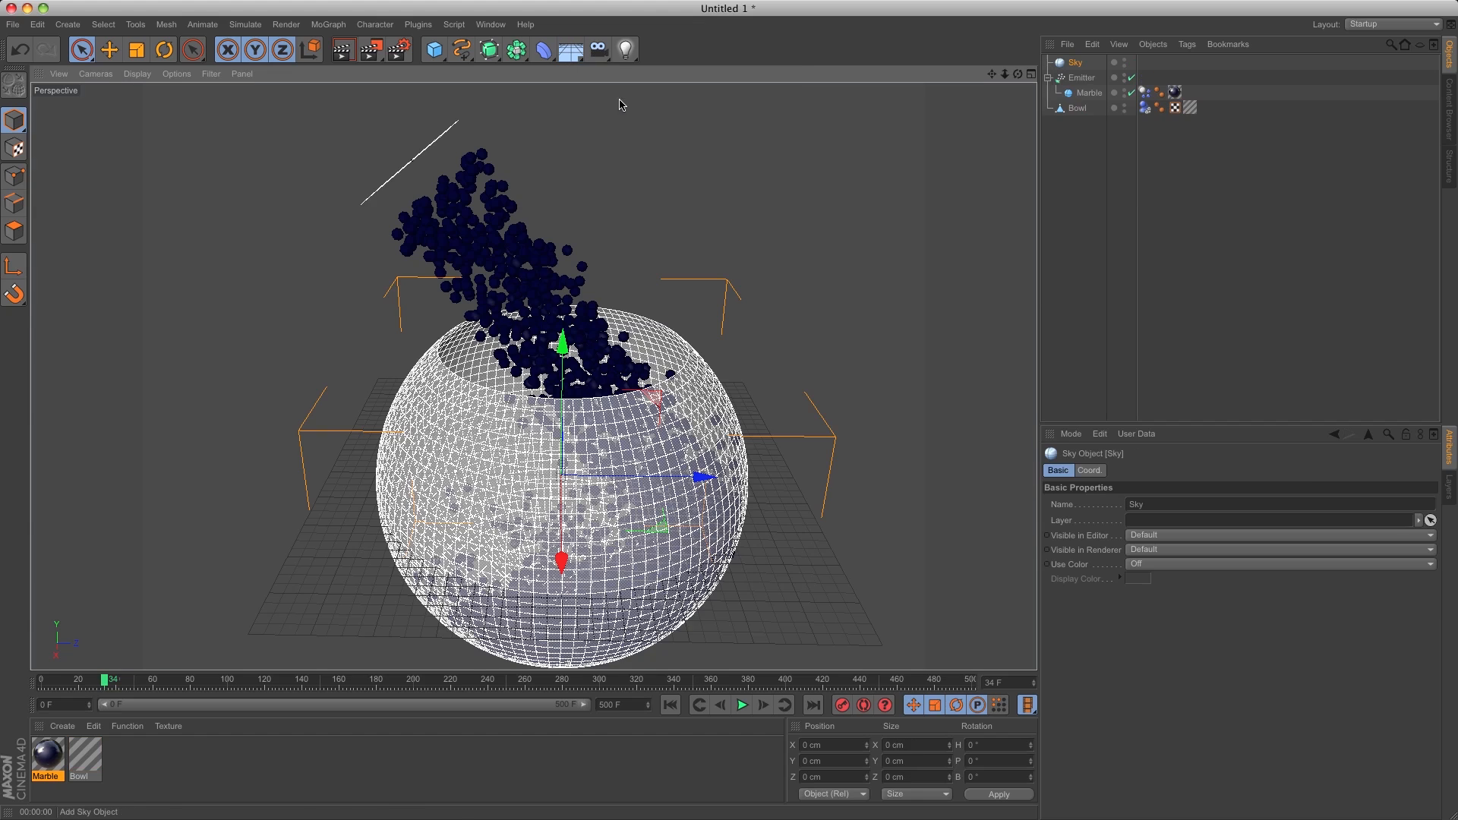
pyautogui.click(61, 726)
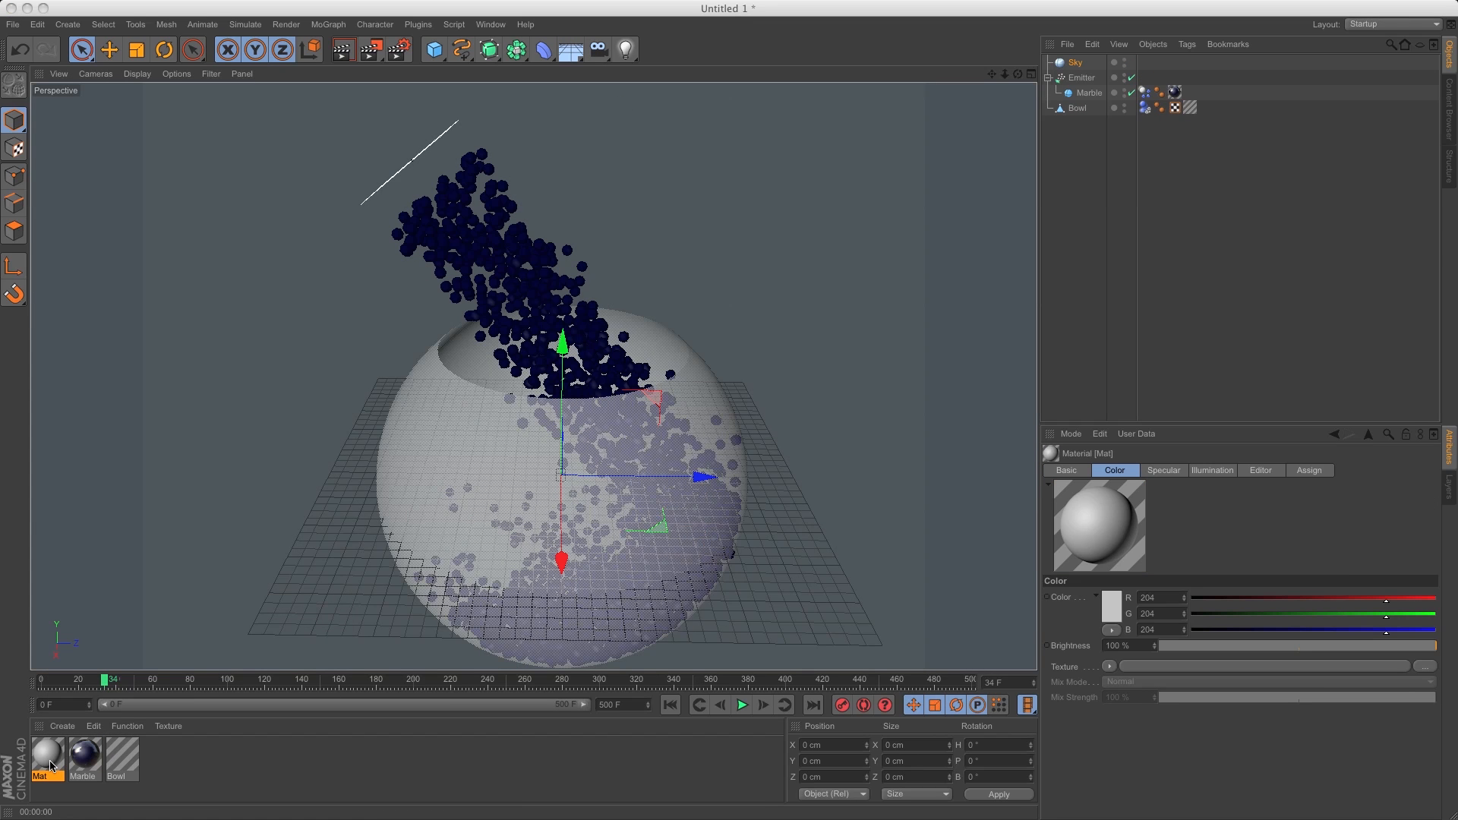
pyautogui.doubleClick(46, 753)
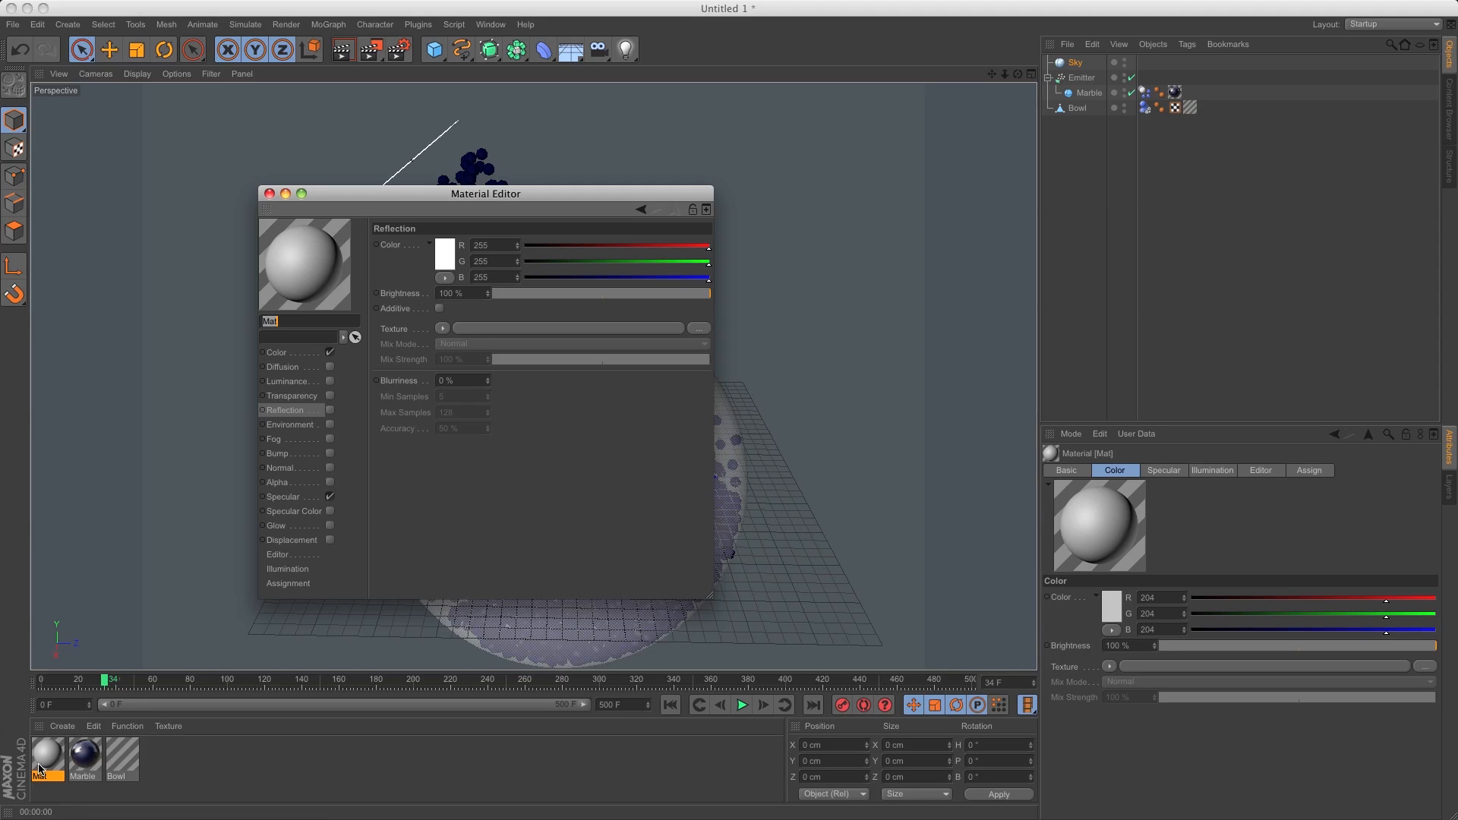
# Name the material HDRI and turn off its Specular channel.
pyautogui.write('HDRI')
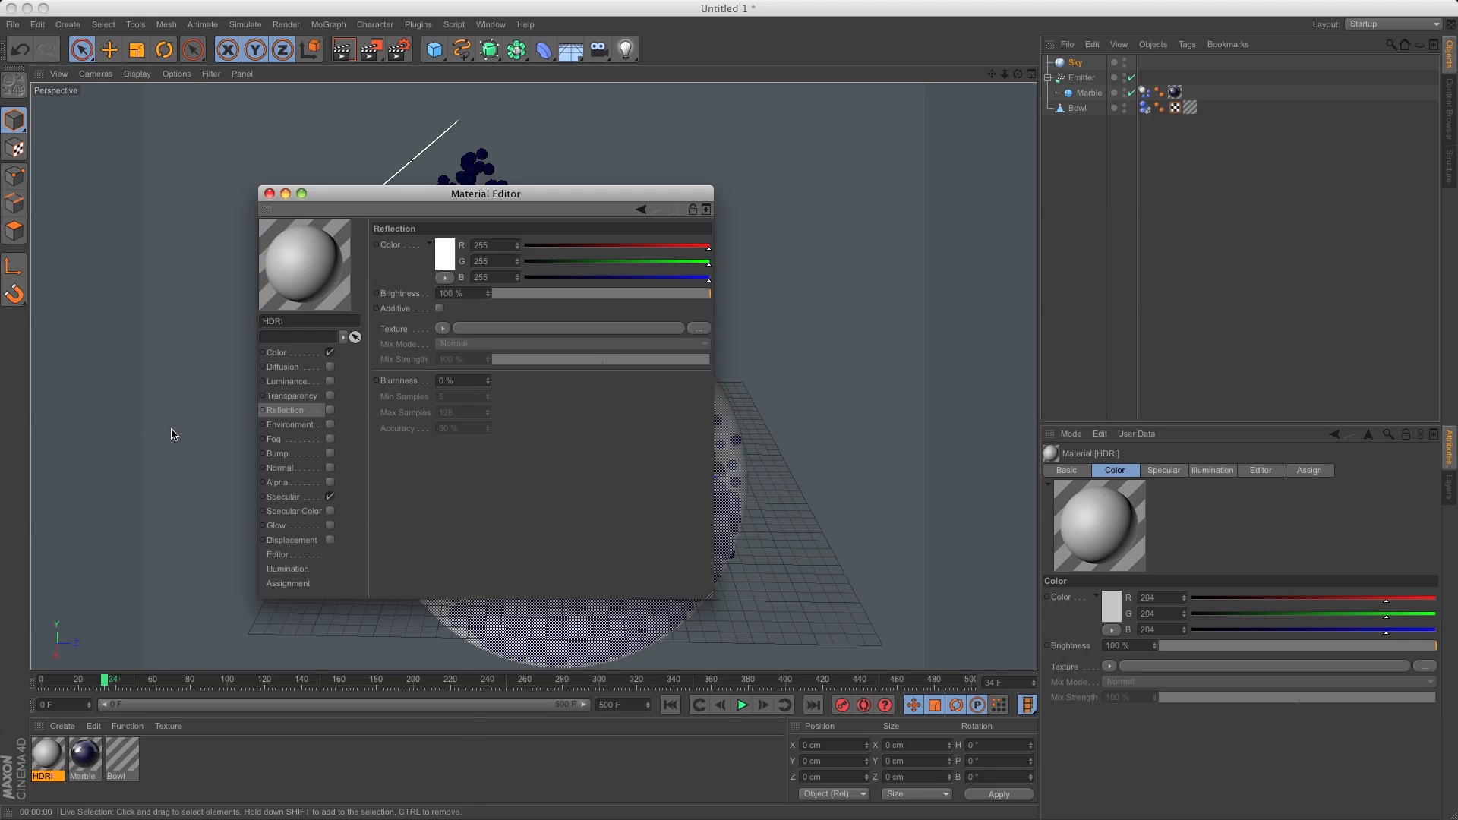
pyautogui.click(276, 353)
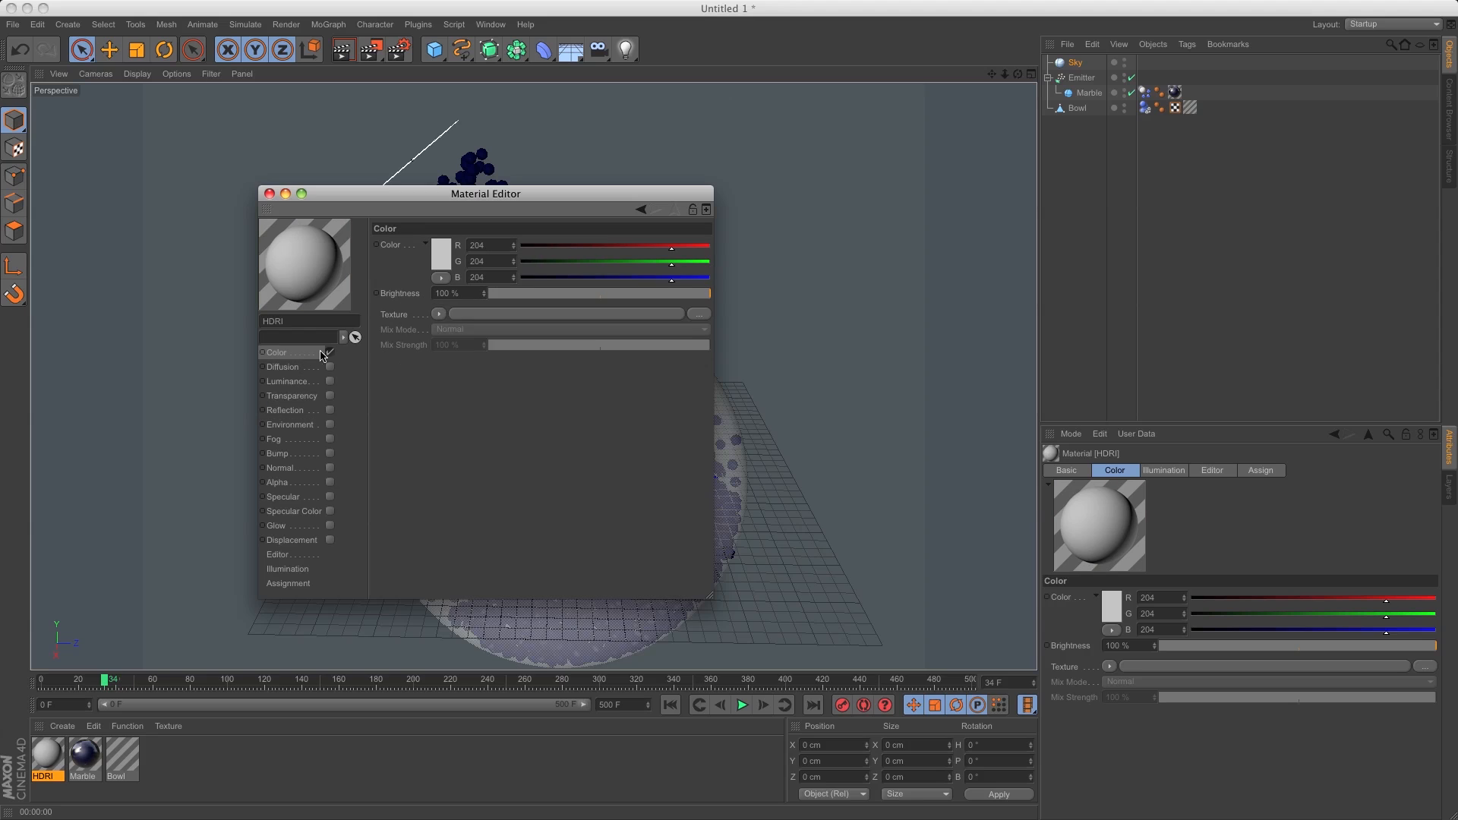
# Load HDRI.hdr as the Color texture without copying it, and apply the material to the Sky.
pyautogui.click(699, 313)
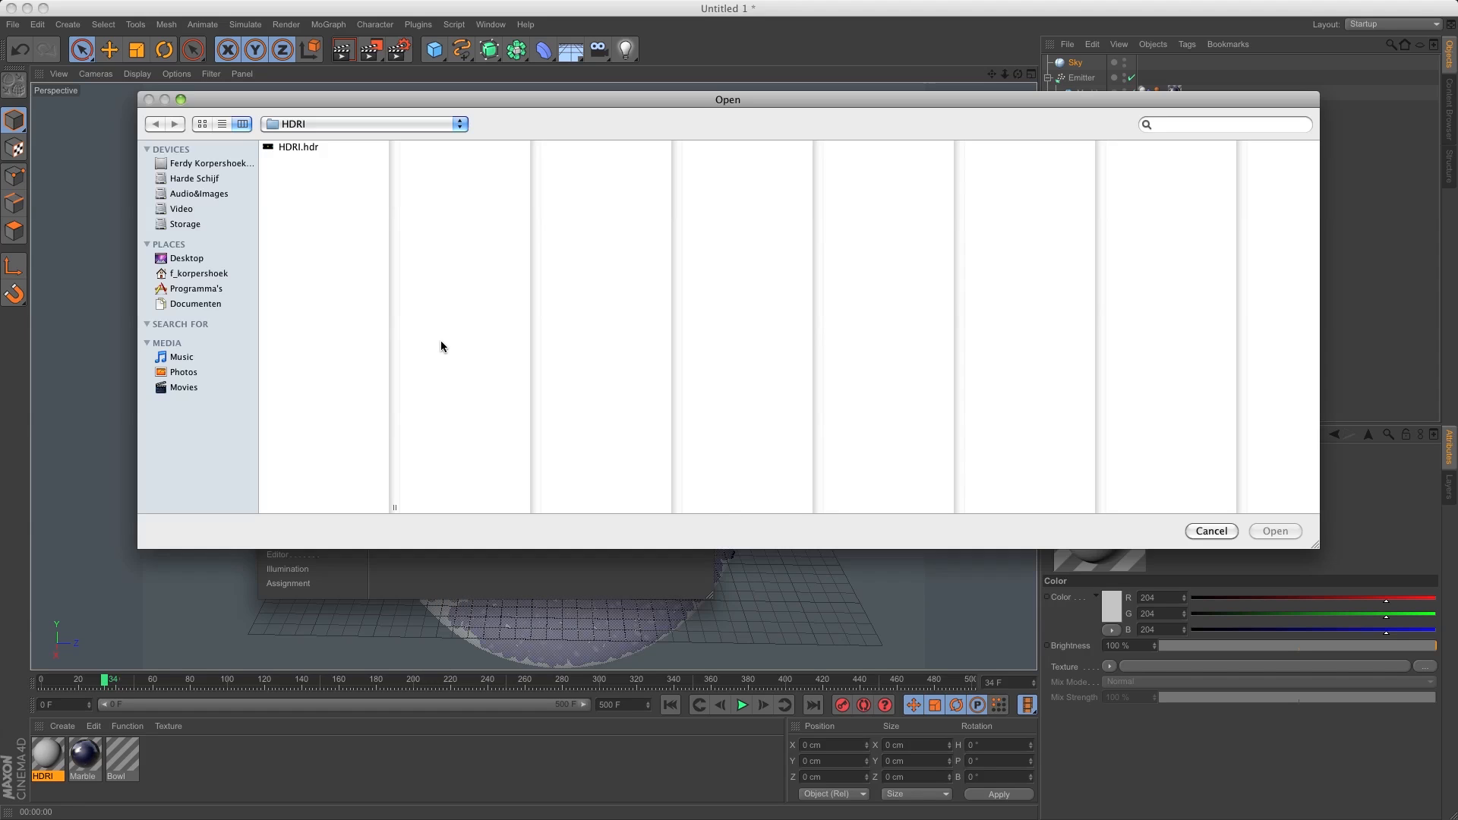
pyautogui.click(300, 146)
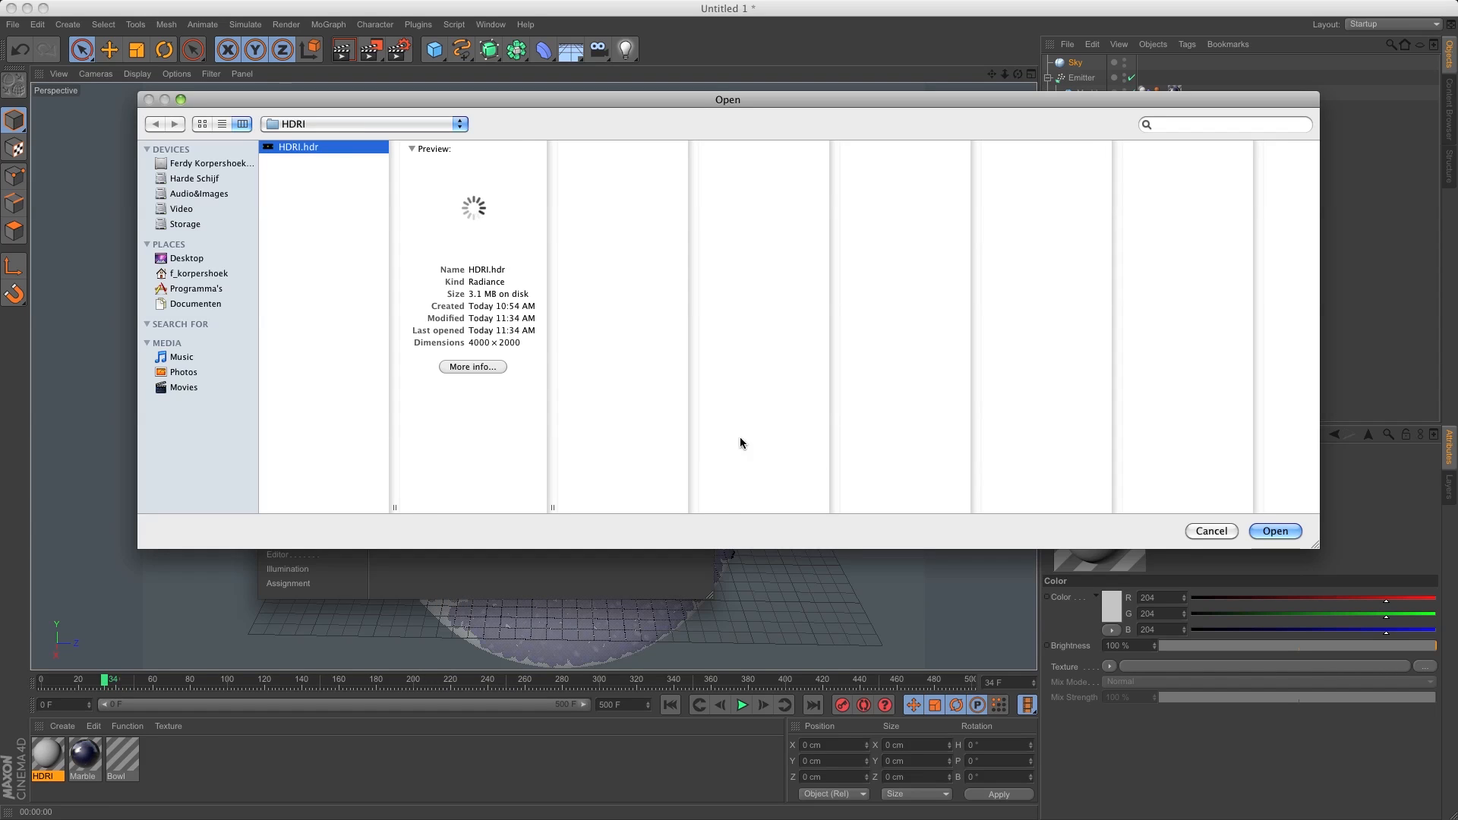
pyautogui.click(1275, 532)
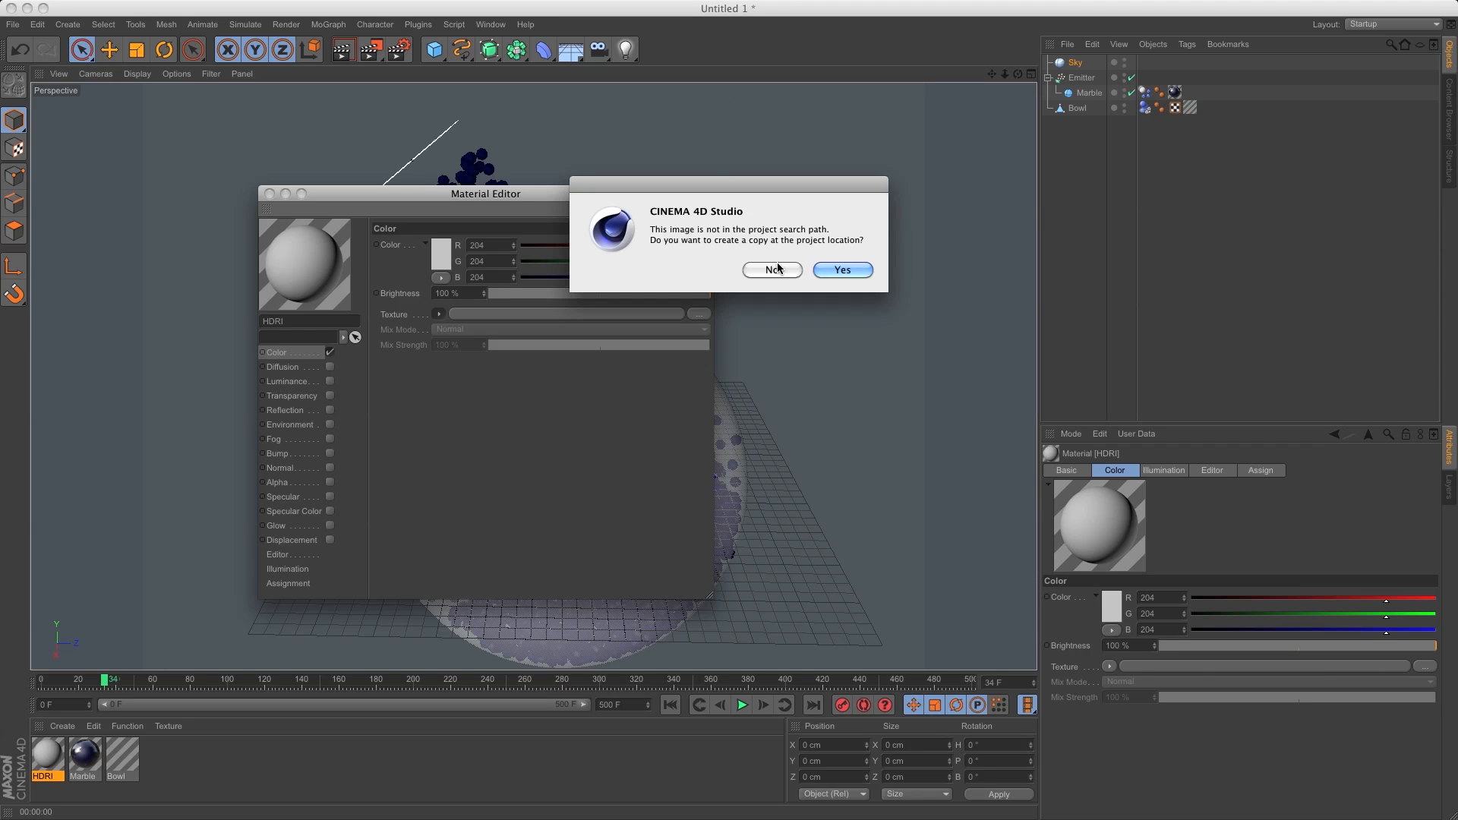
pyautogui.click(772, 271)
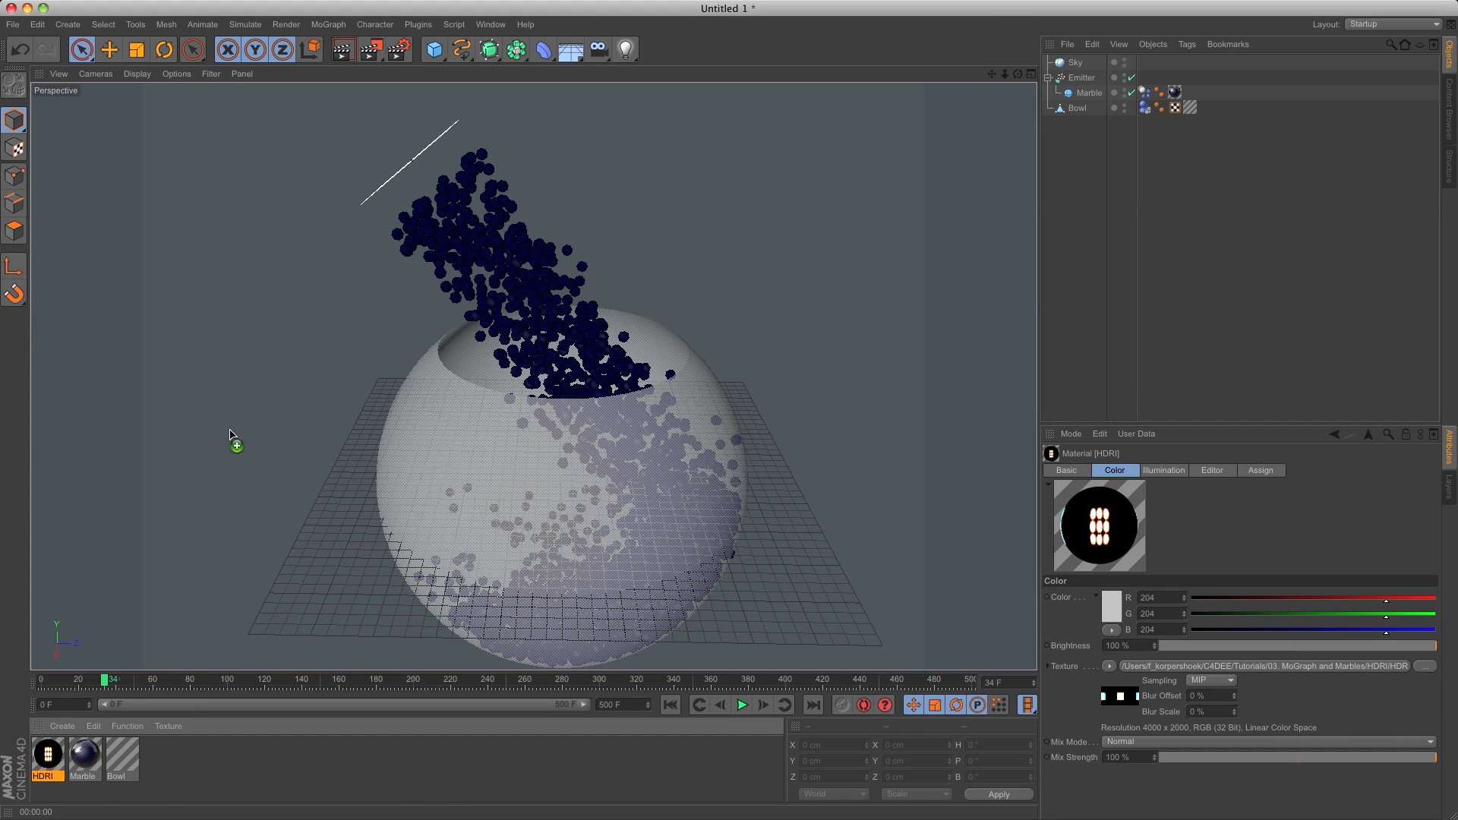
pyautogui.click(342, 49)
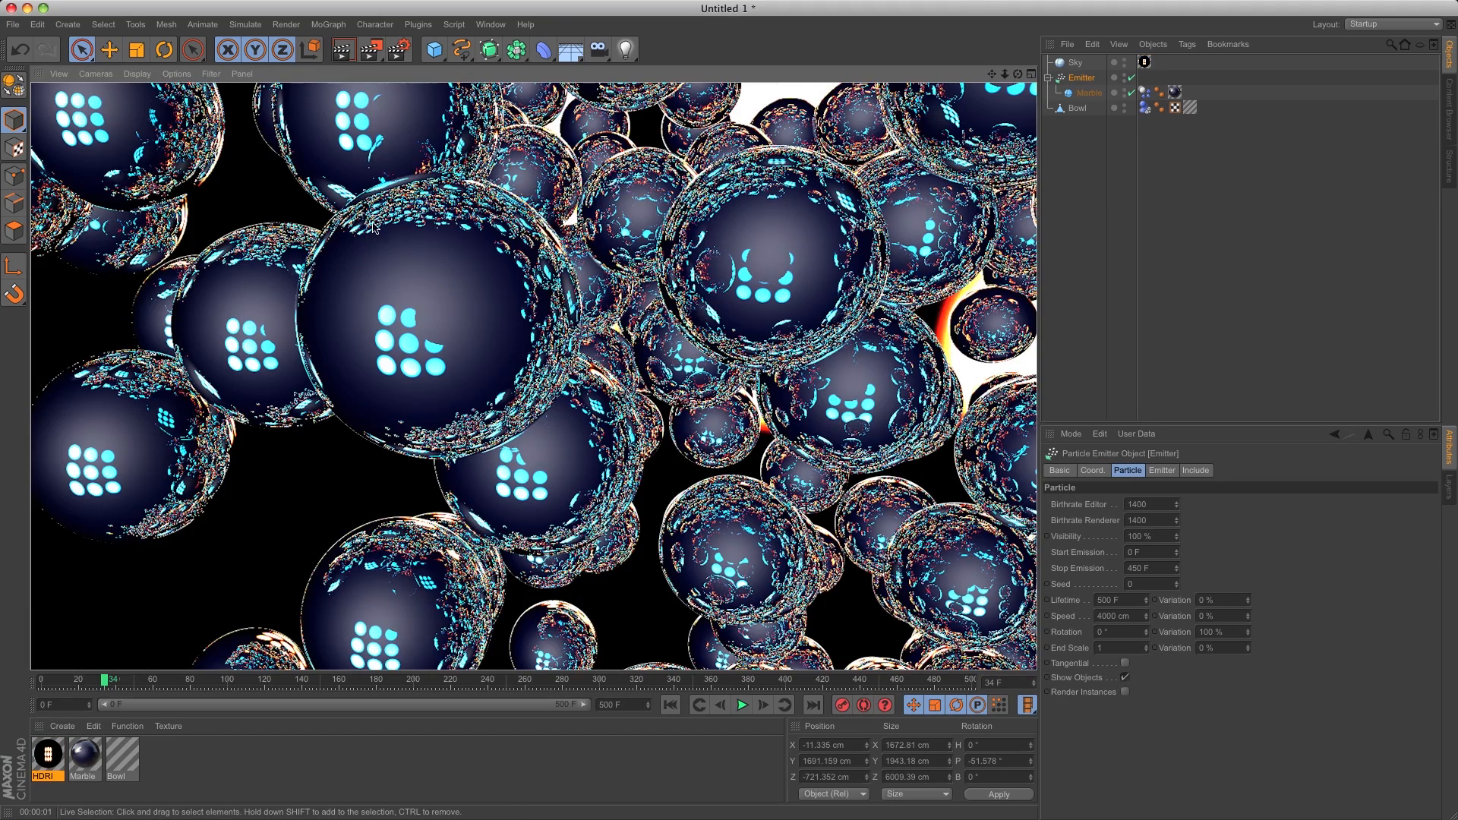
# Give the Sky a Compositing tag with adjusted visibility, and add a tag to the Bowl.
pyautogui.click(1082, 77)
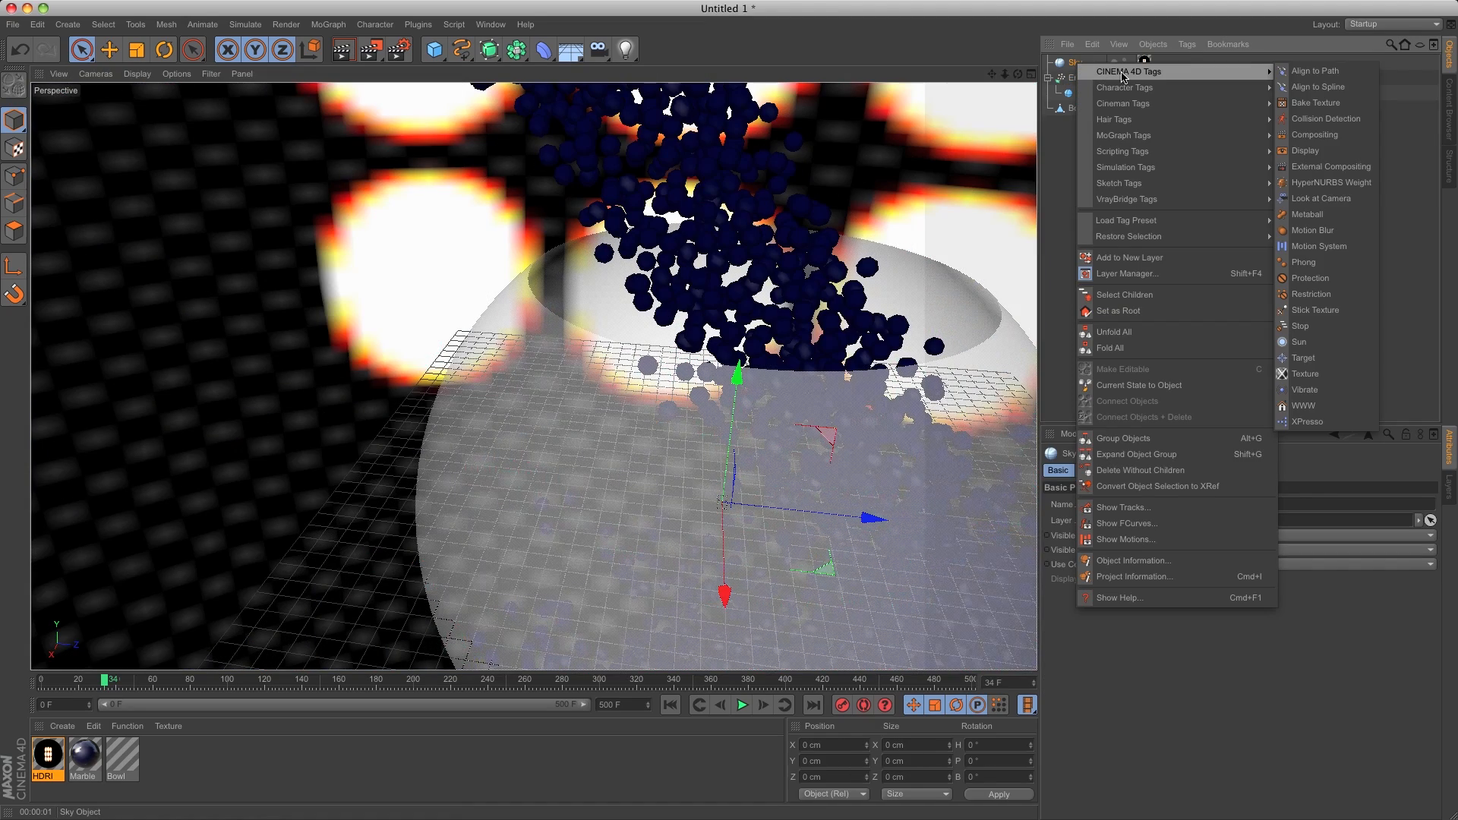
pyautogui.click(1316, 133)
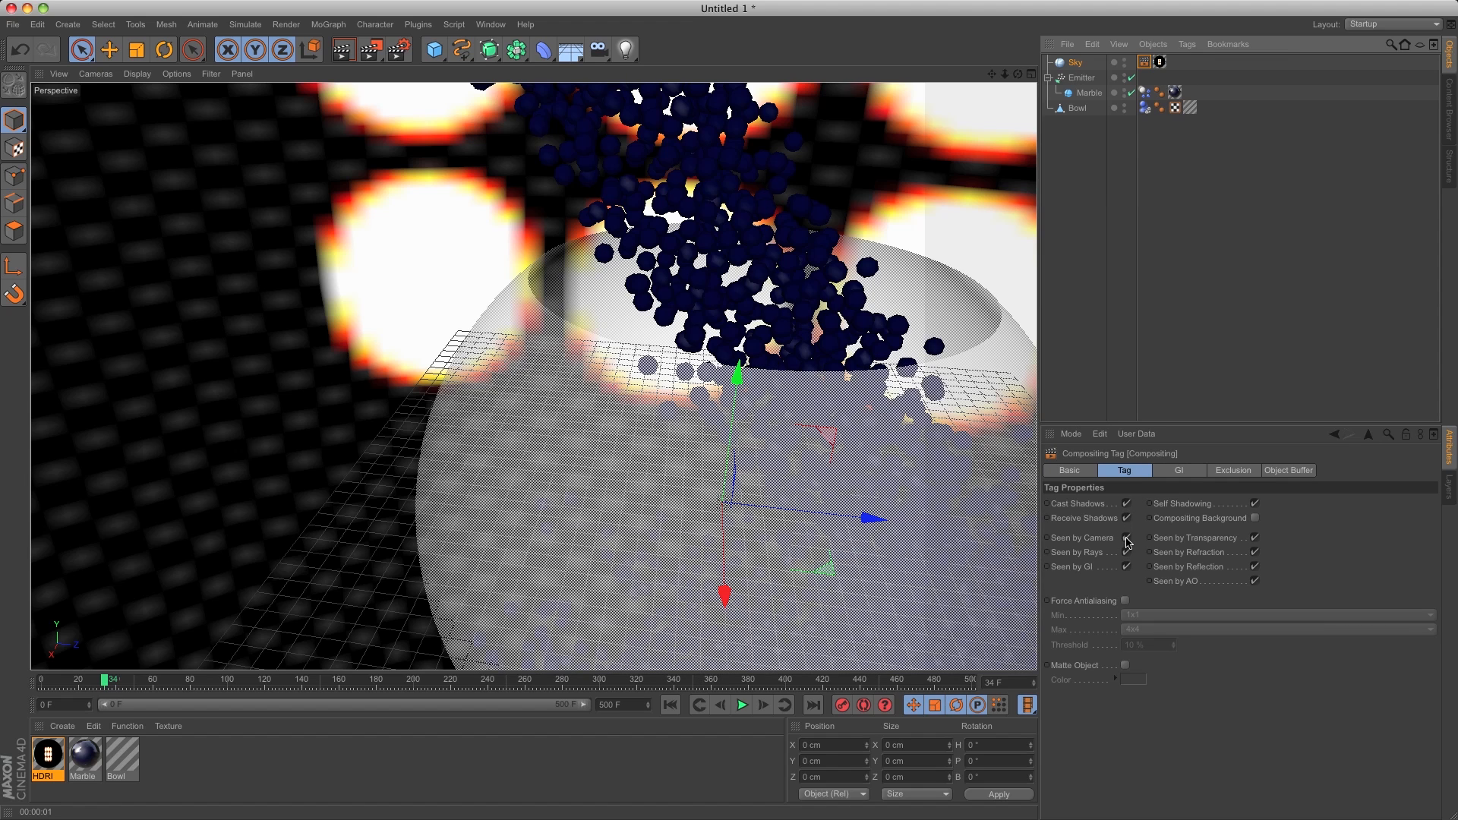
pyautogui.click(1125, 538)
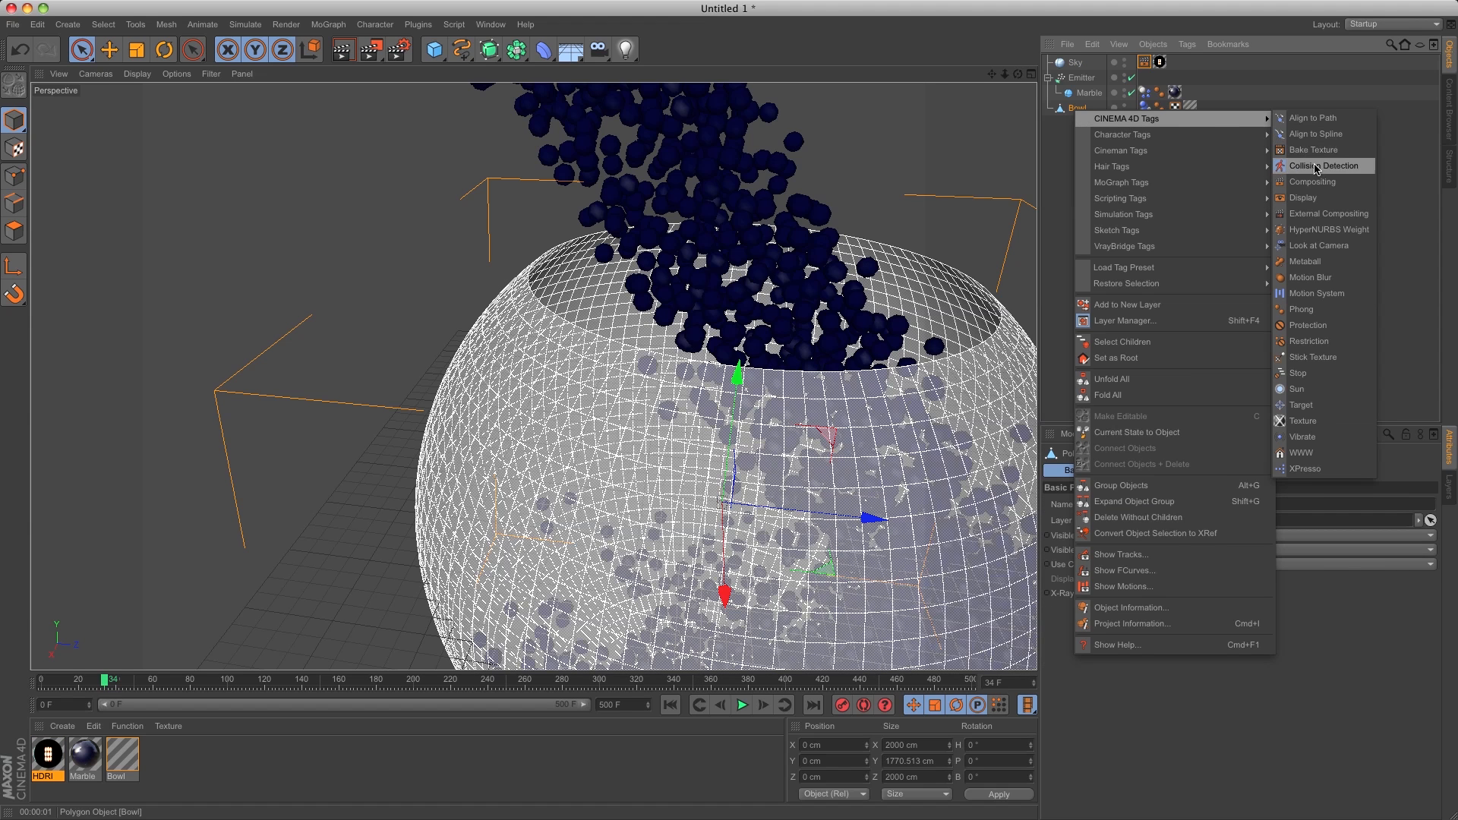
pyautogui.click(1312, 180)
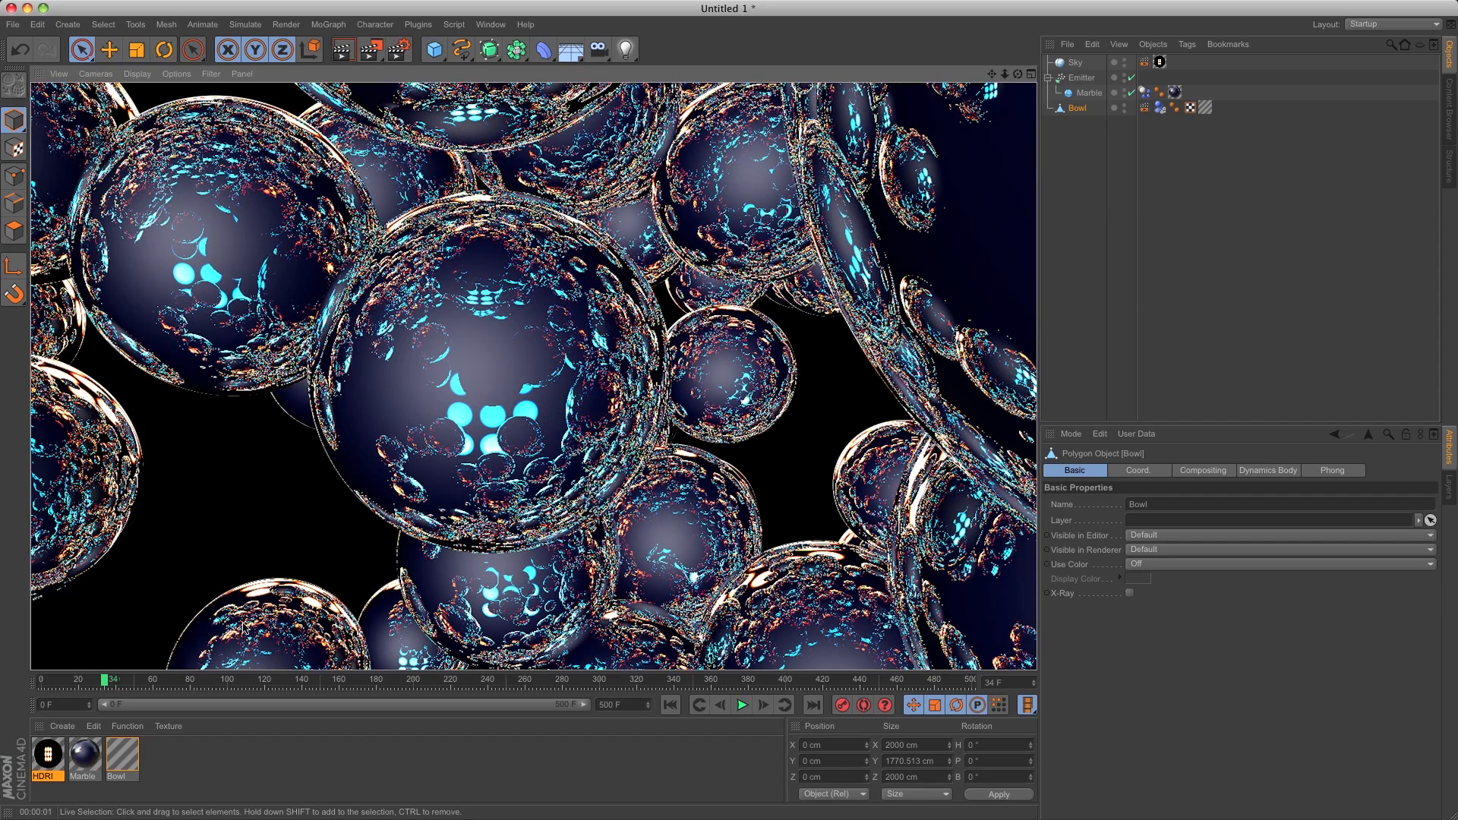
# Reopen the HDRI material to set its colour black with the image mixed at 5%.
pyautogui.doubleClick(46, 753)
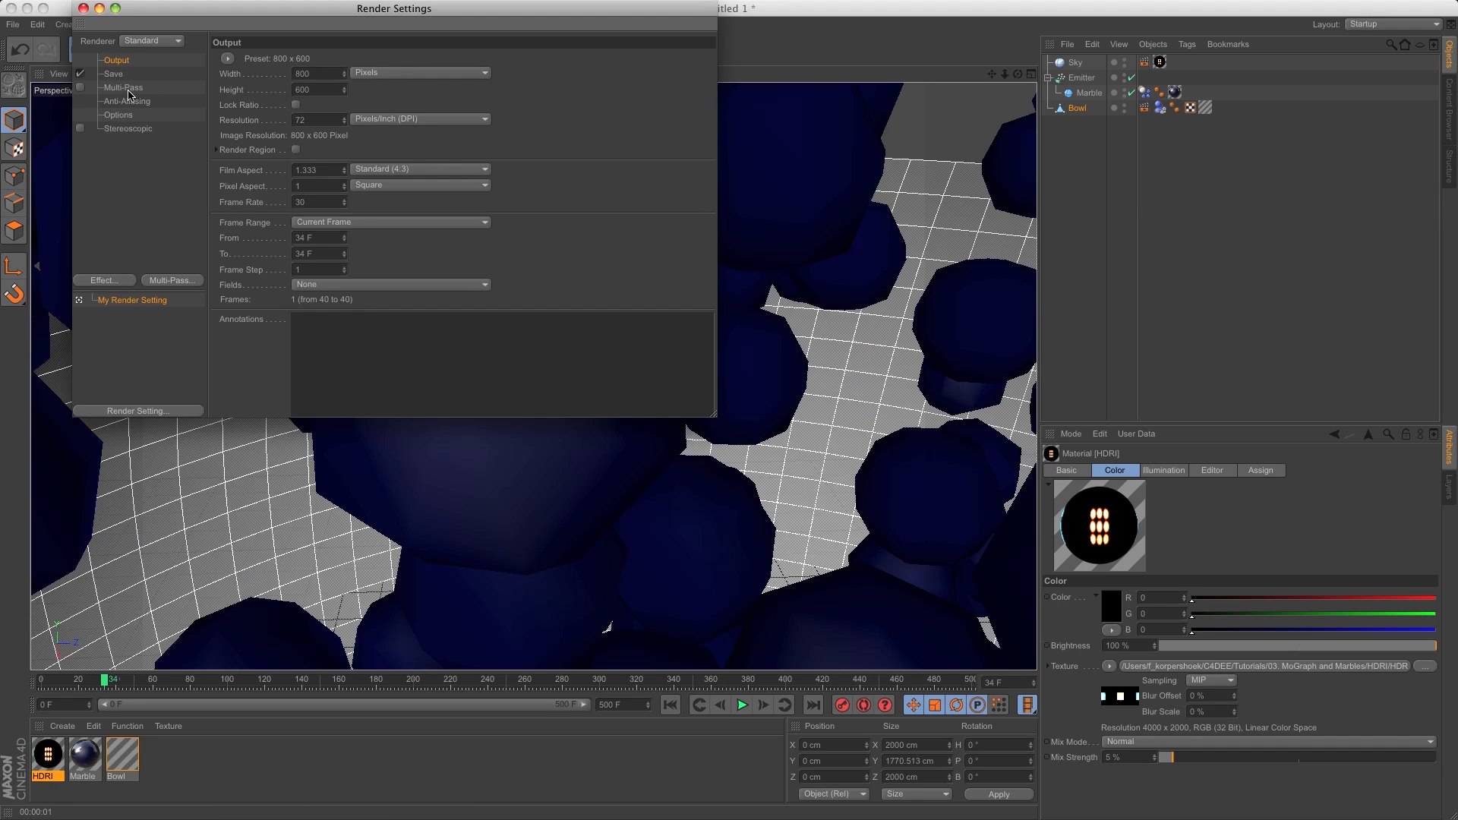
# Set anti-aliasing to Best with Min Level 2x2 and Max Level 4x4, then test render.
pyautogui.click(126, 101)
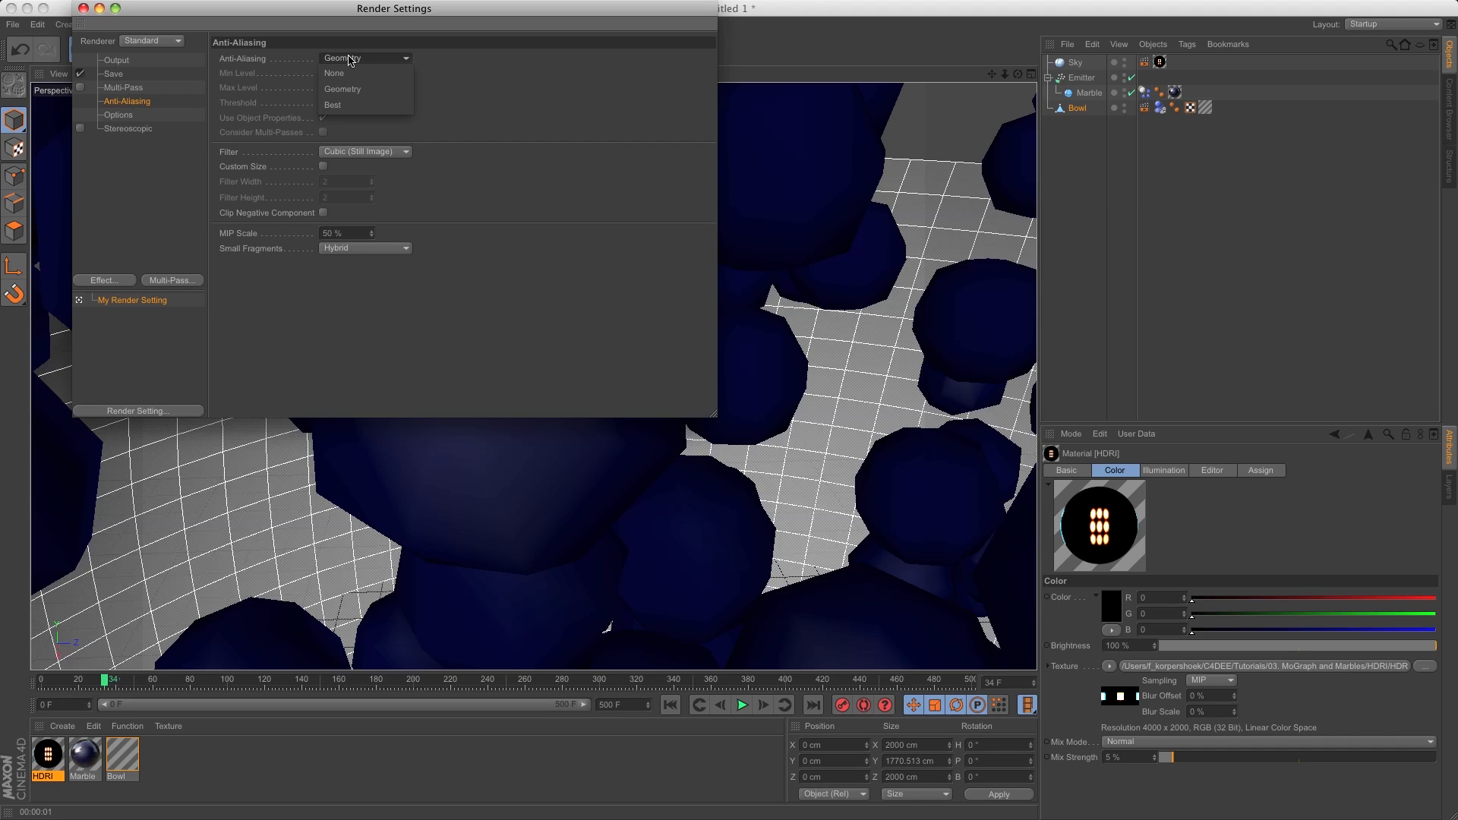
pyautogui.click(333, 104)
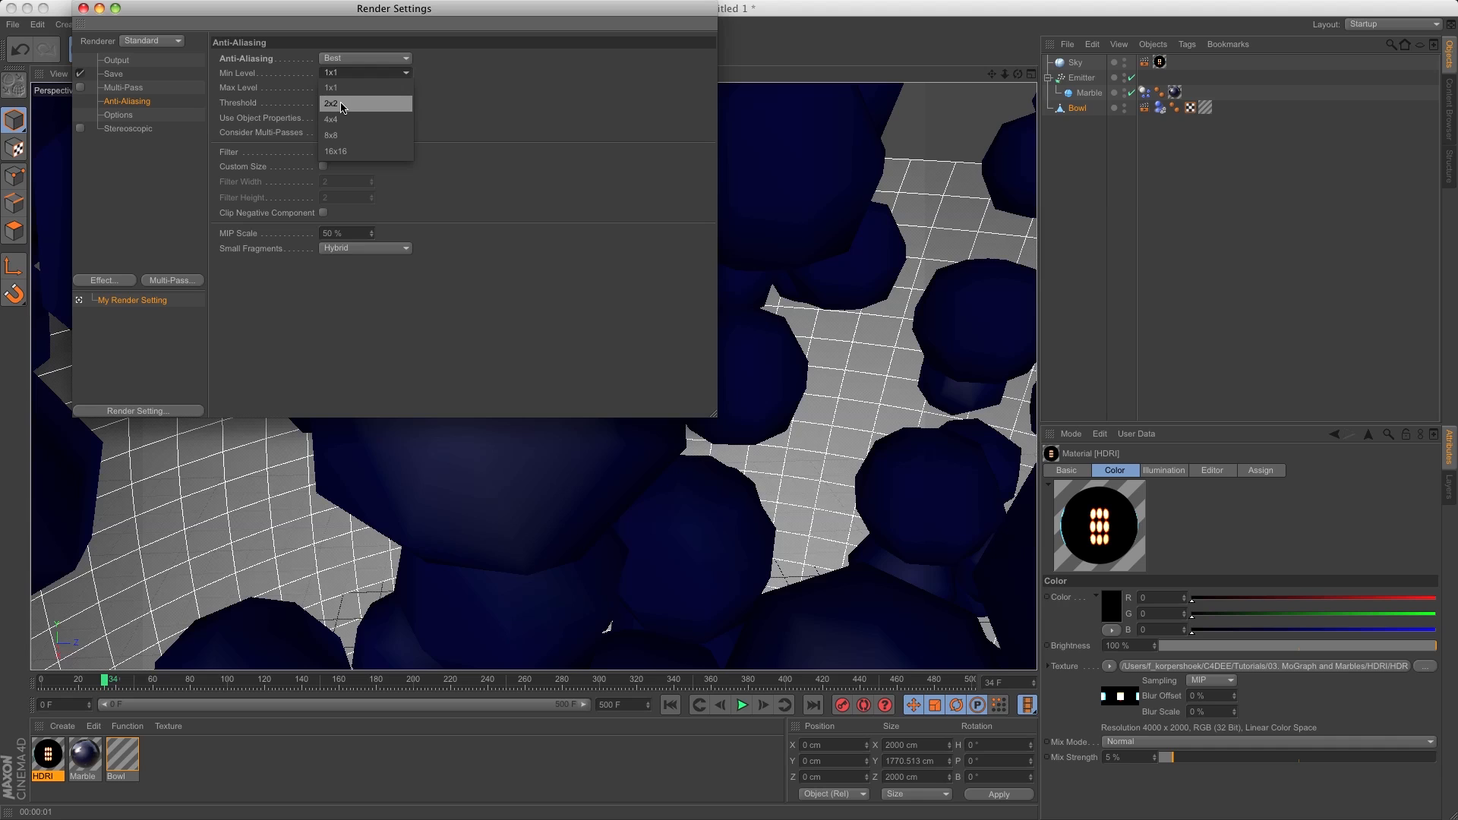
pyautogui.click(331, 104)
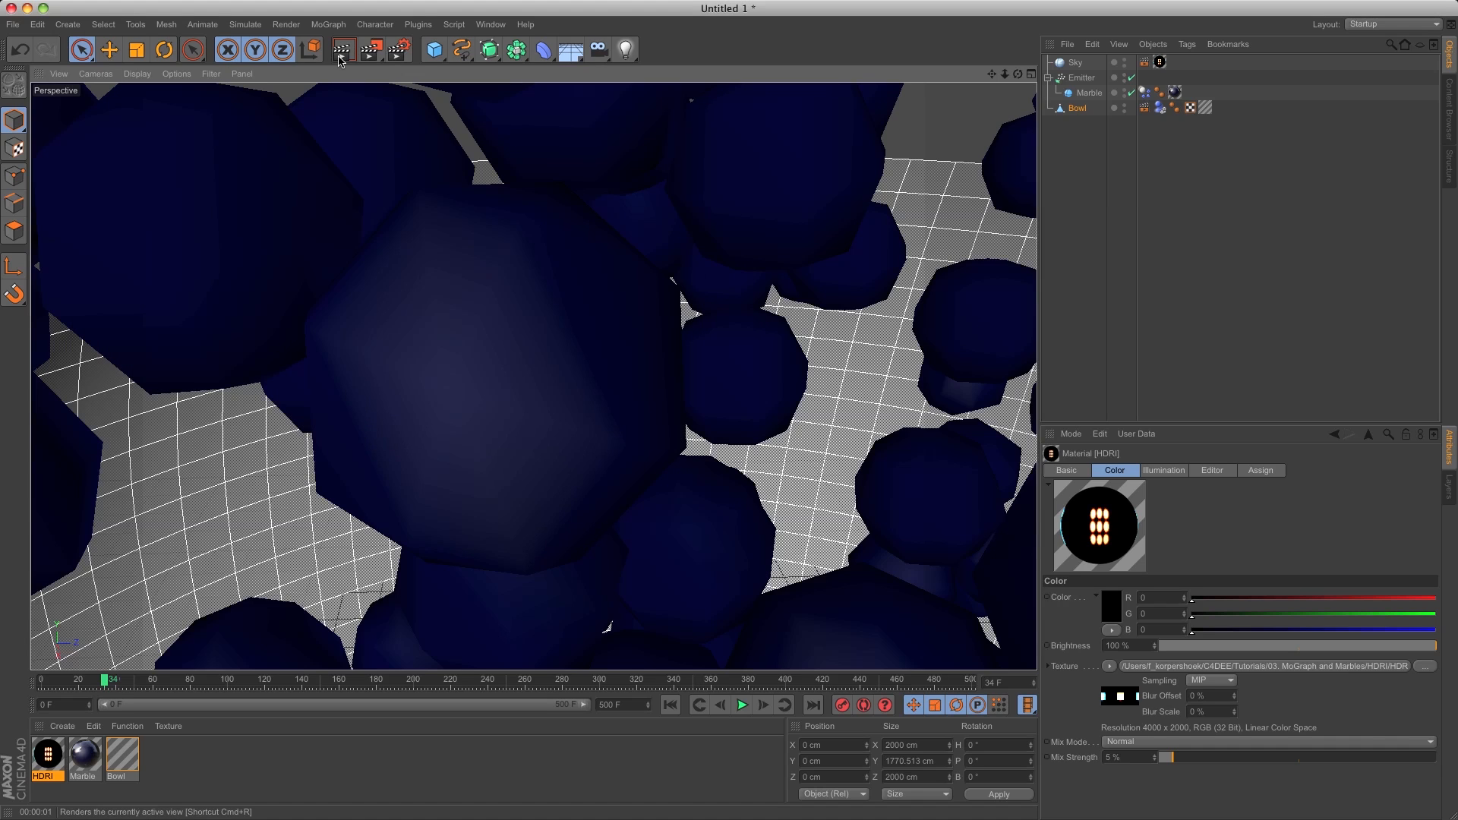
pyautogui.click(342, 48)
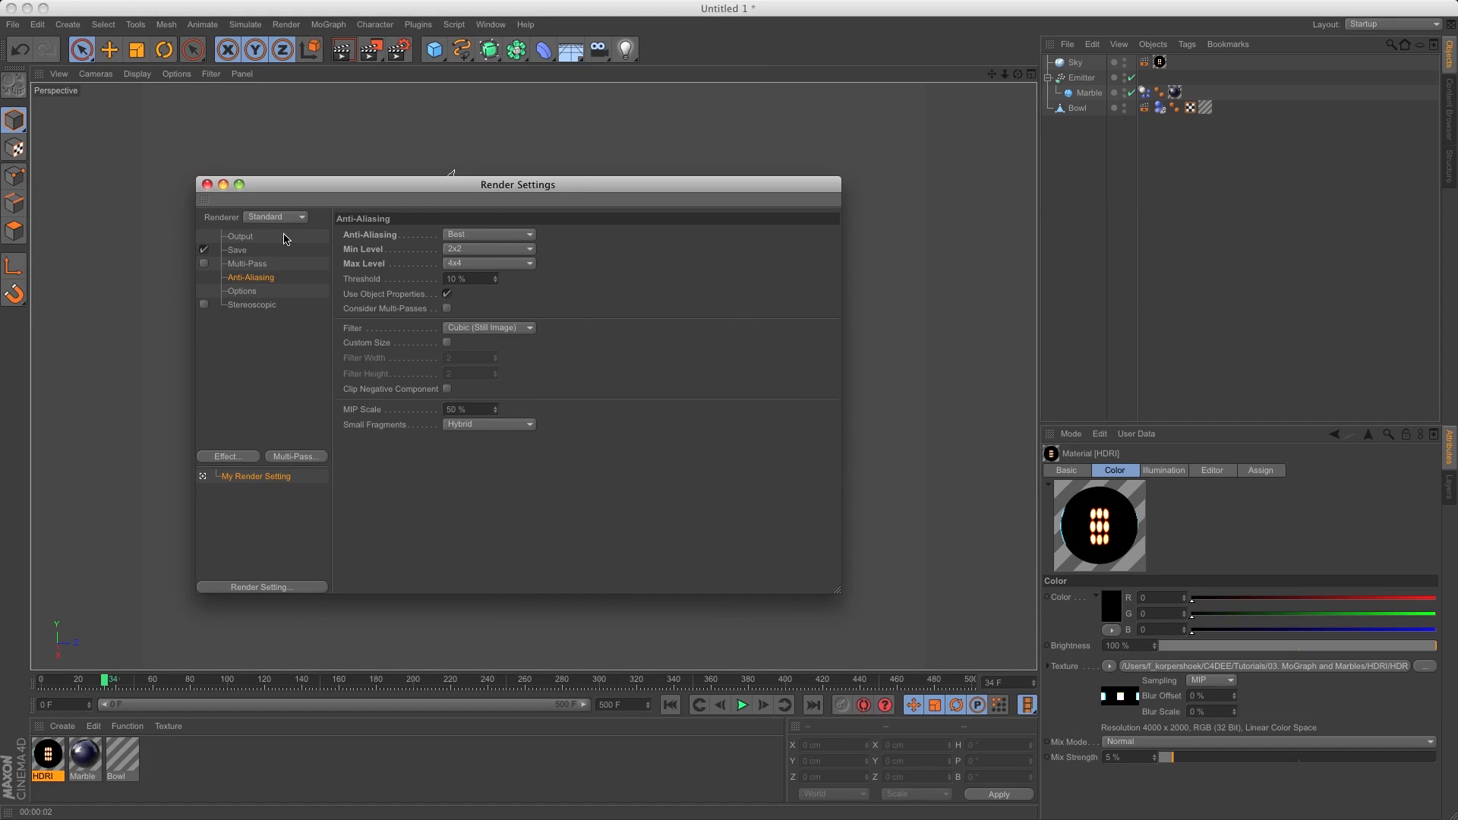
# Set output to 1920×1080 at 25 fps with the frame range chosen, saving as Photoshop (PSD).
pyautogui.click(239, 235)
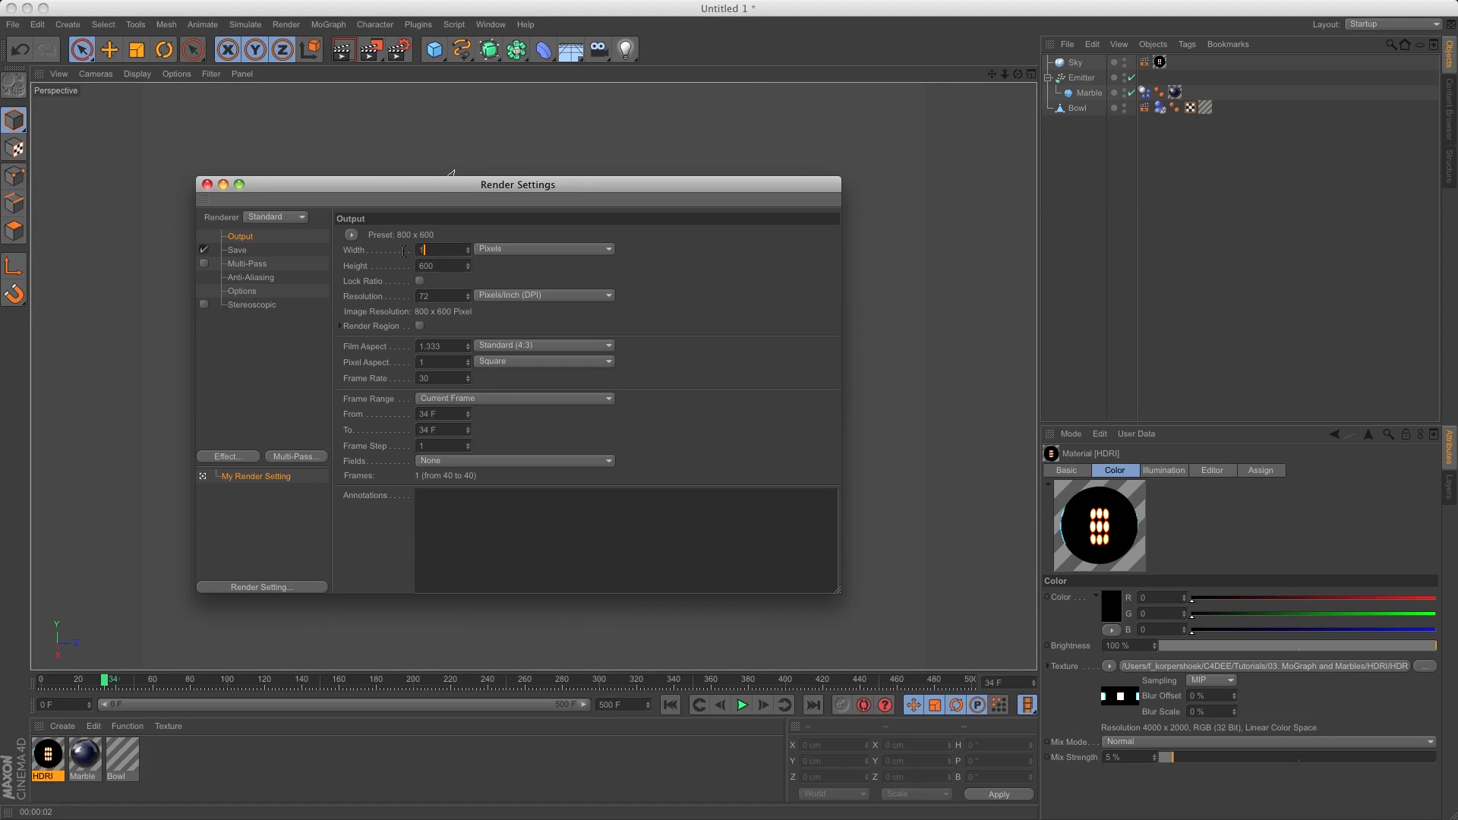
pyautogui.write('1080')
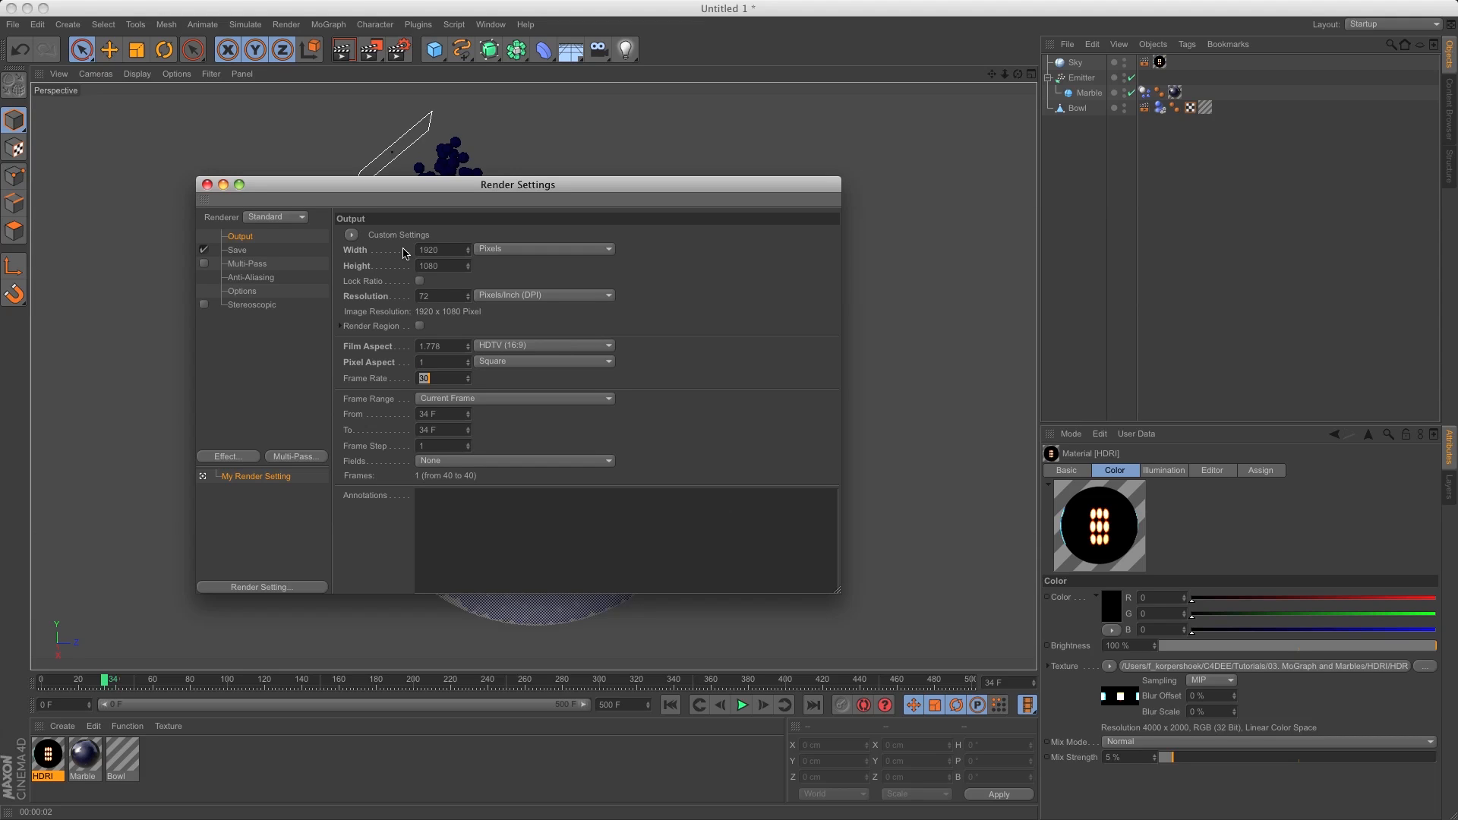
pyautogui.click(515, 398)
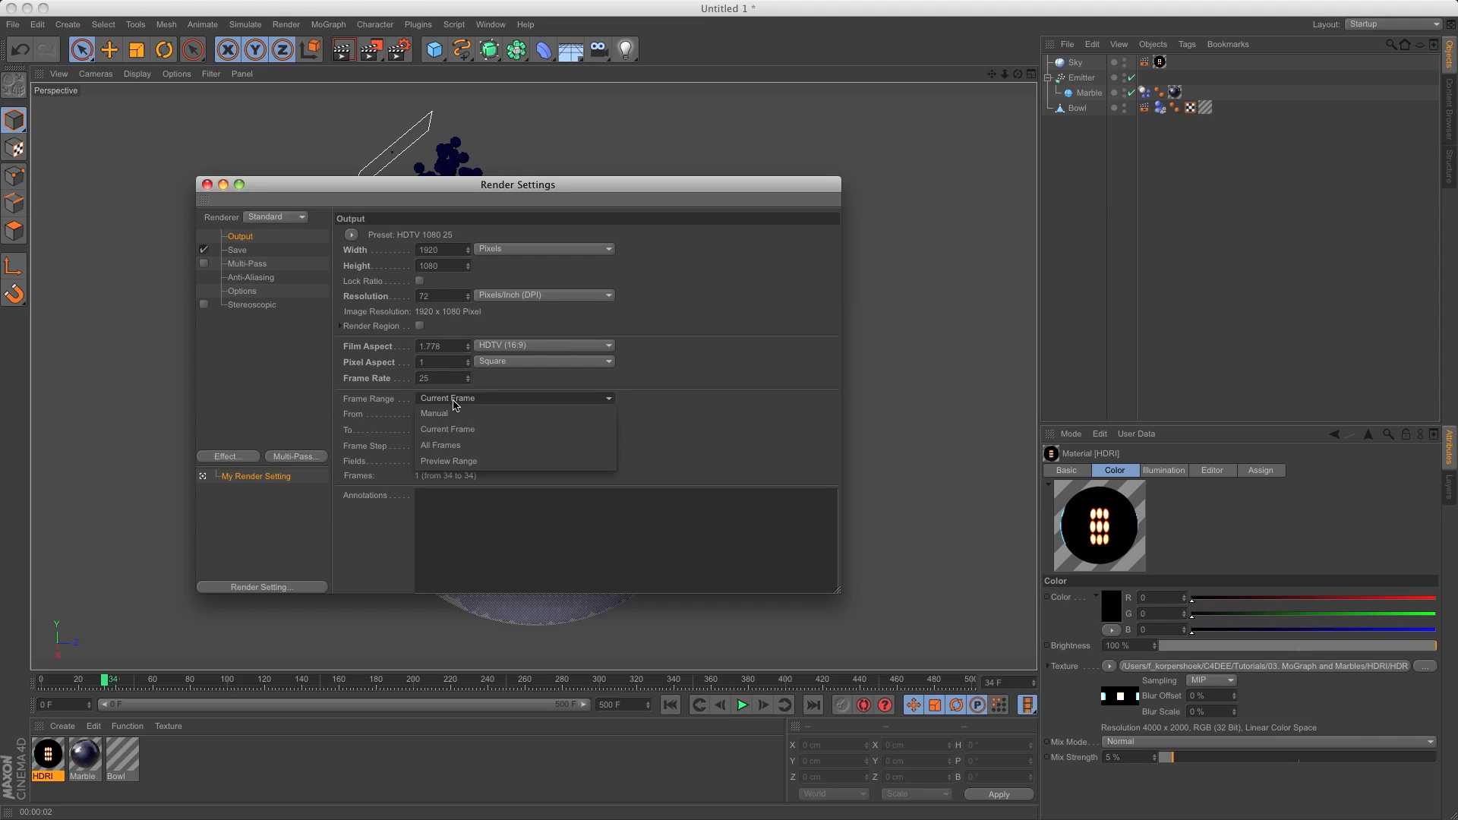
pyautogui.click(441, 445)
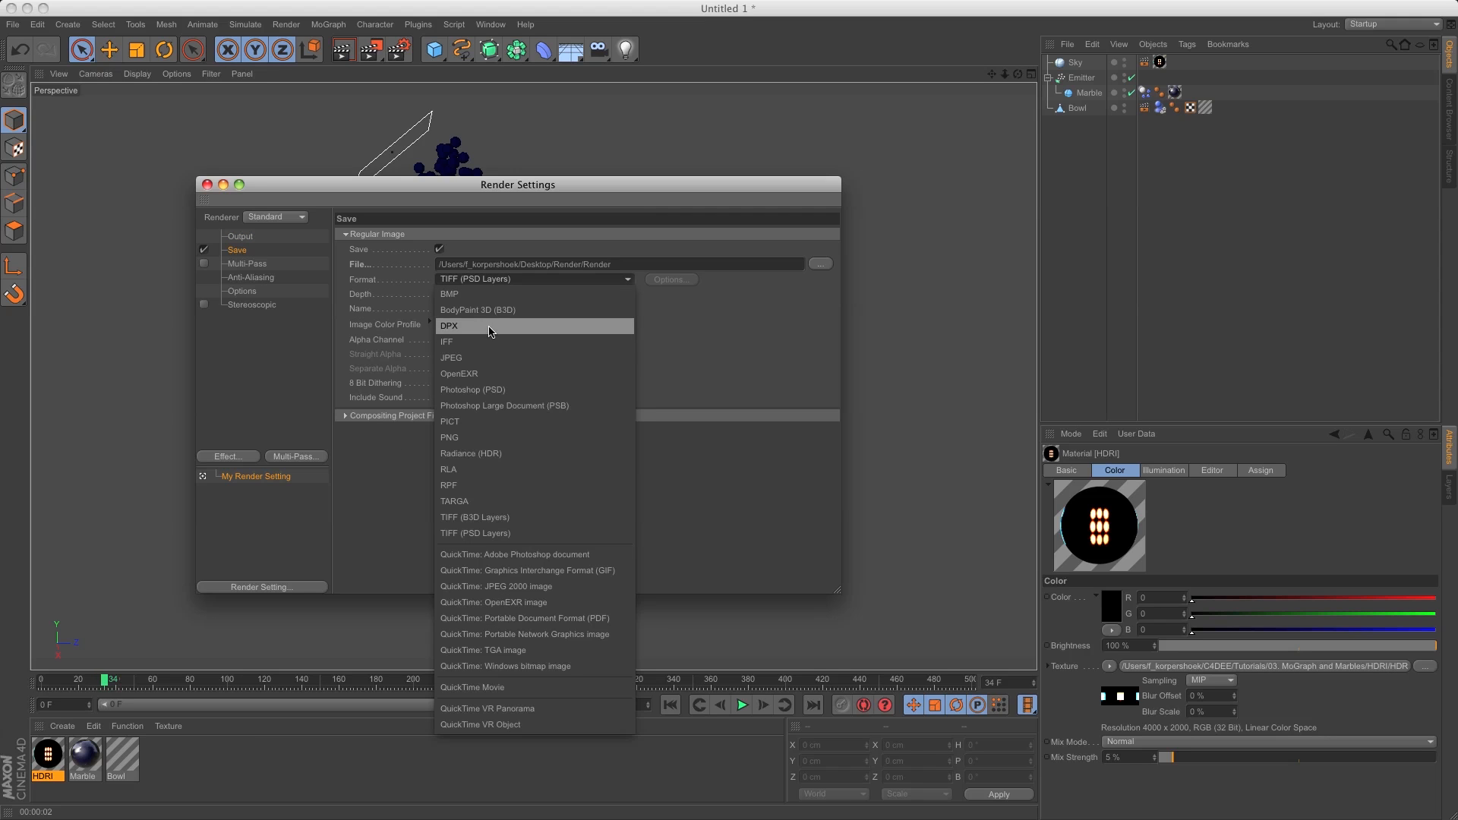
pyautogui.click(473, 390)
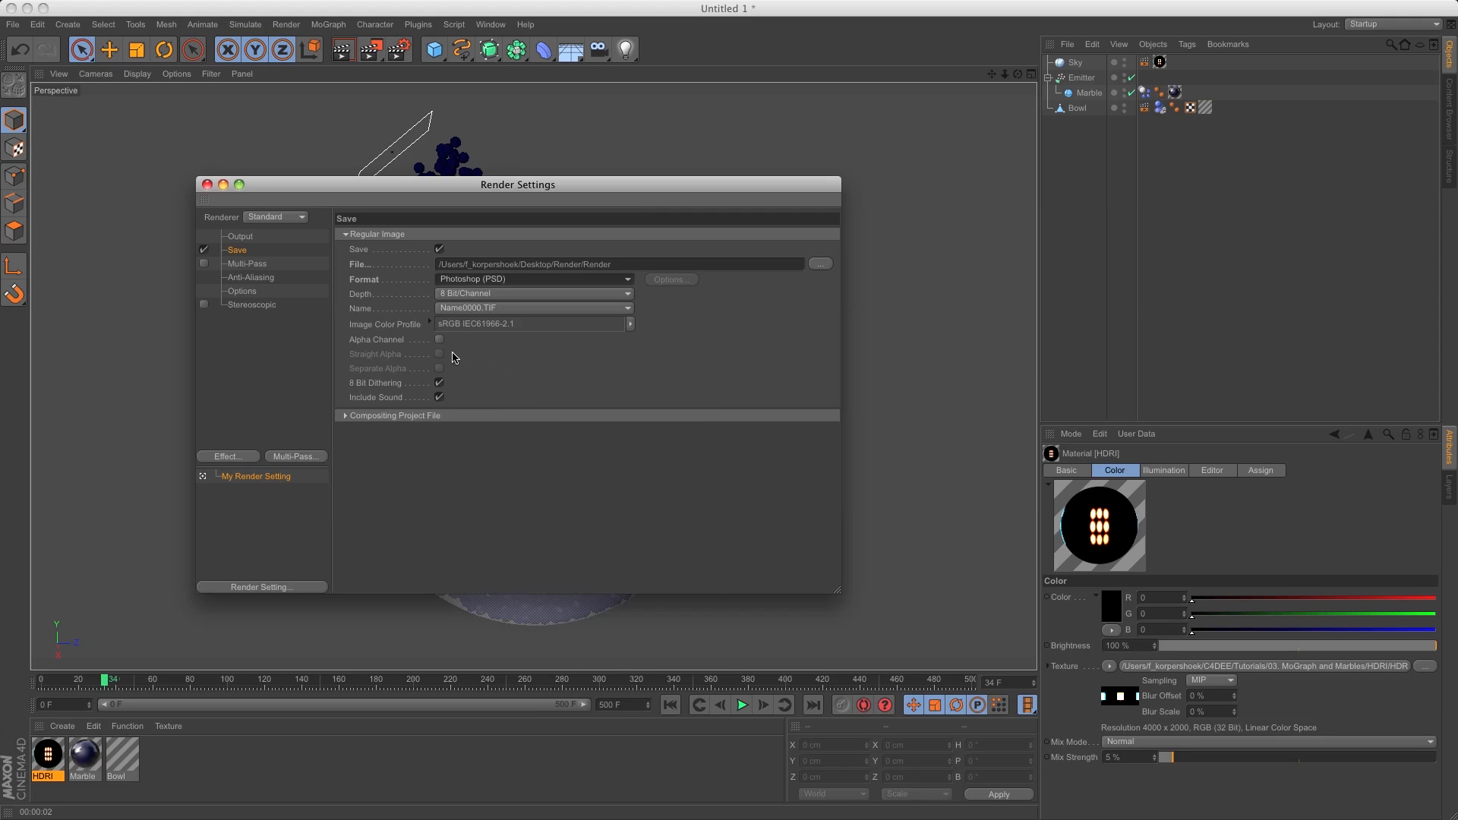
pyautogui.moveTo(263, 242)
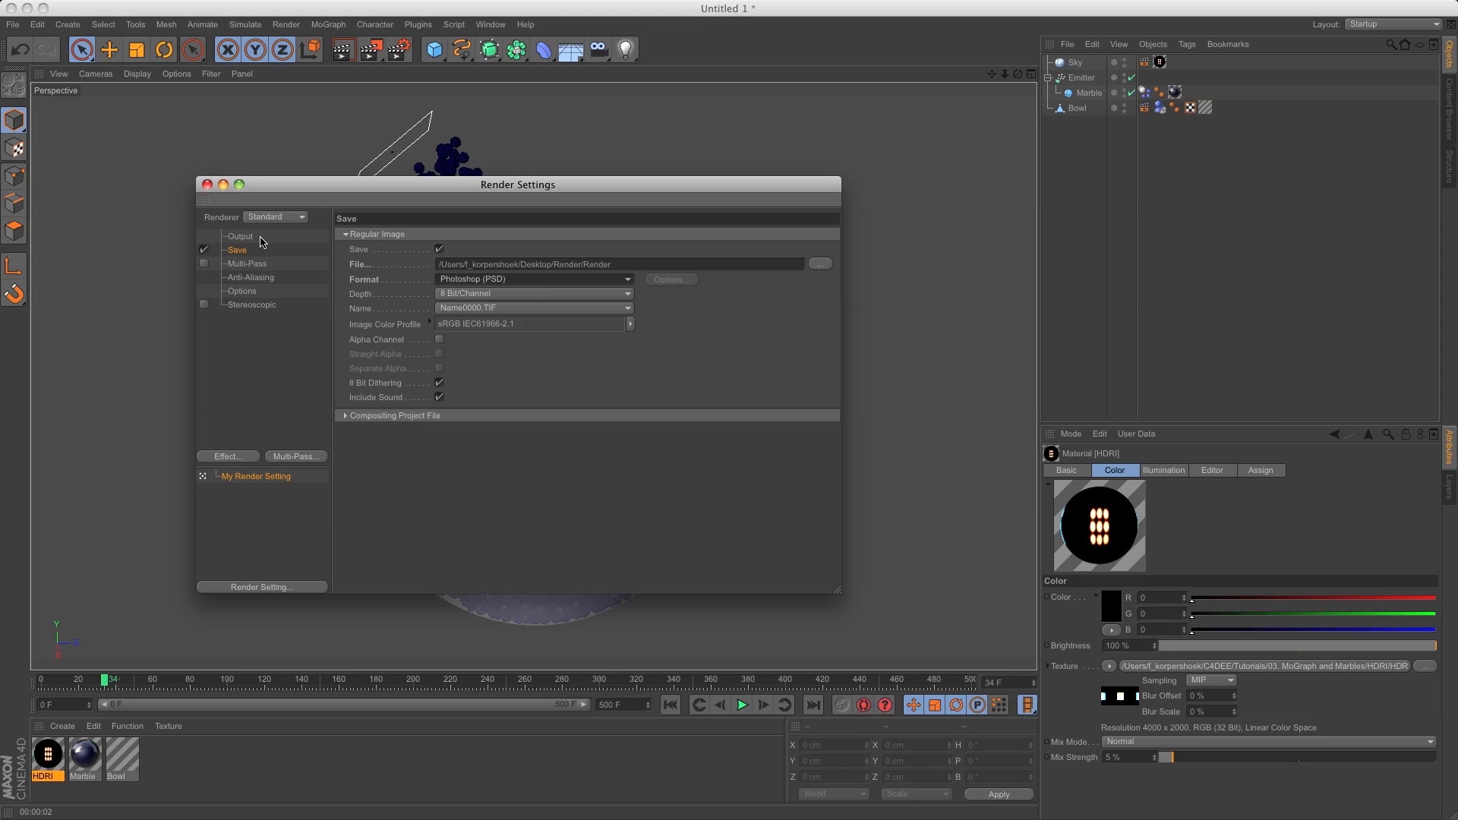